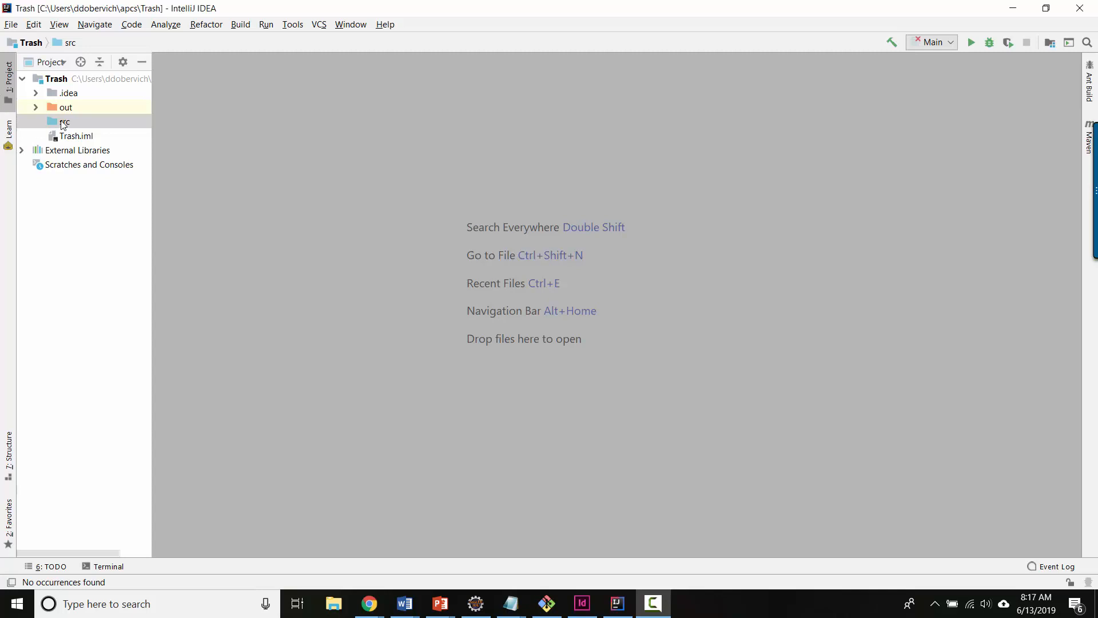
- Create a new Java class named Sphere in the src folder
right_click(64, 121)
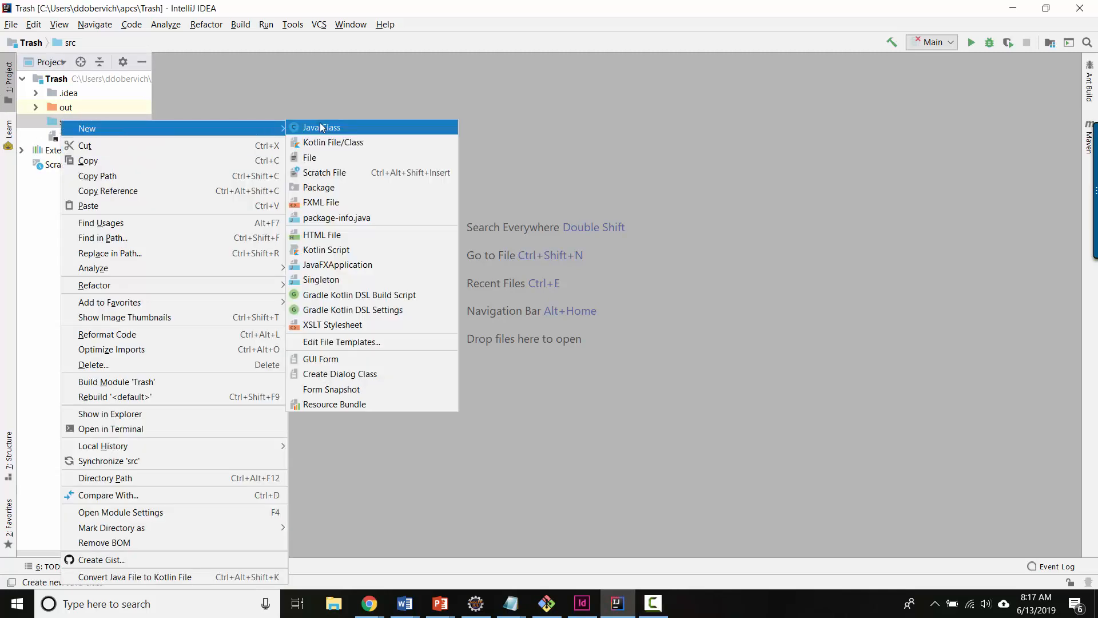
left_click(321, 127)
type("Sphere")
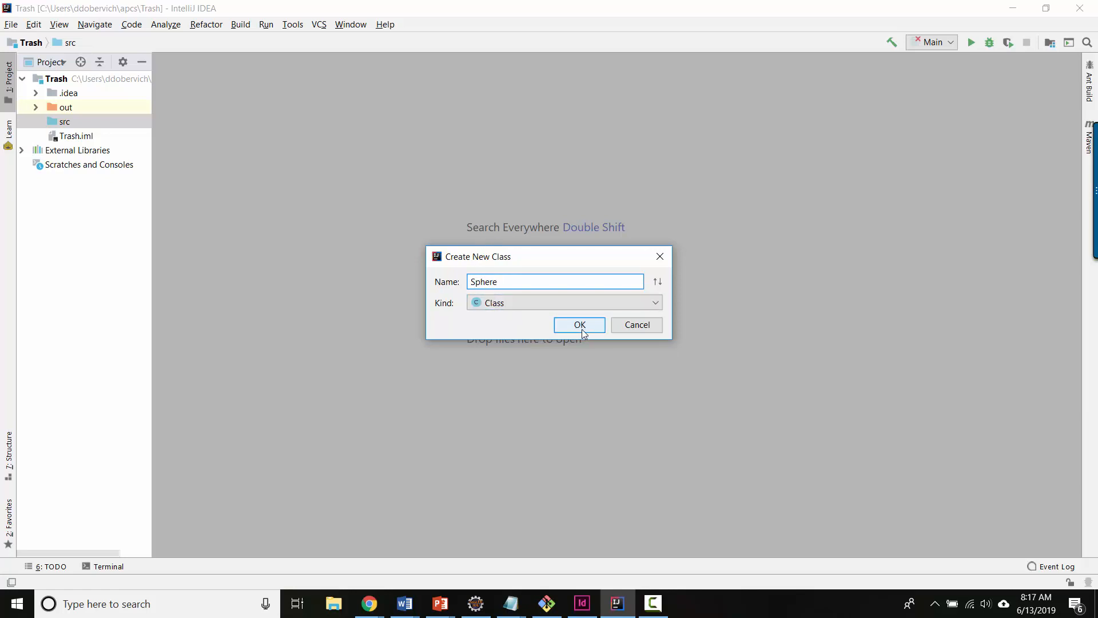
left_click(579, 324)
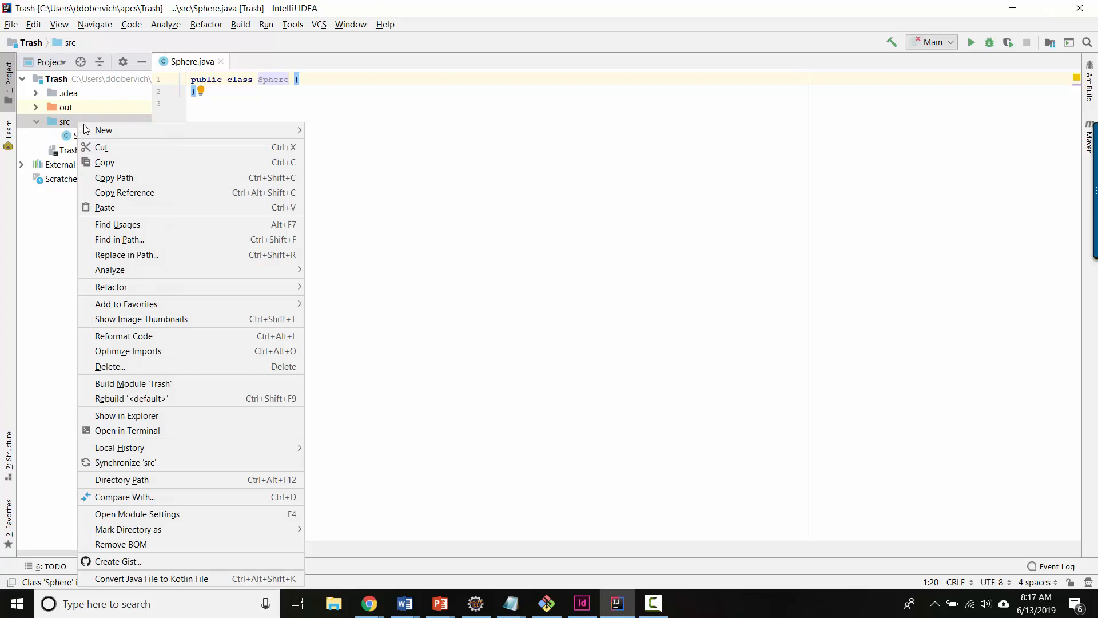
- Create a second Java class named Main in the src folder
left_click(103, 131)
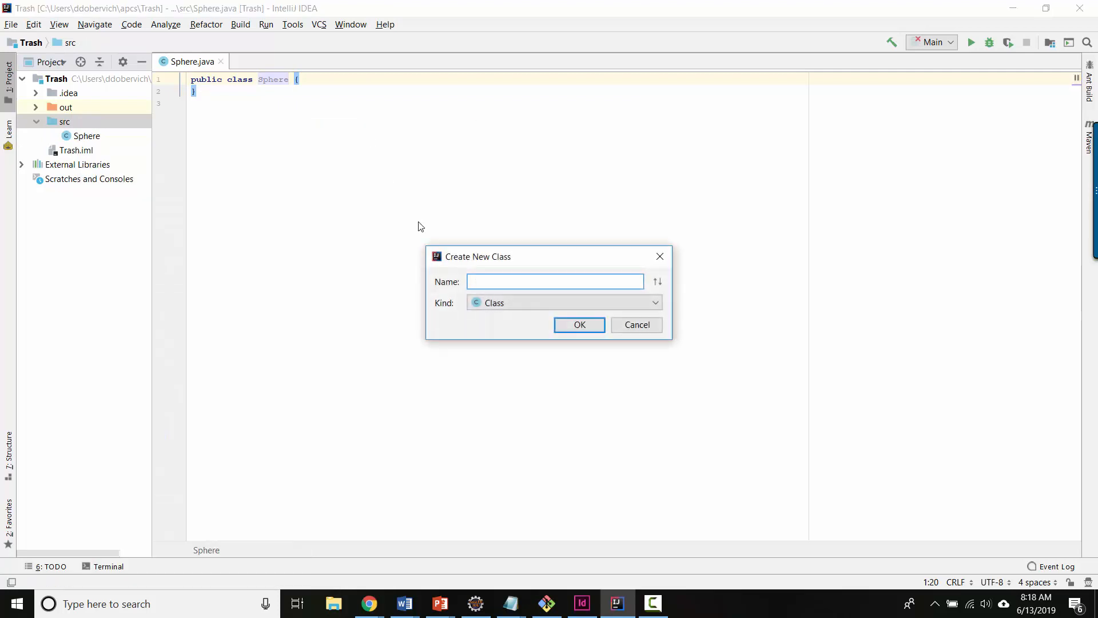
type("Main")
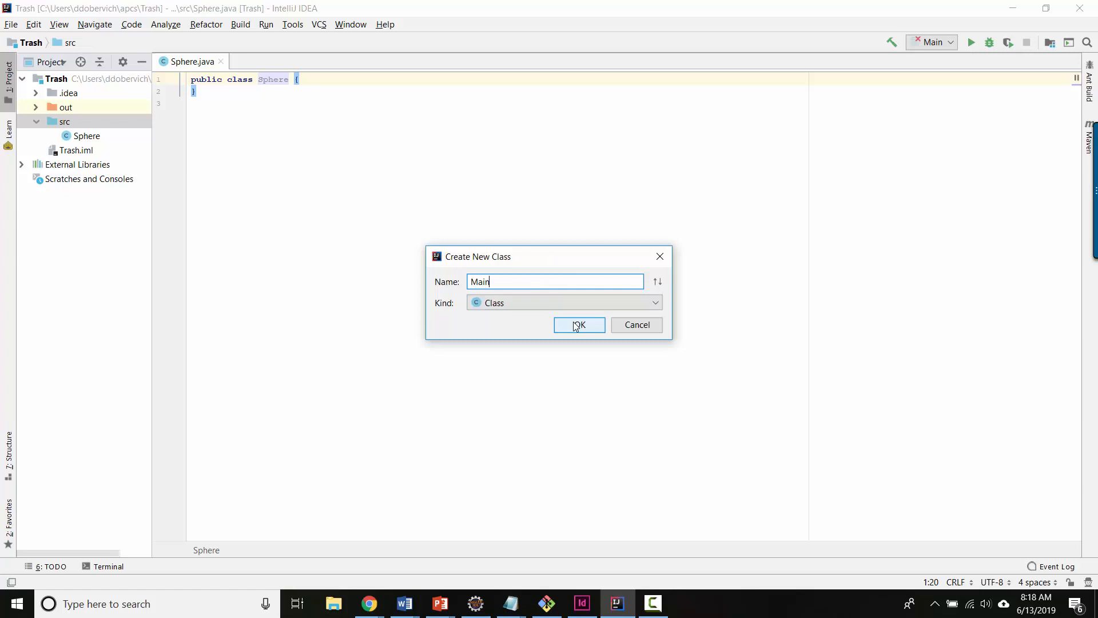
left_click(579, 324)
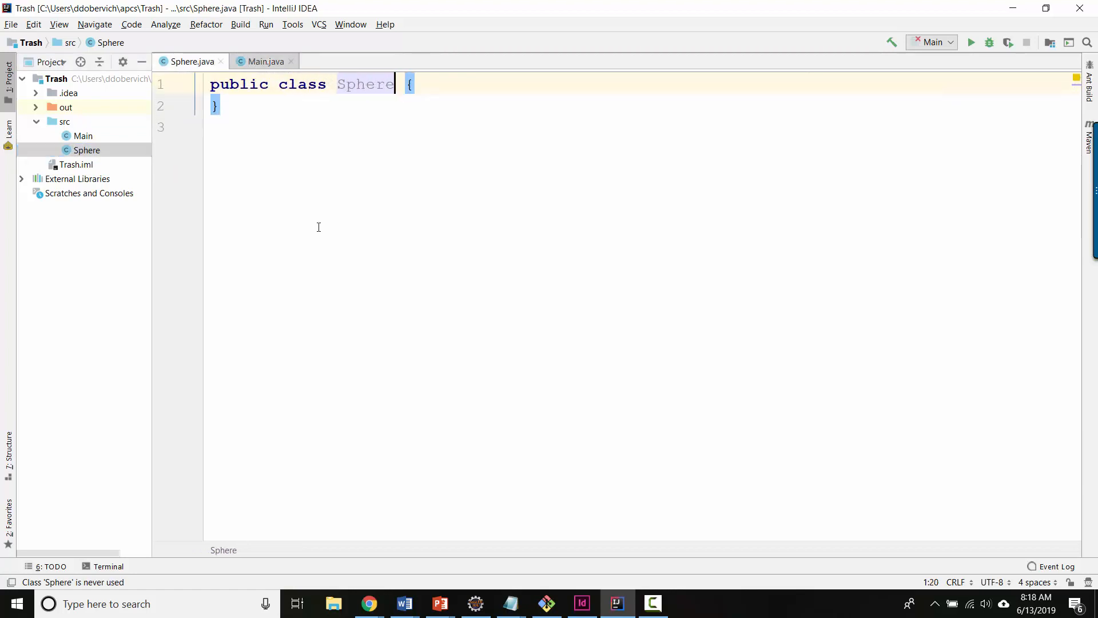
- Split the editor vertically so Main.java sits beside Sphere.java
left_click(264, 61)
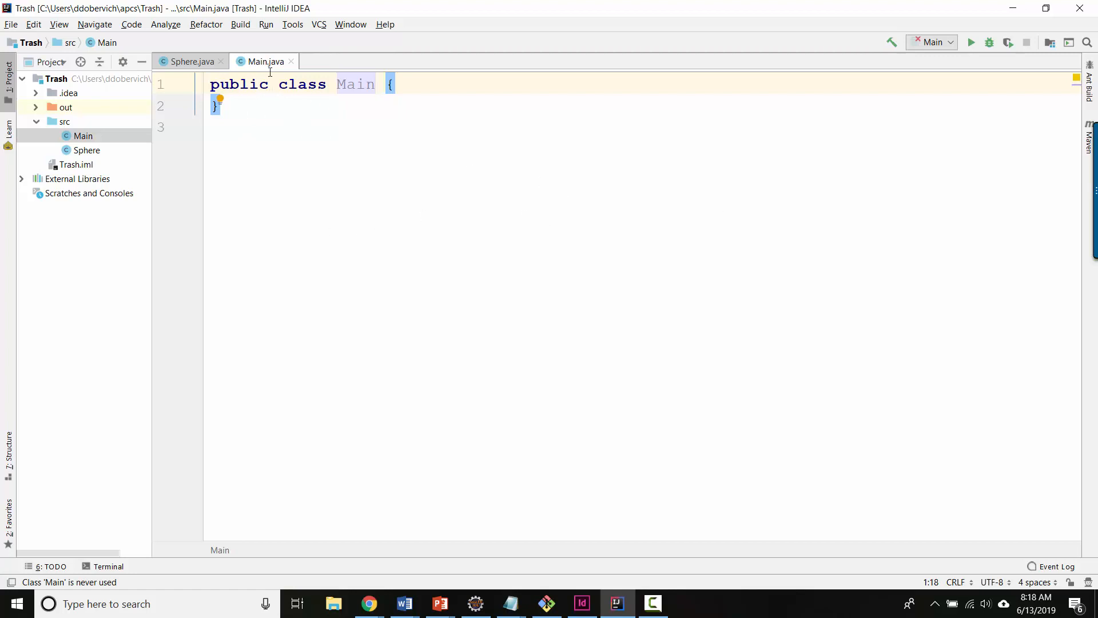
right_click(264, 62)
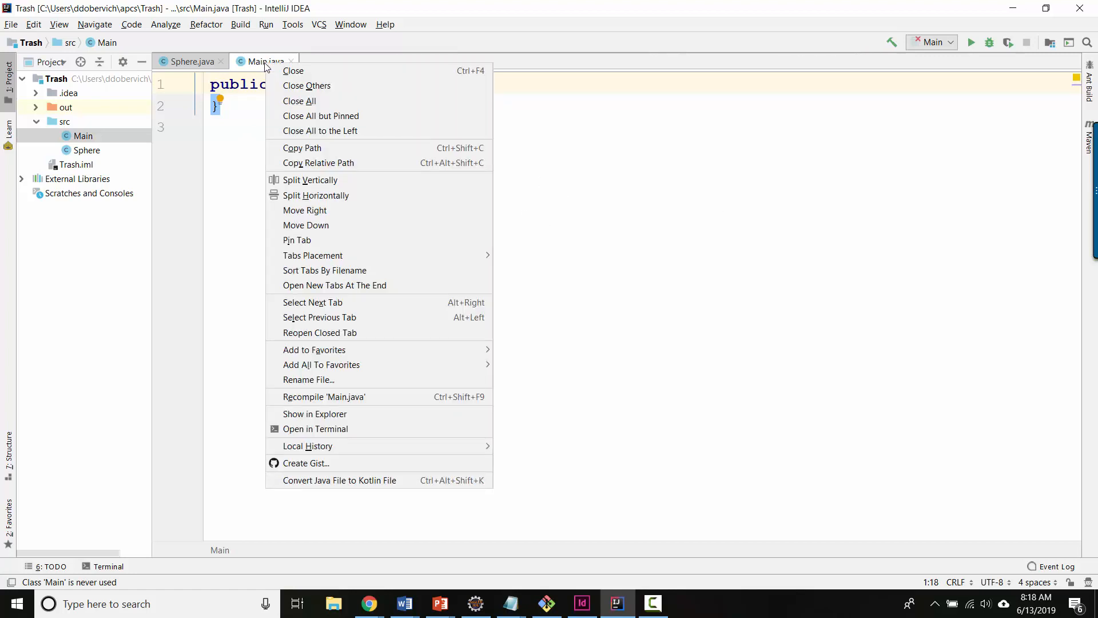
mouse_move(309, 180)
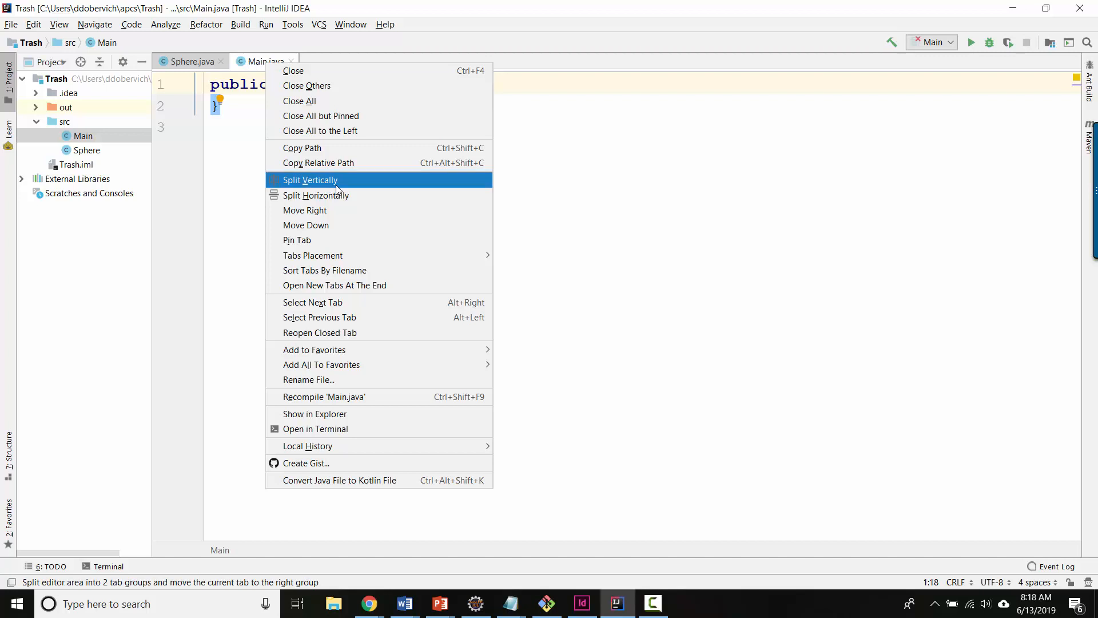
left_click(310, 180)
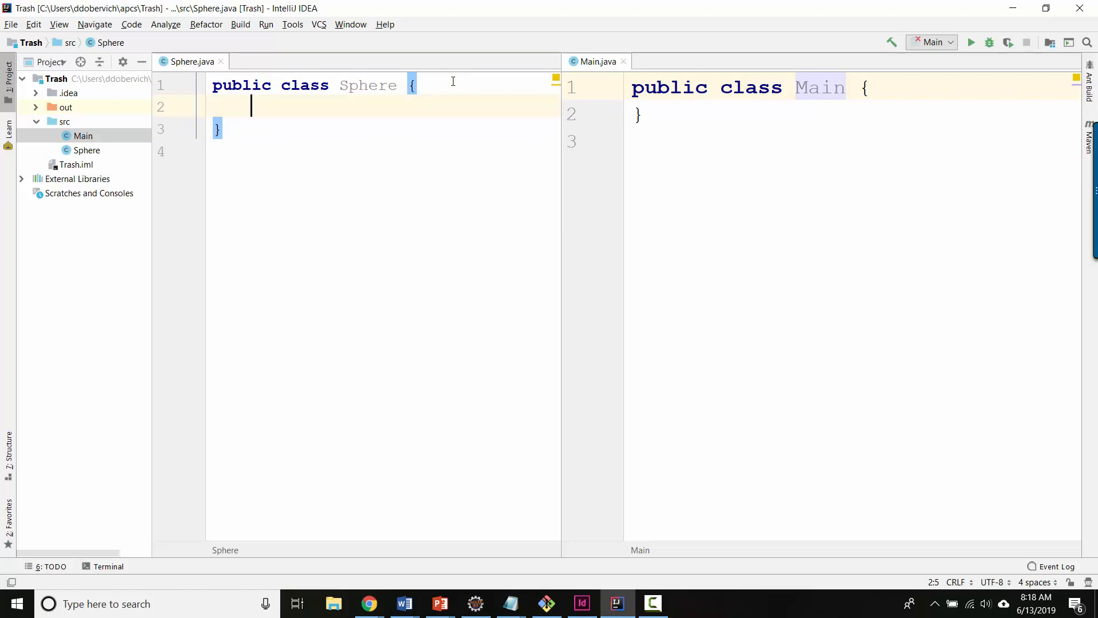
- Declare a private double radius field in Sphere
type("pr")
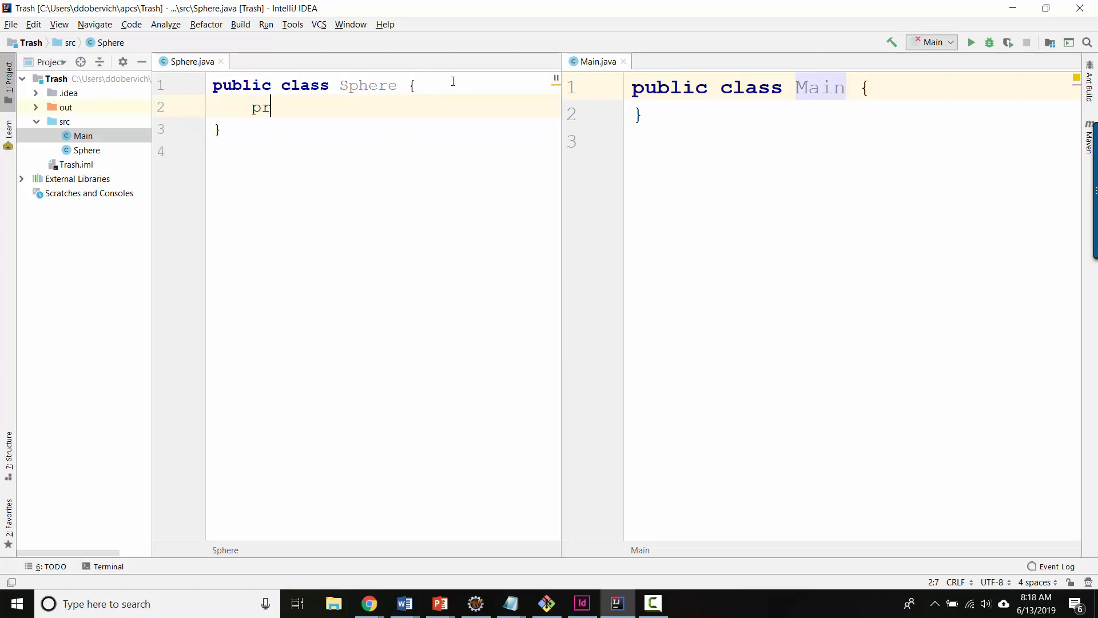
type("ivate")
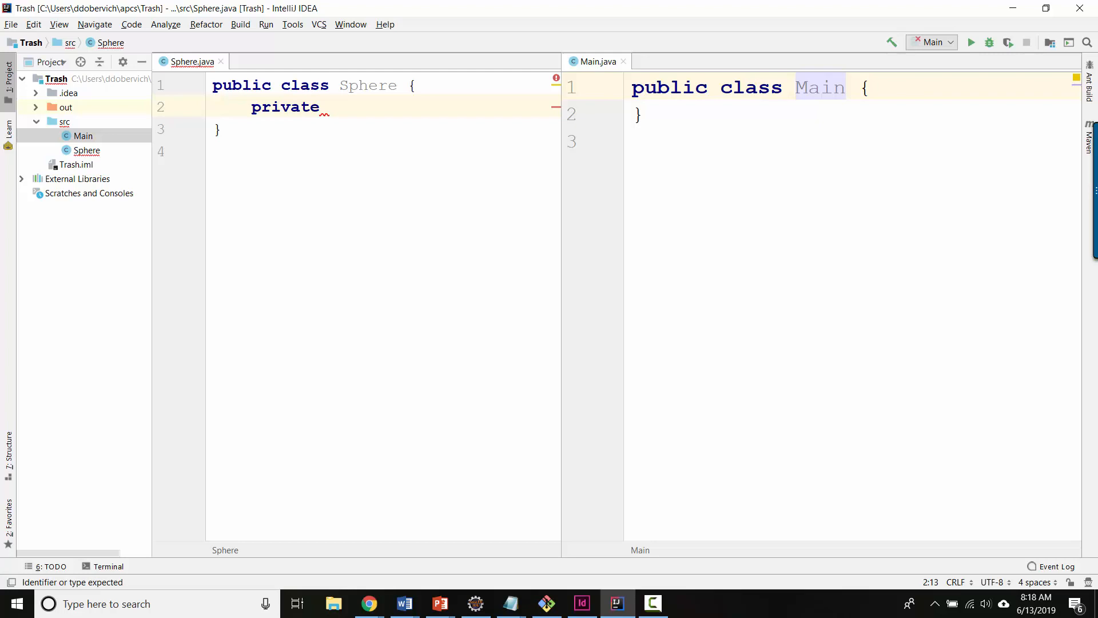
type("double")
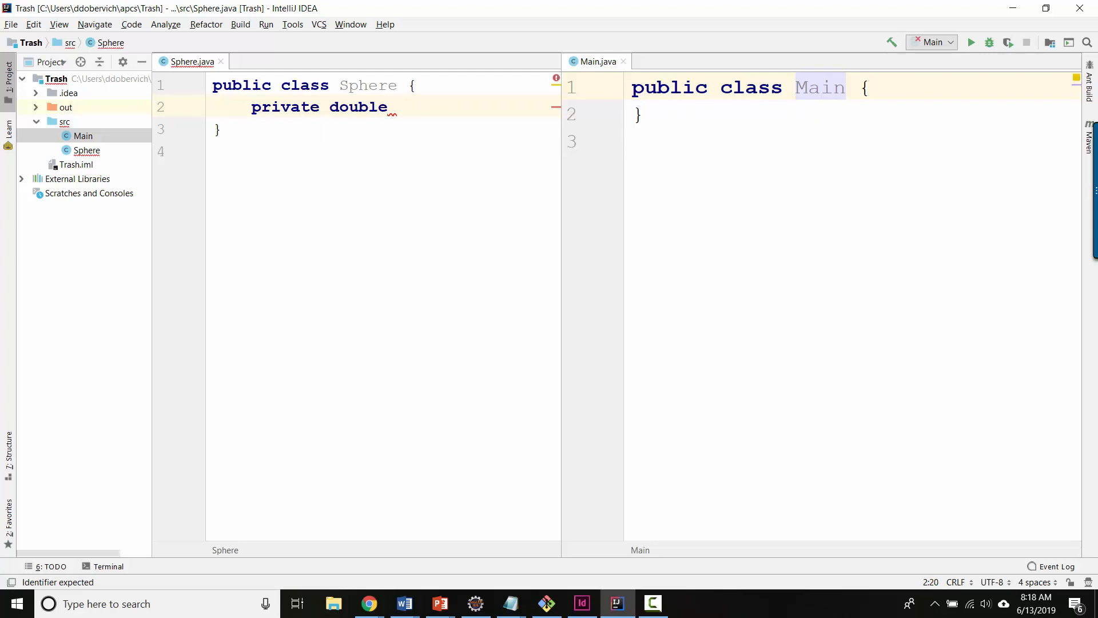
type("radius;")
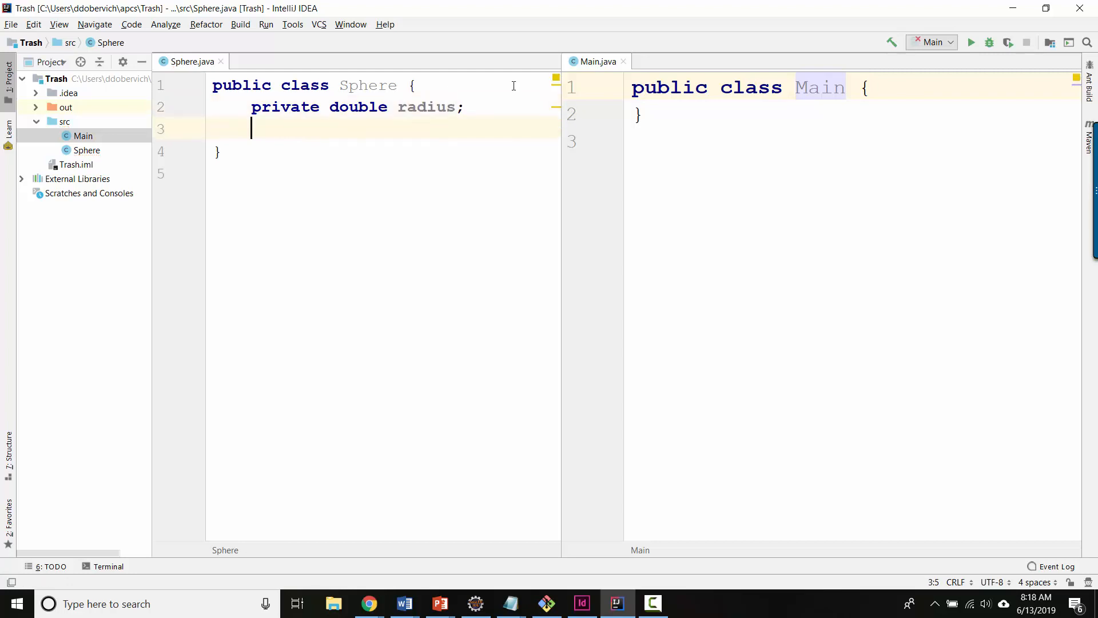
mouse_move(620, 168)
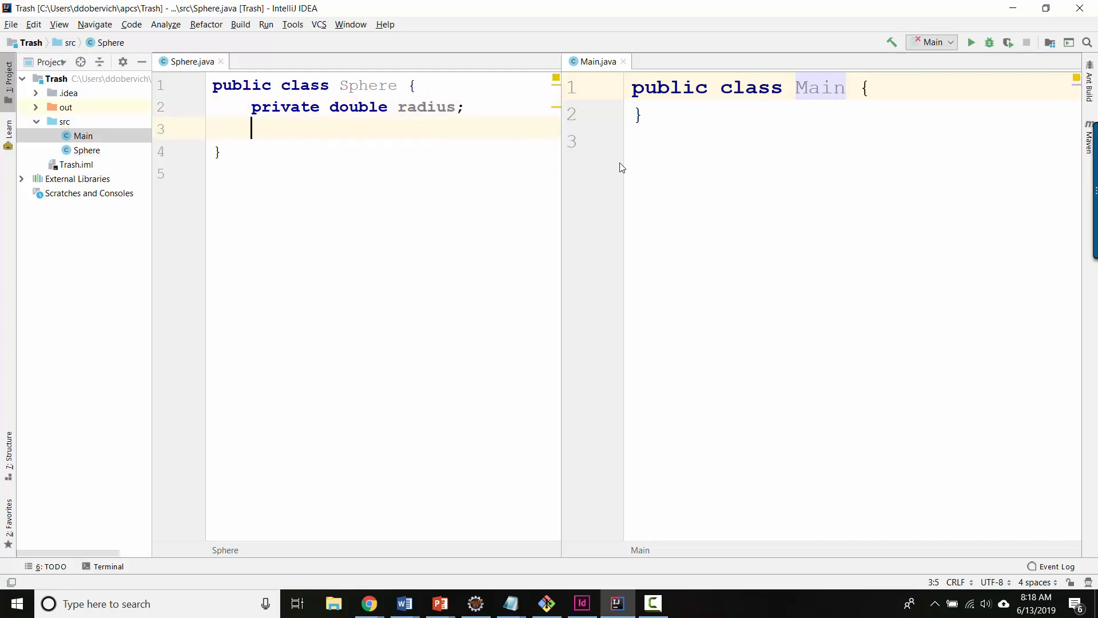
- Write a Sphere(double r) constructor that assigns this.radius = r
type("public")
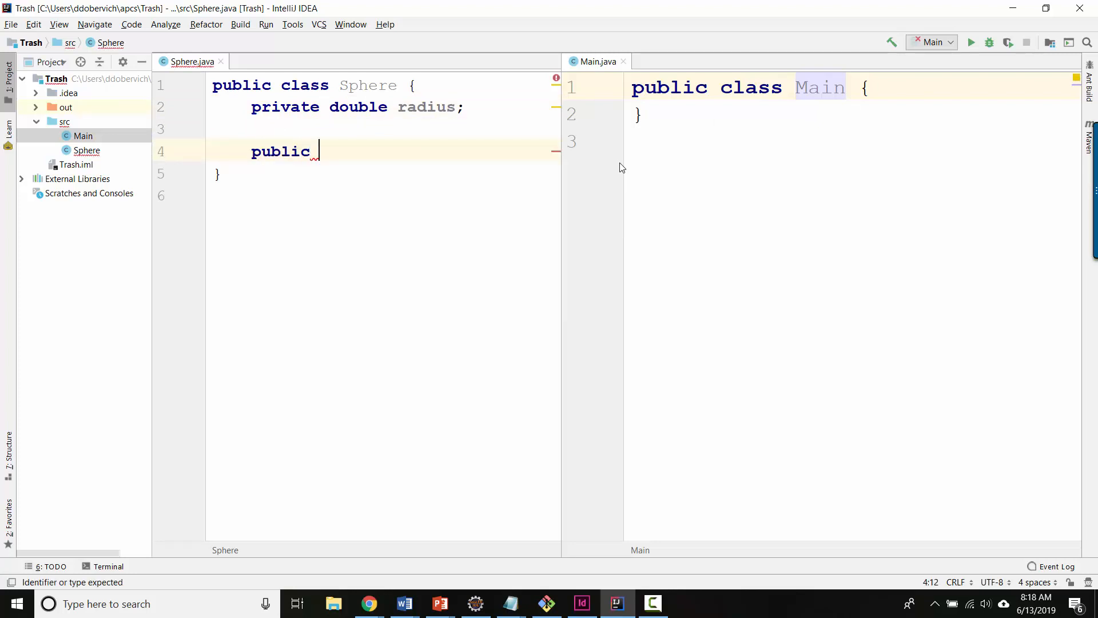
type("Sphere")
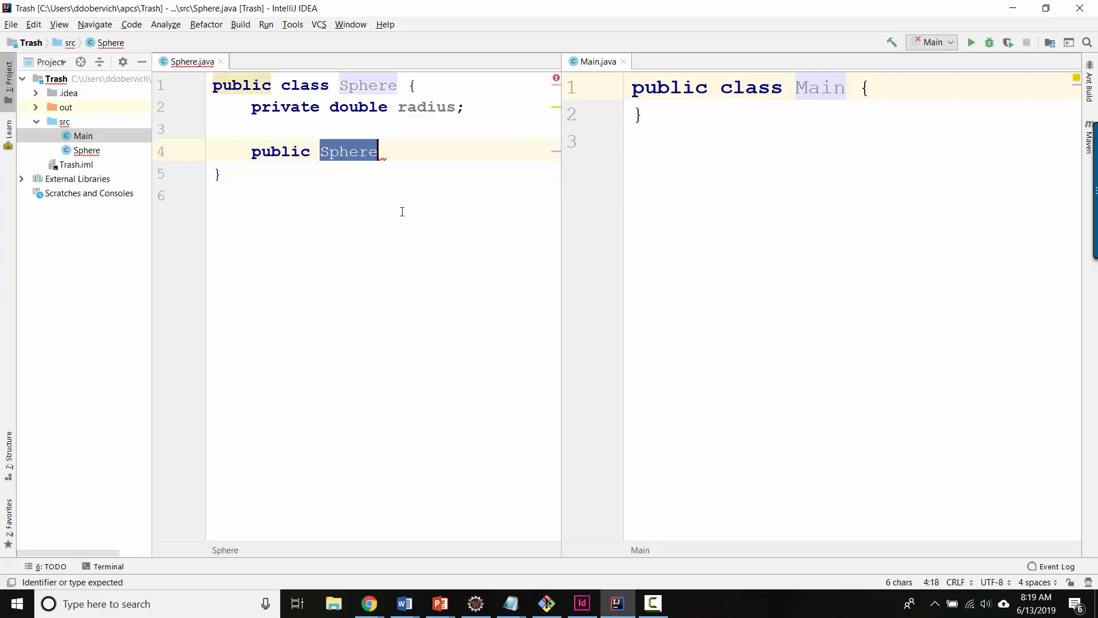
left_click(379, 151)
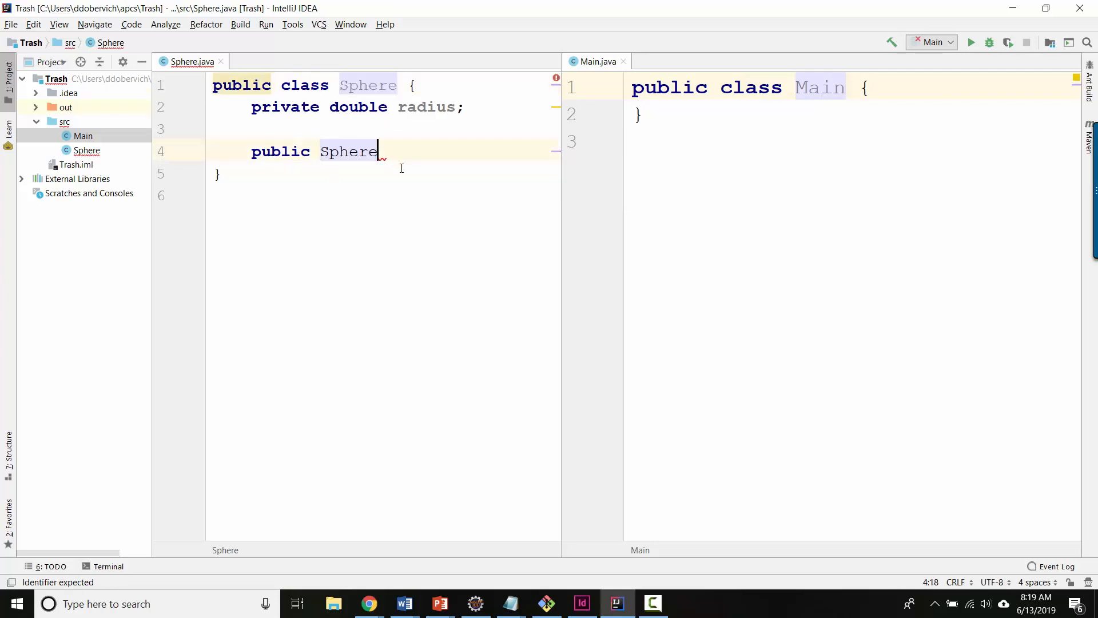
type("(double r) {")
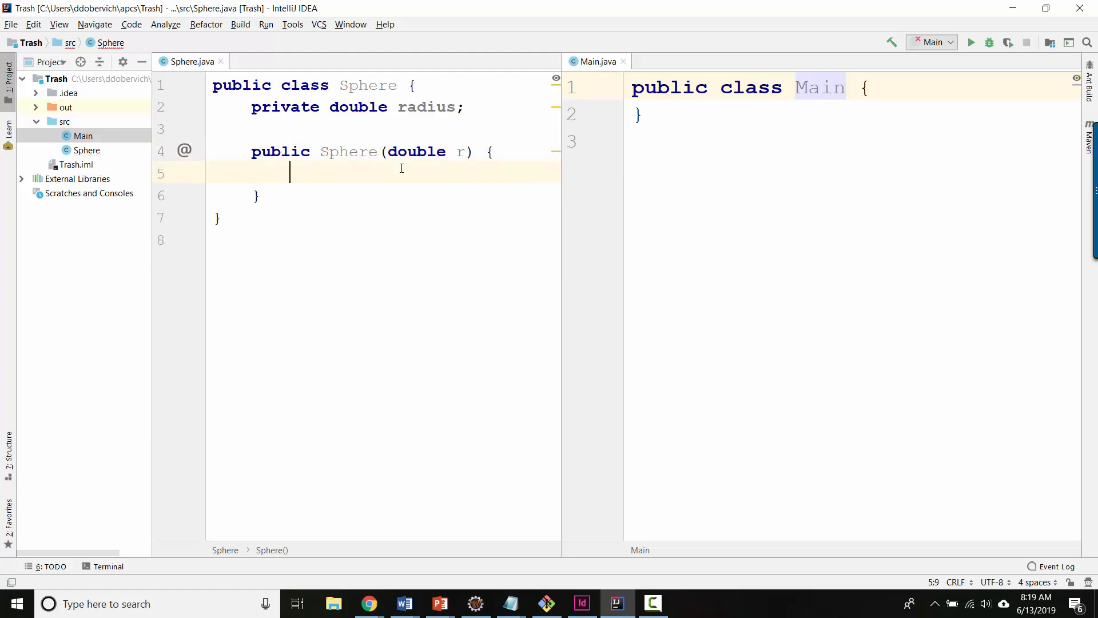
type("this.")
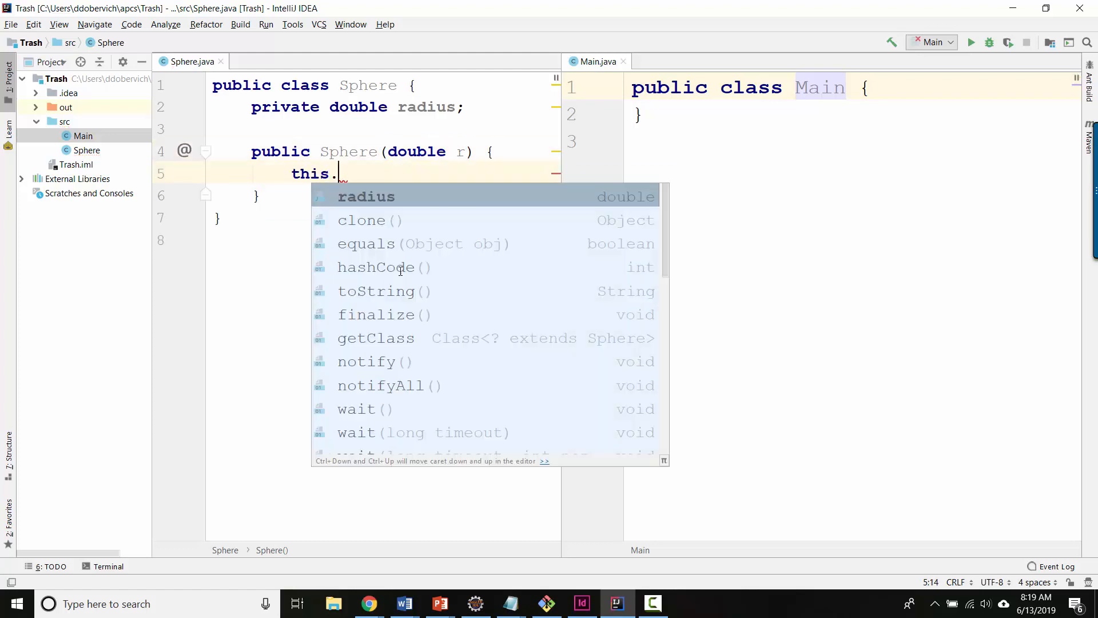
type("radius = r;")
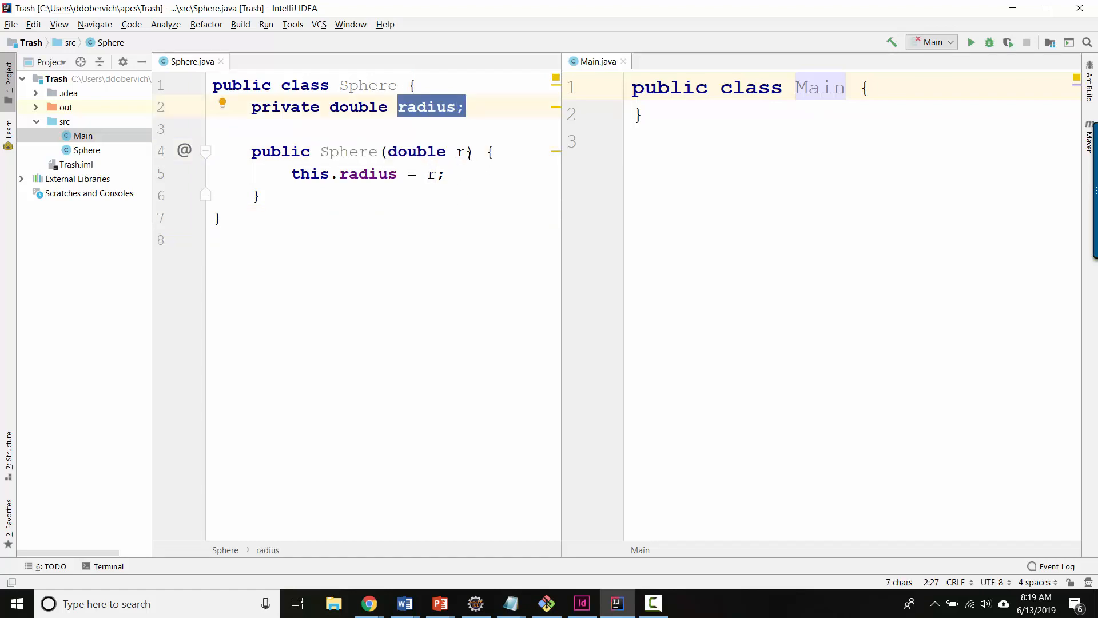
- Rework the constructor body to assign radius = r without the this qualifier
type("radius")
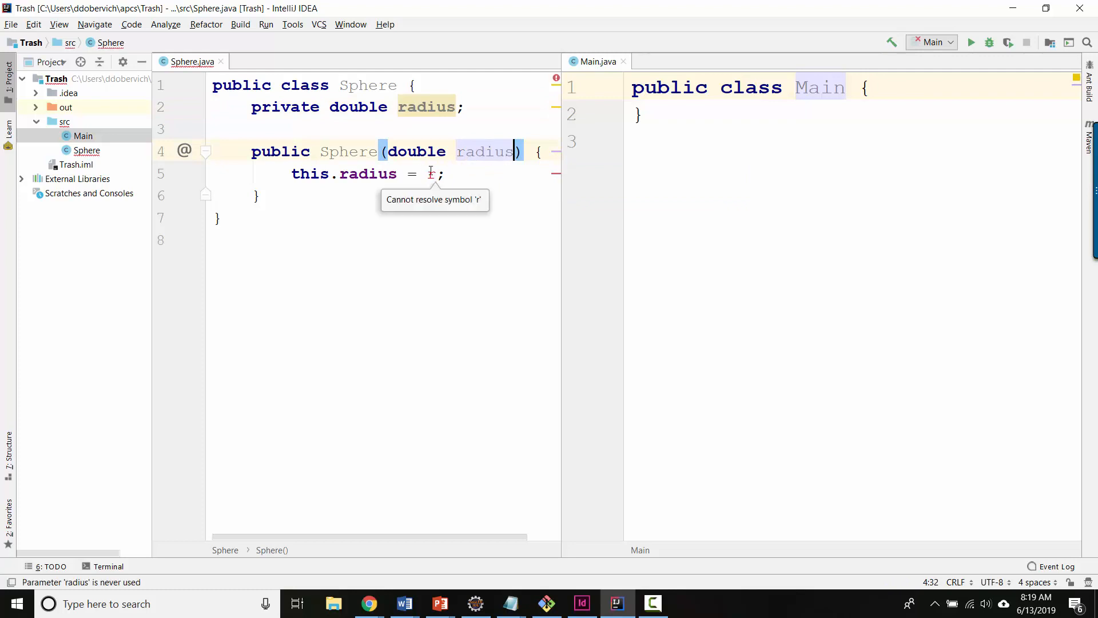
type("adus")
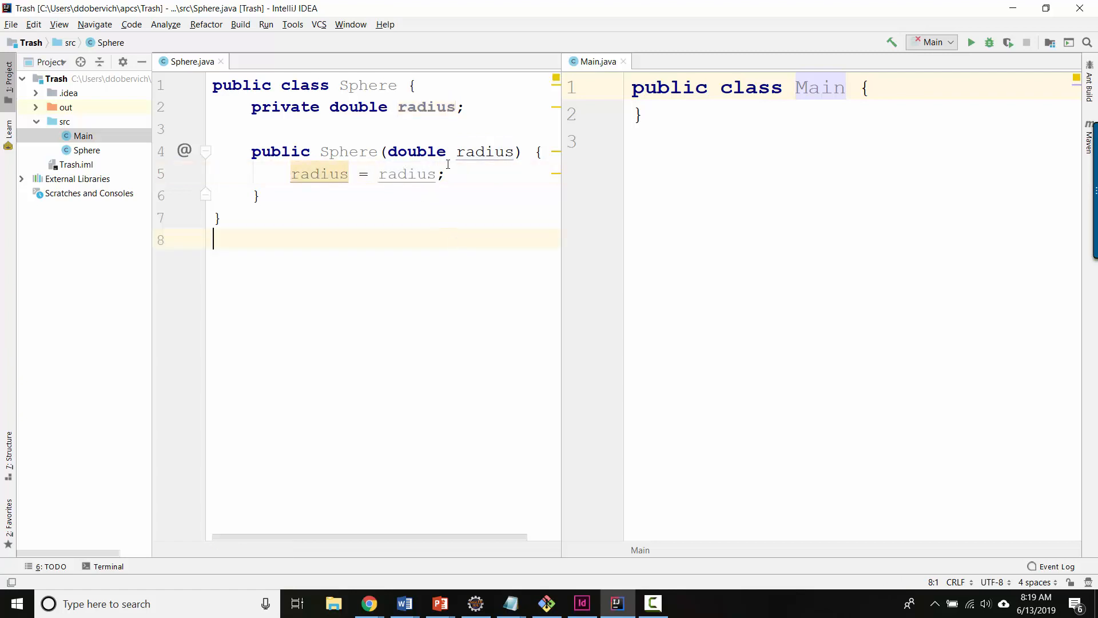
double_click(425, 106)
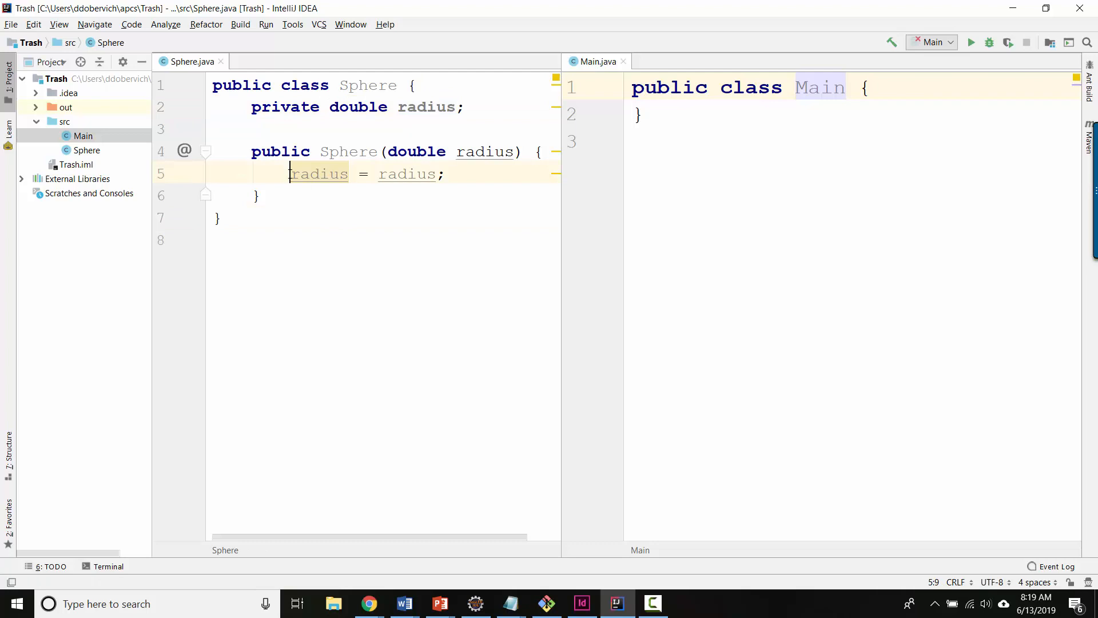
type("this.")
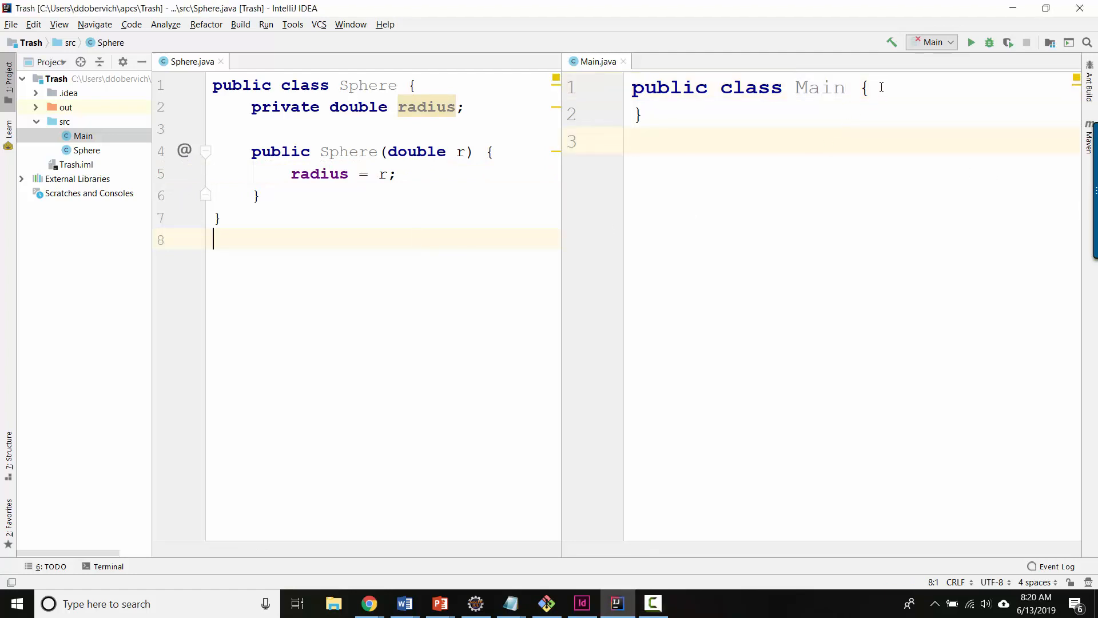
- In main, create Sphere s = new Sphere(3.3);
type("public static void main(String[")
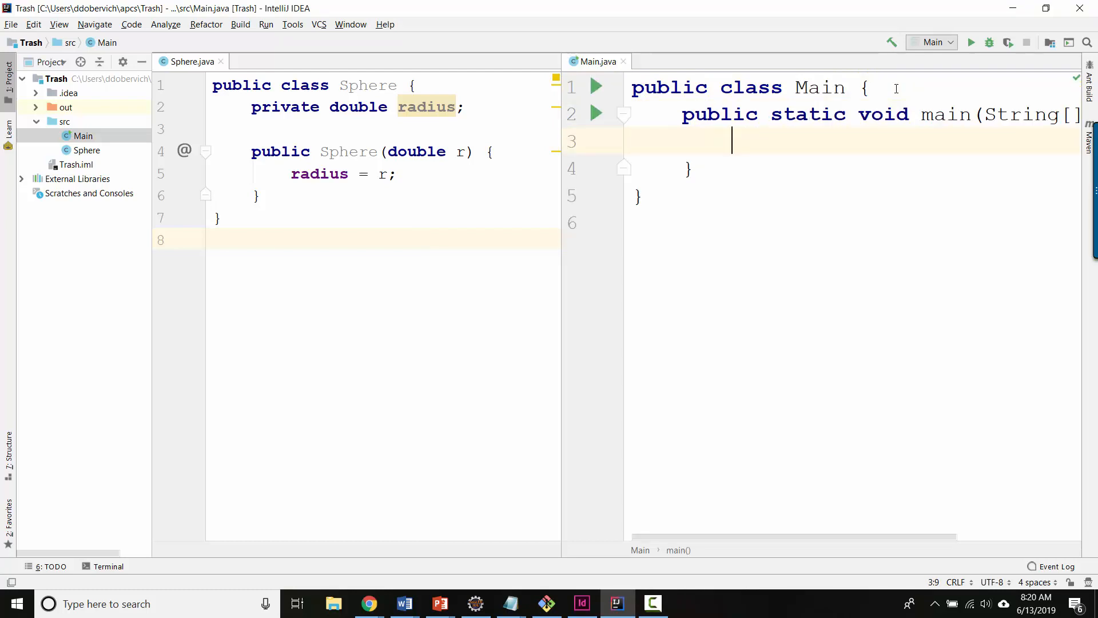
type("Sphere")
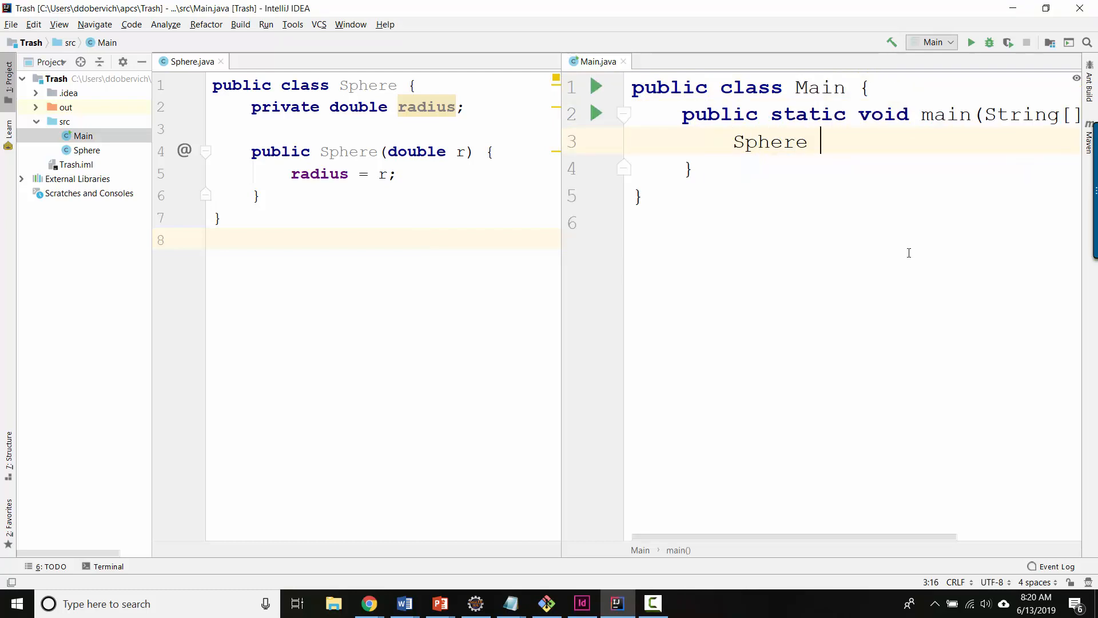
type("s = new Sphere()")
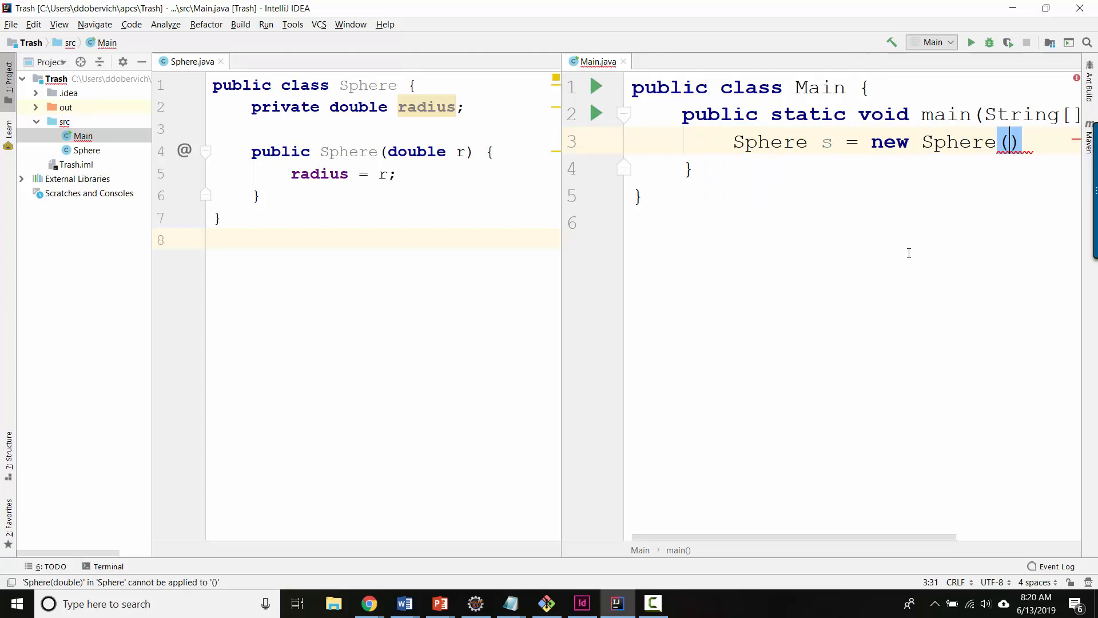
type(";")
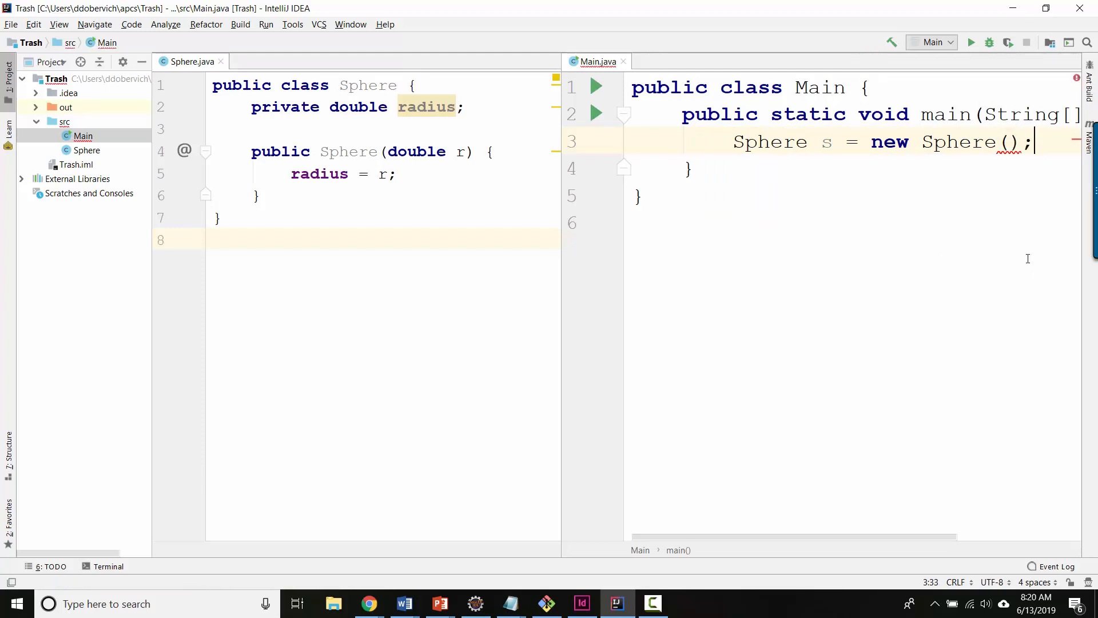
double_click(890, 142)
type("3.3")
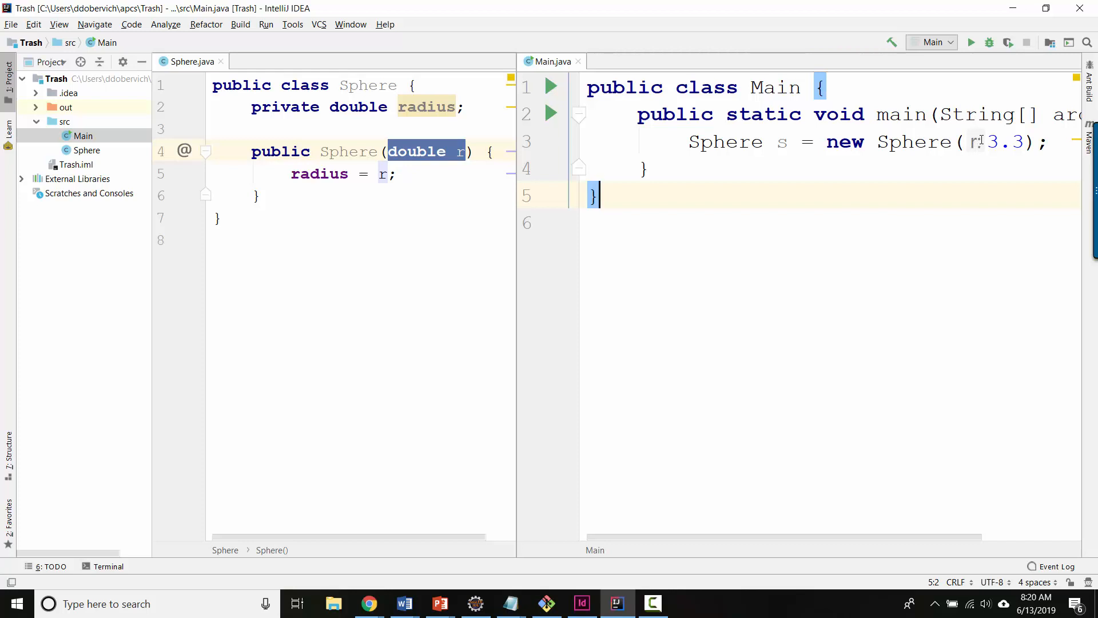
- Add System.out.println(s); using the sout template
left_click(986, 142)
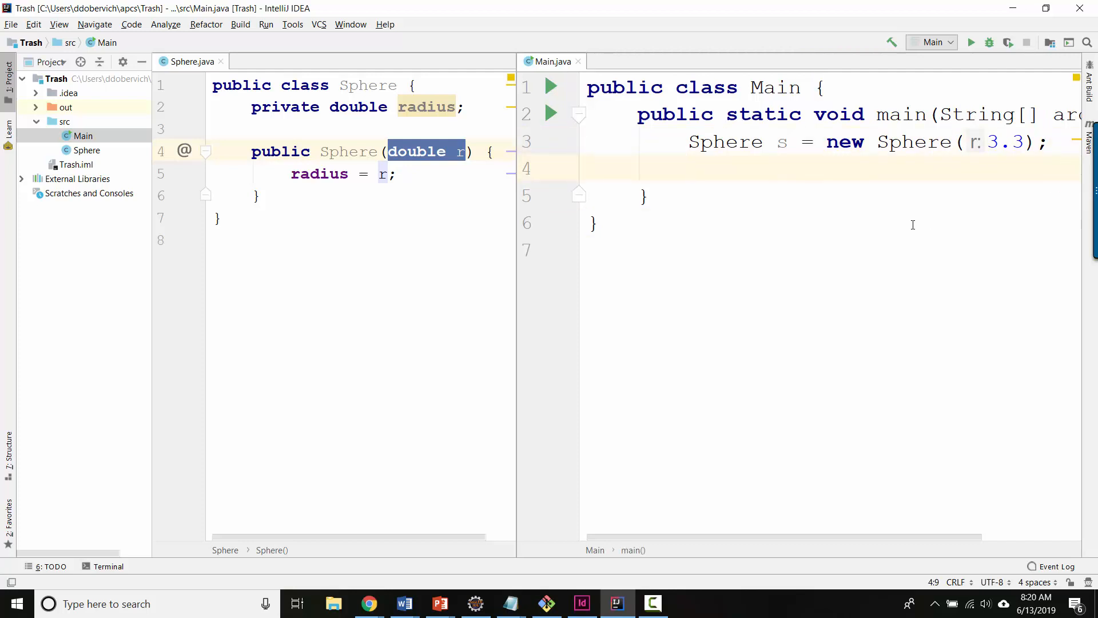
type("sout")
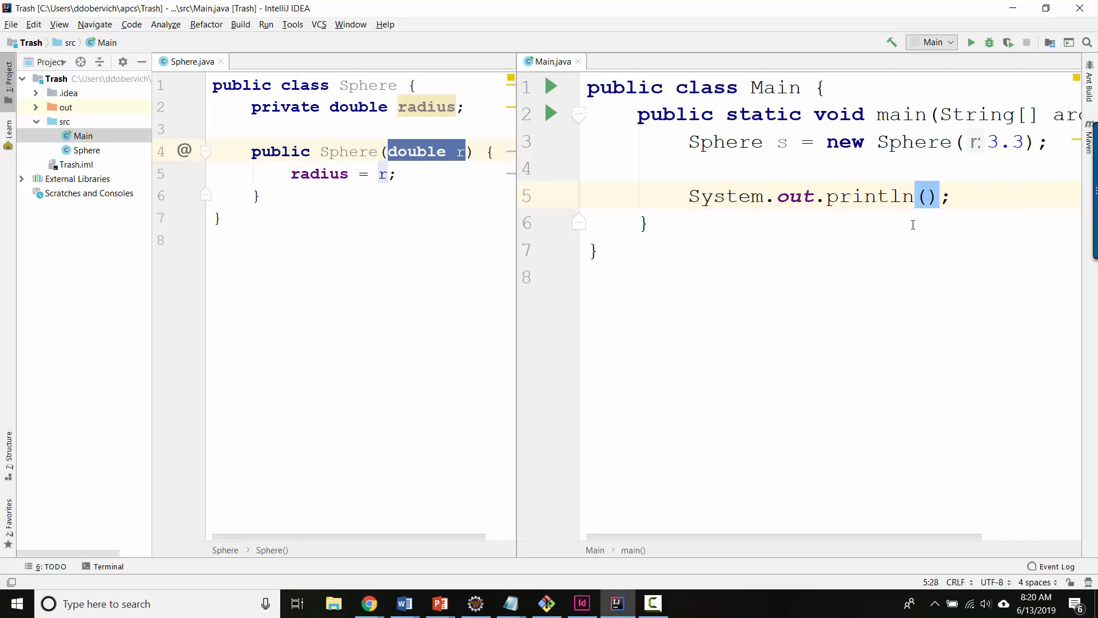
type("s")
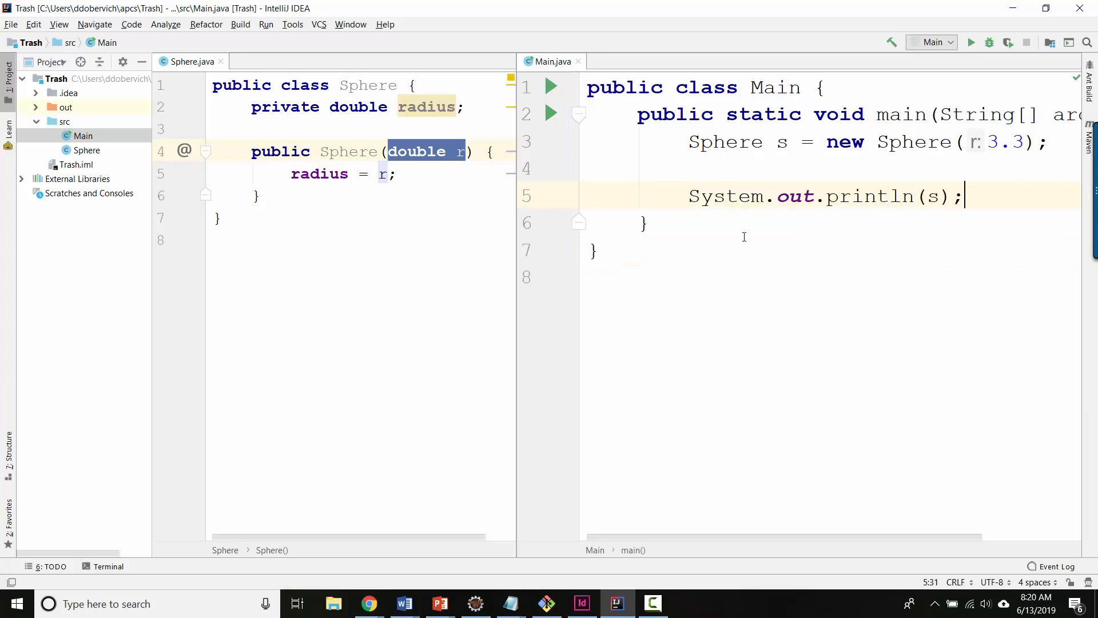
- Run Main and inspect the default Sphere@hashcode output in the Run window
left_click(550, 113)
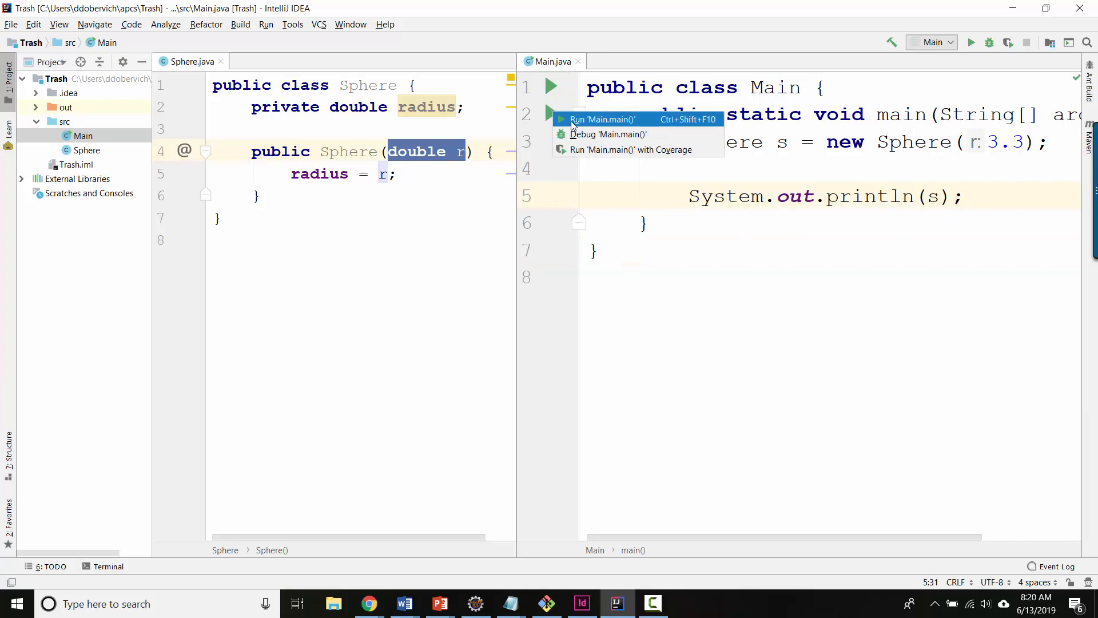
left_click(601, 119)
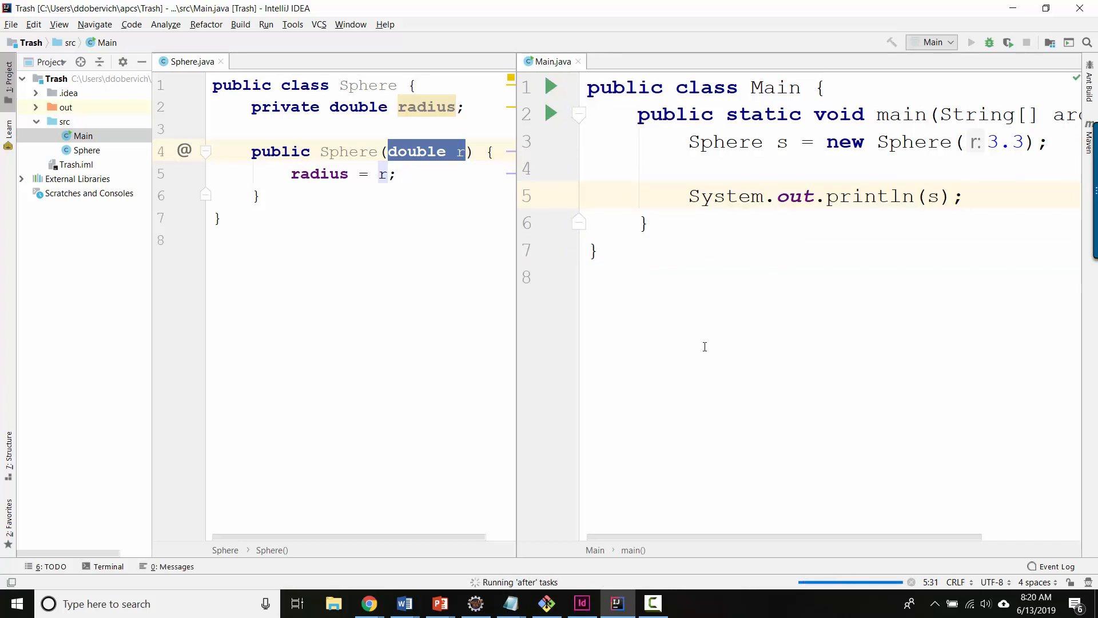
left_click(971, 42)
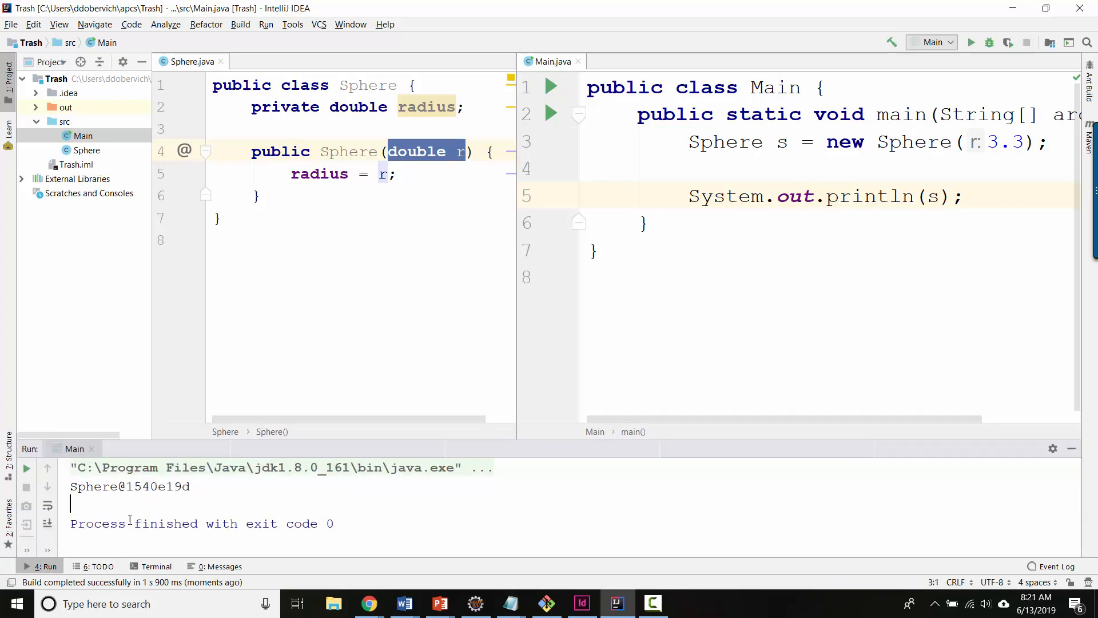
double_click(154, 486)
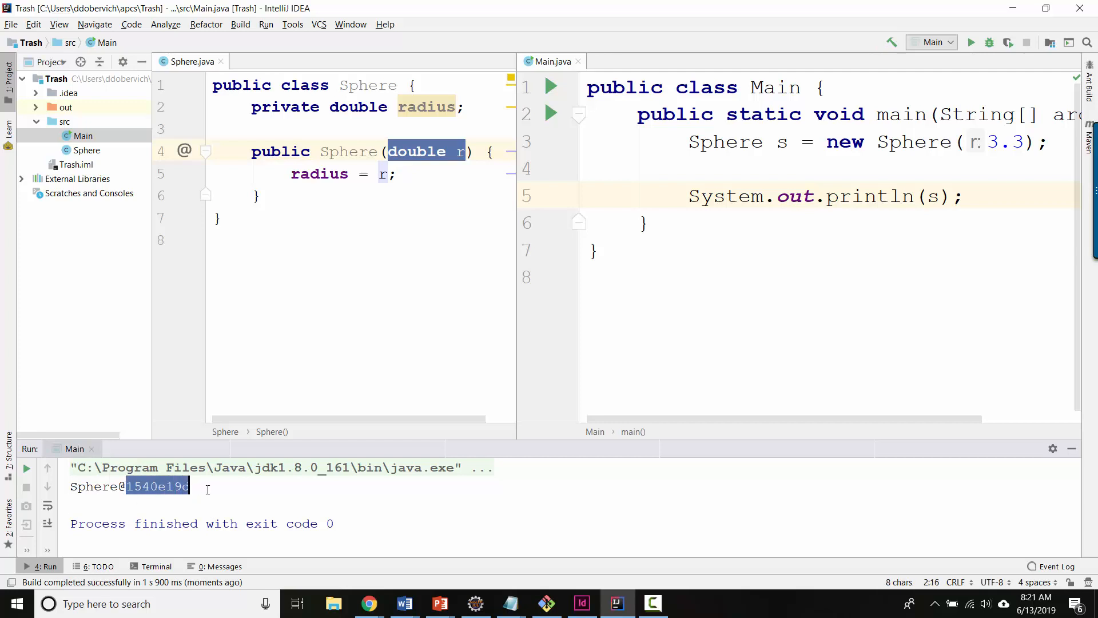
left_click(699, 284)
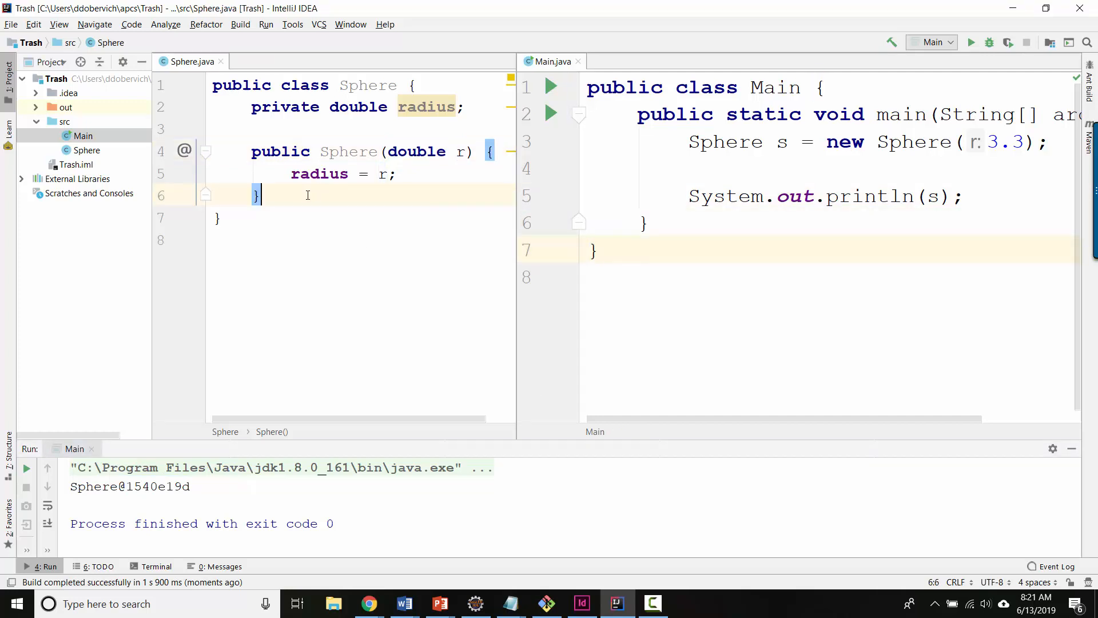
- Add a toString method returning "hi" to Sphere and rerun Main
key("enter")
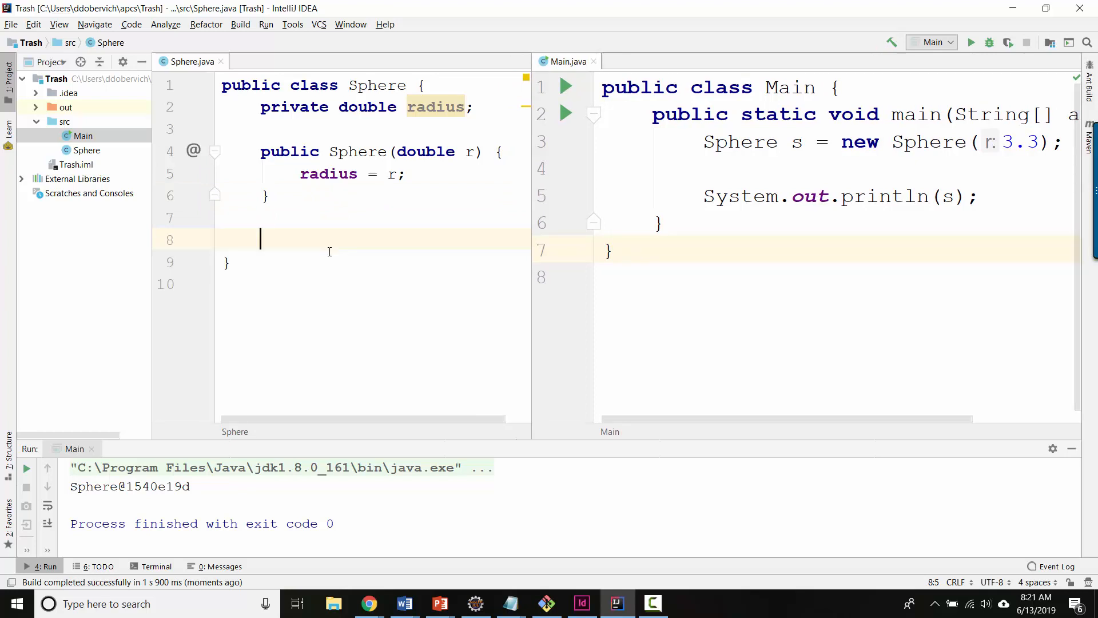
type("public String")
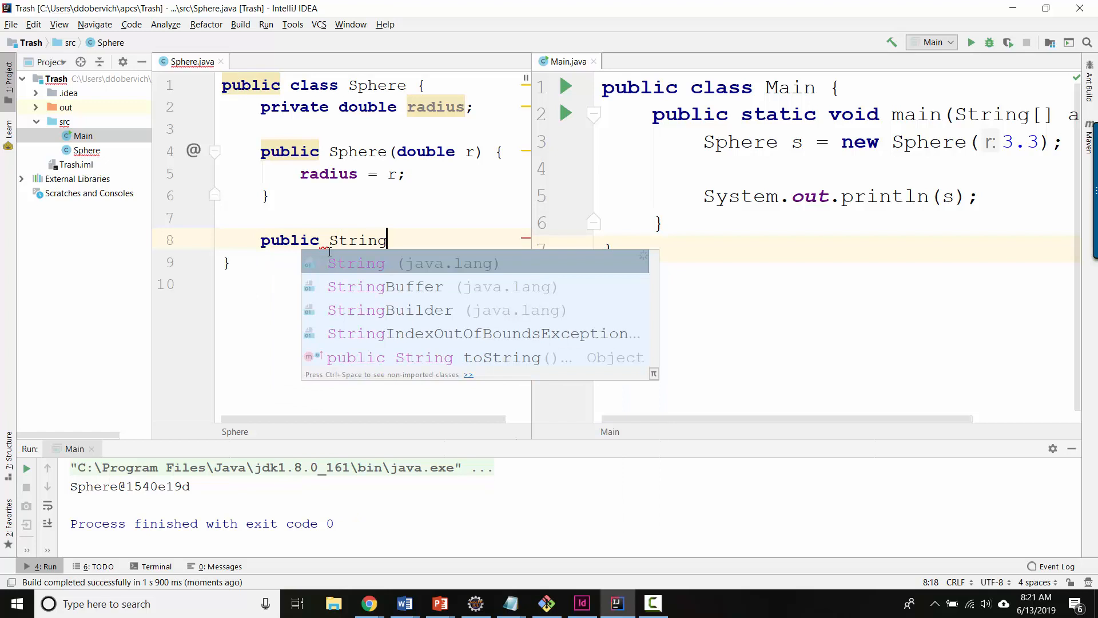
left_click(499, 357)
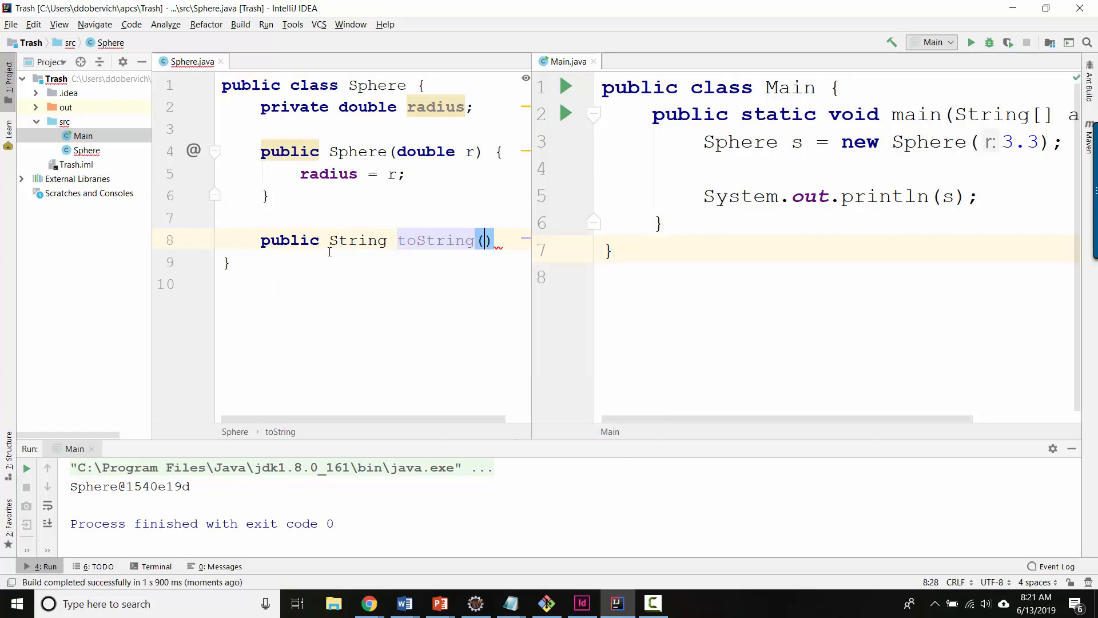
type("{")
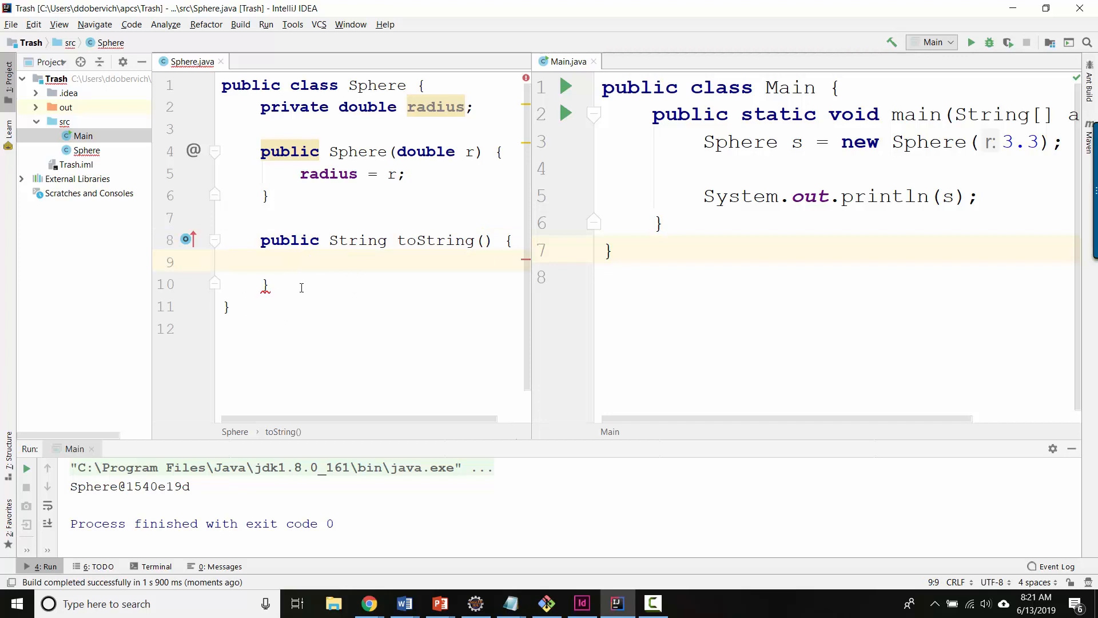
type("return")
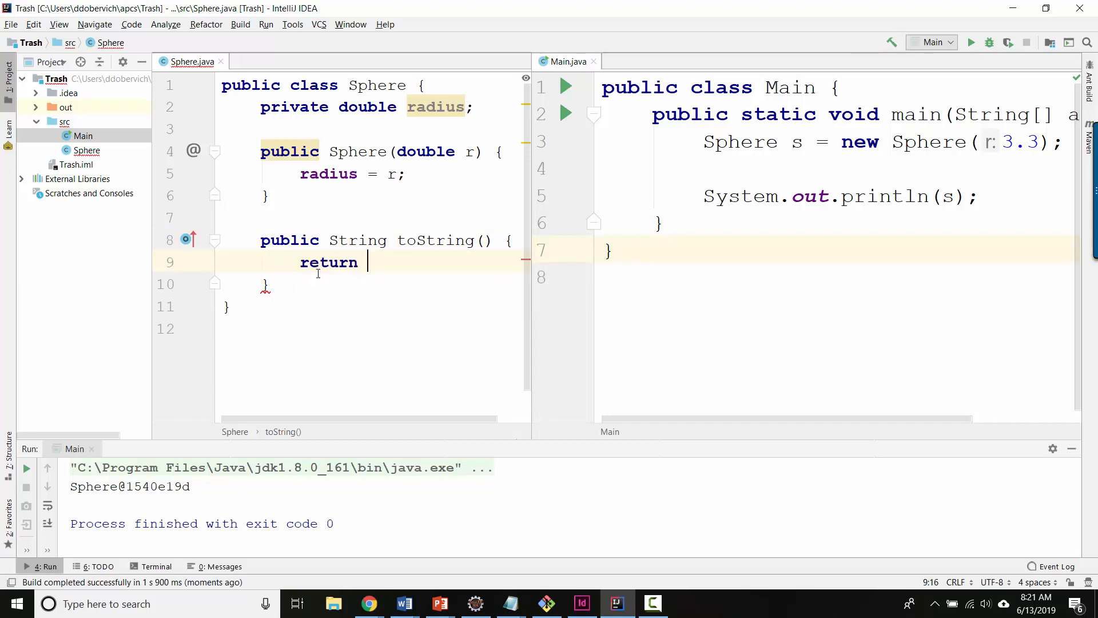
type("\"hi\";")
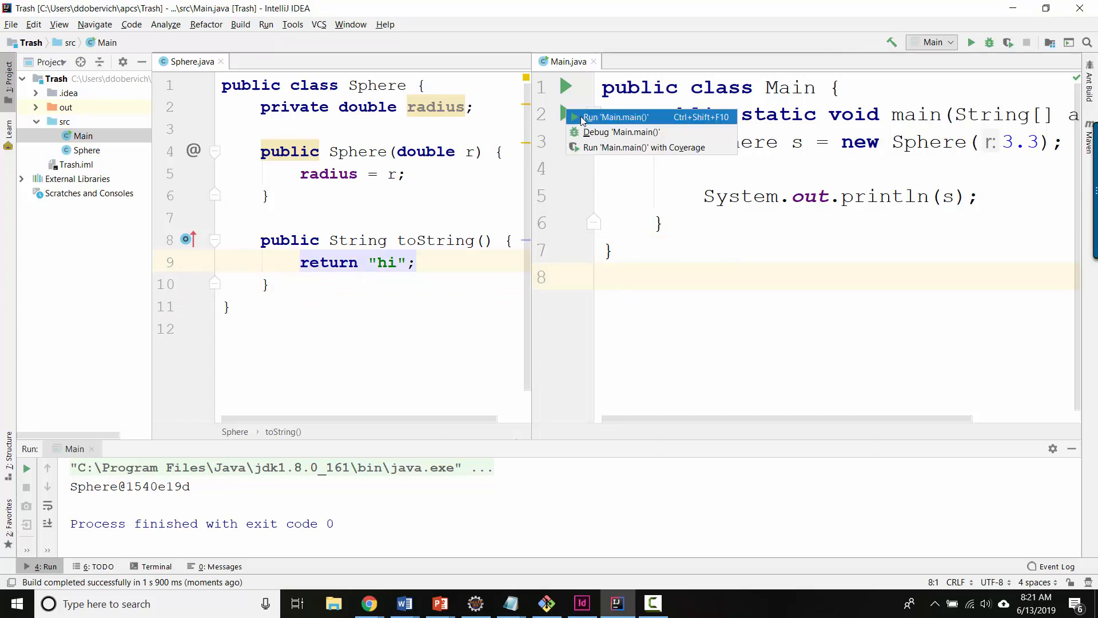
left_click(615, 116)
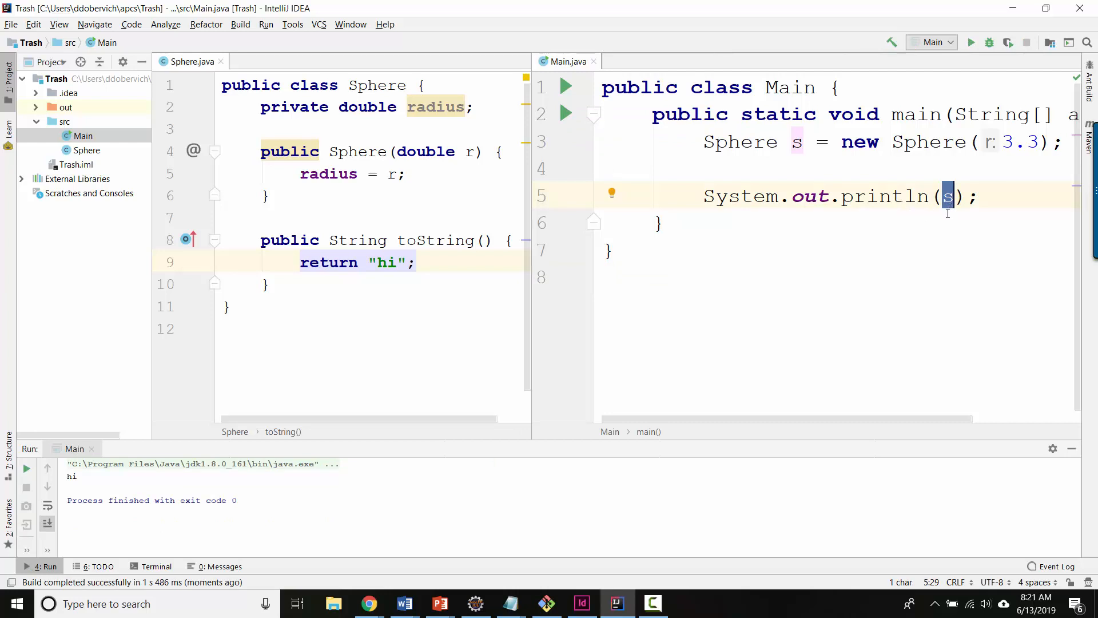
mouse_move(947, 211)
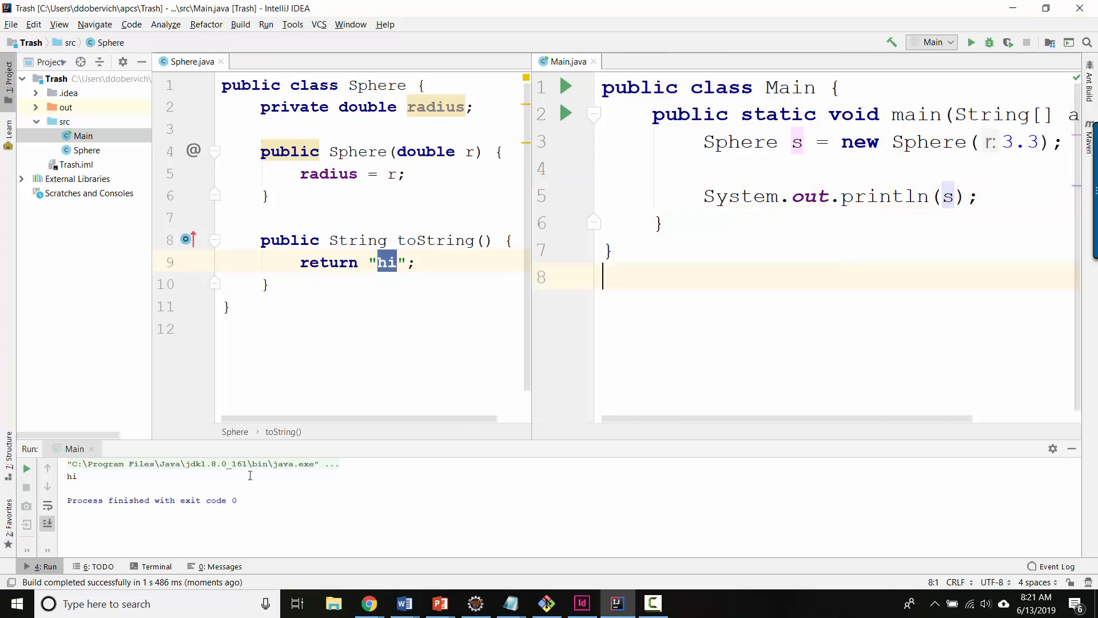
- Change toString to return "Radius: " + radius
left_click(386, 284)
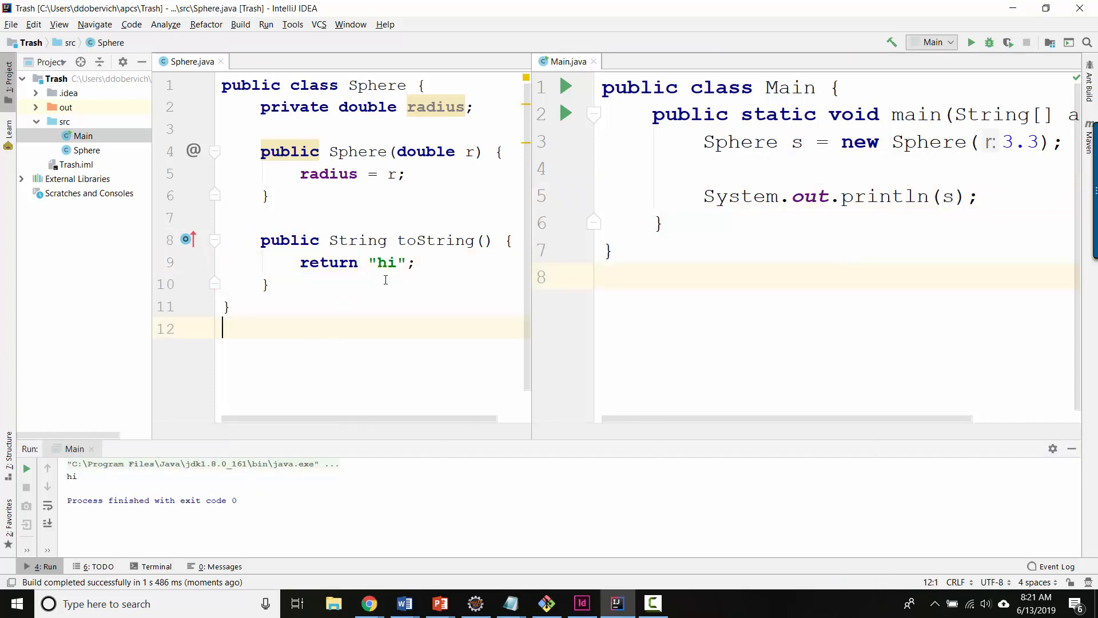
double_click(386, 263)
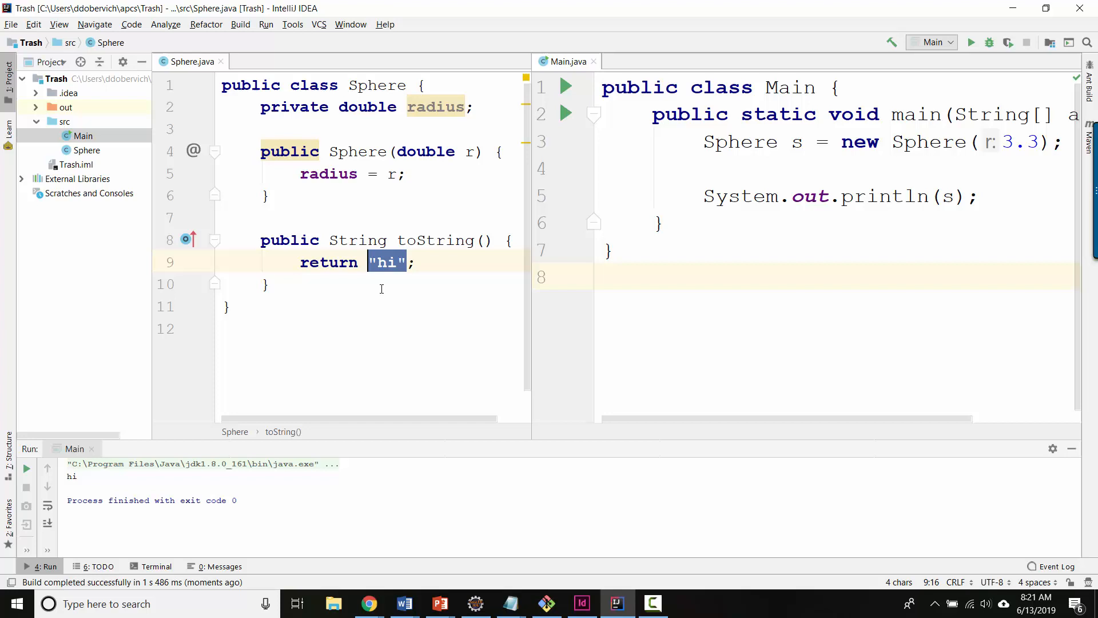
type("Radius:")
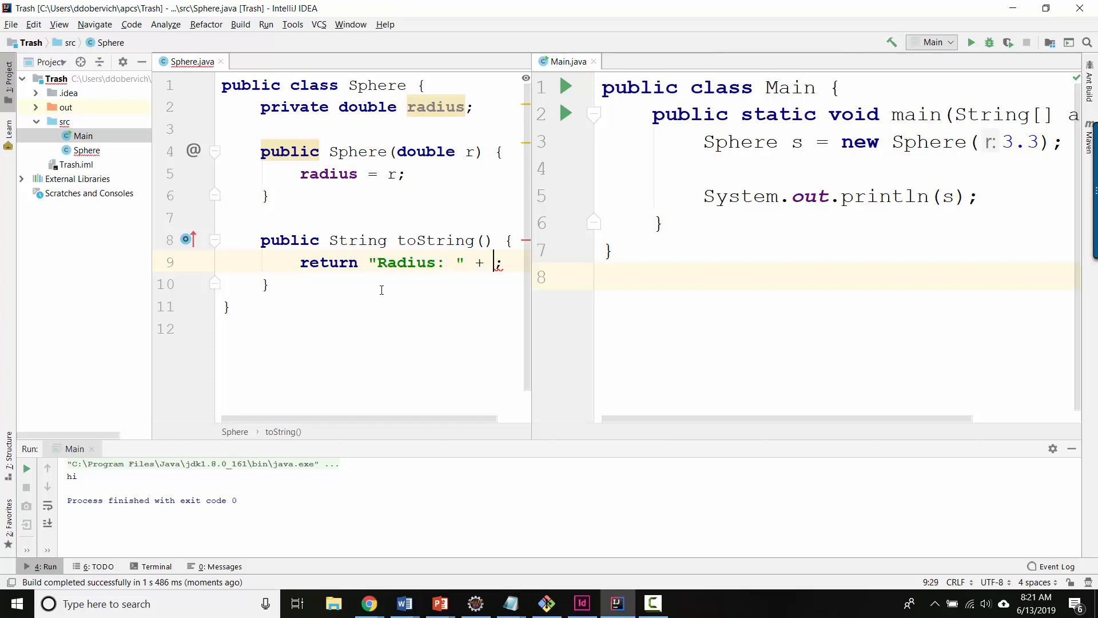
type("radius")
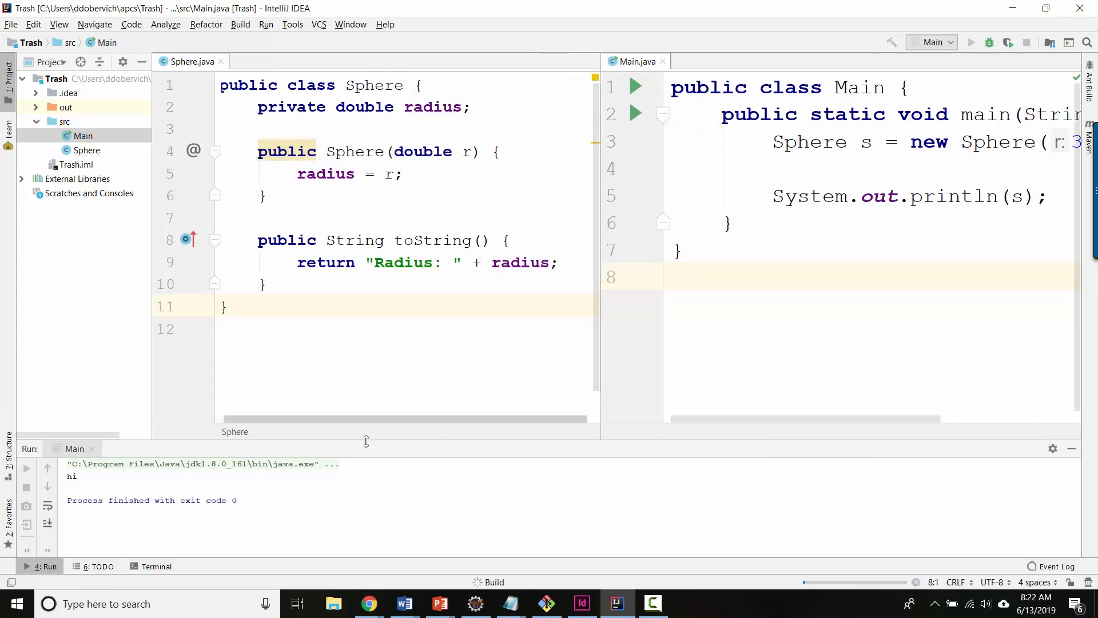
left_click(971, 42)
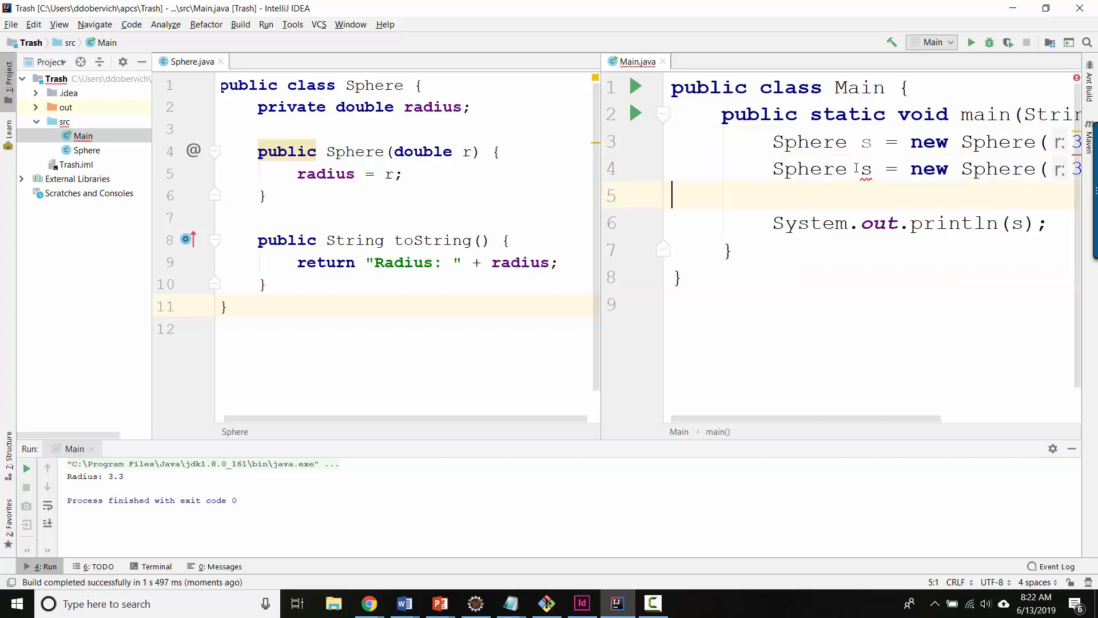
- Add Sphere s2 with radius 4 and print it, giving Radius: 3.3 and Radius: 4.0
type("2")
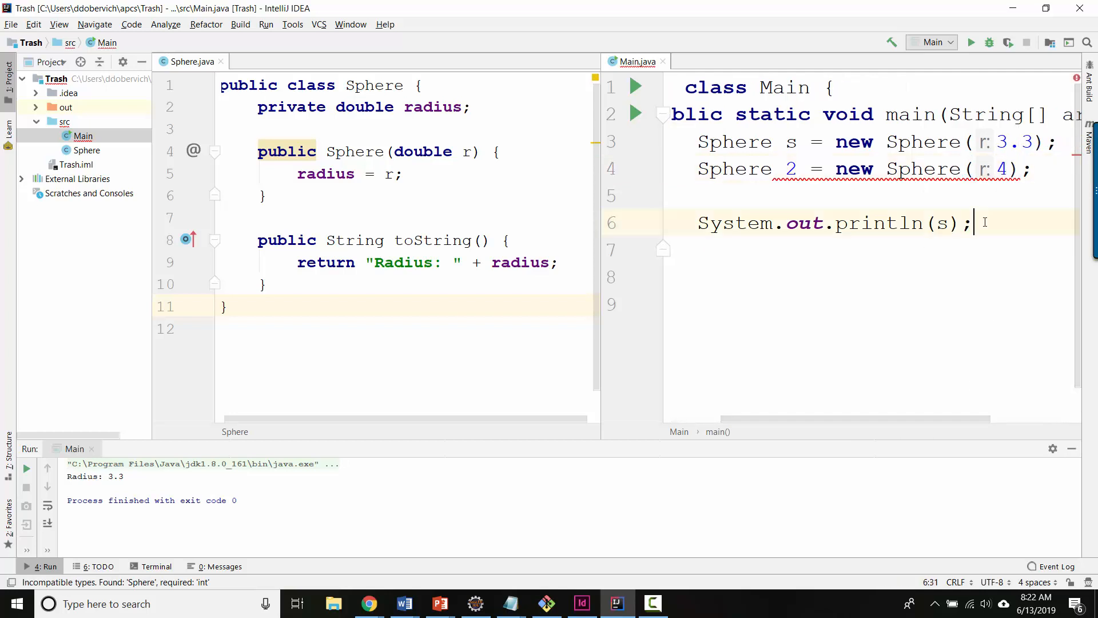
type("System.out.println(s1);")
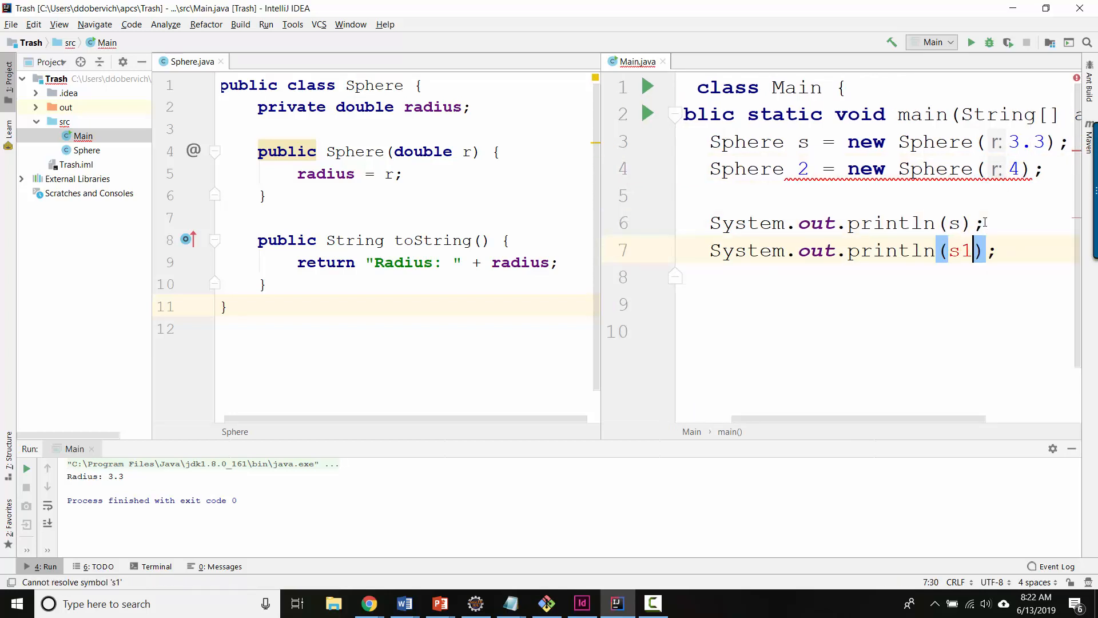
type("2")
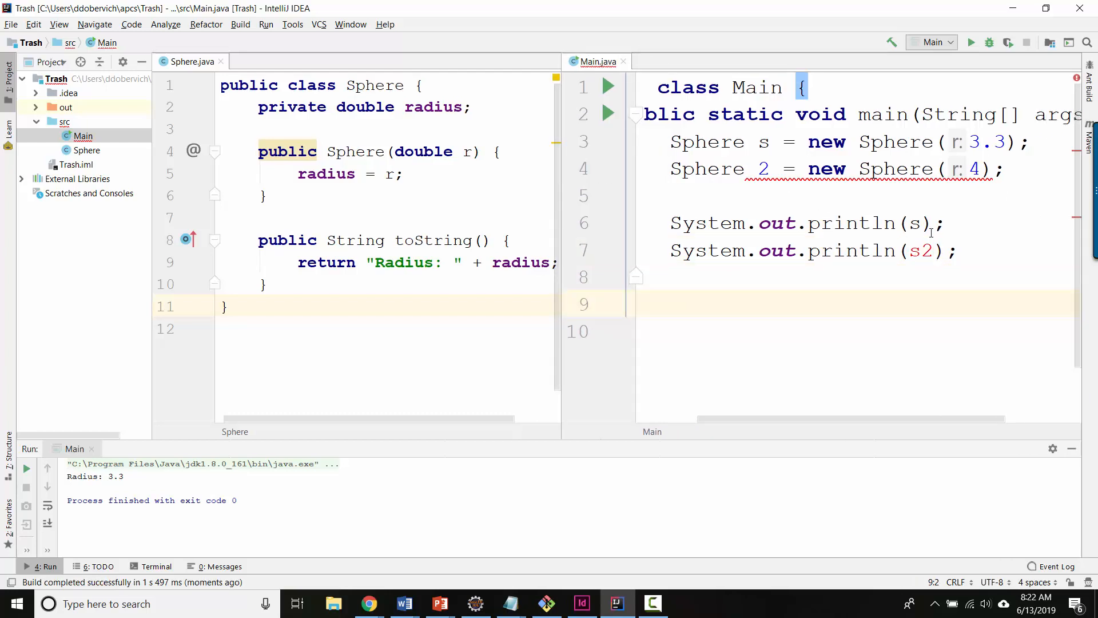
type("s")
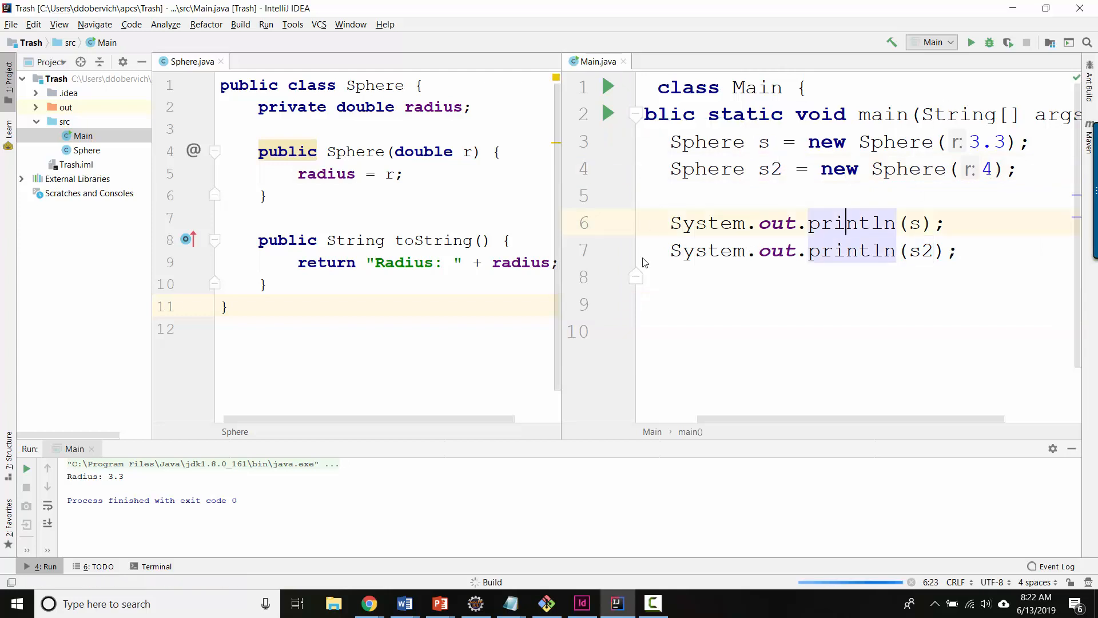
left_click(972, 42)
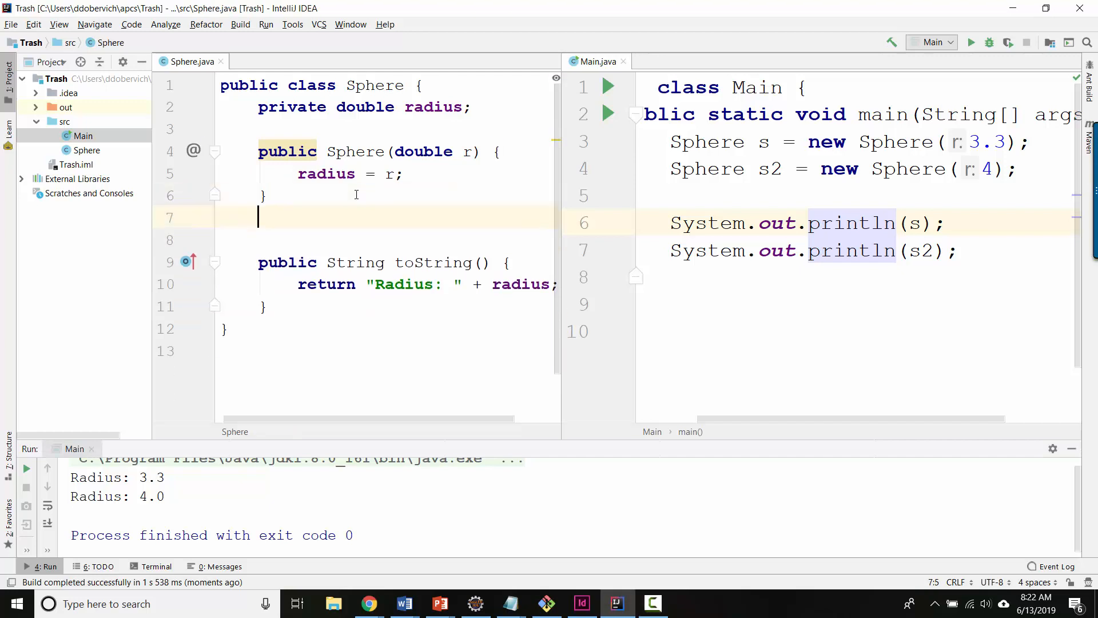
- Add public double getRadius() returning this.radius
type("public")
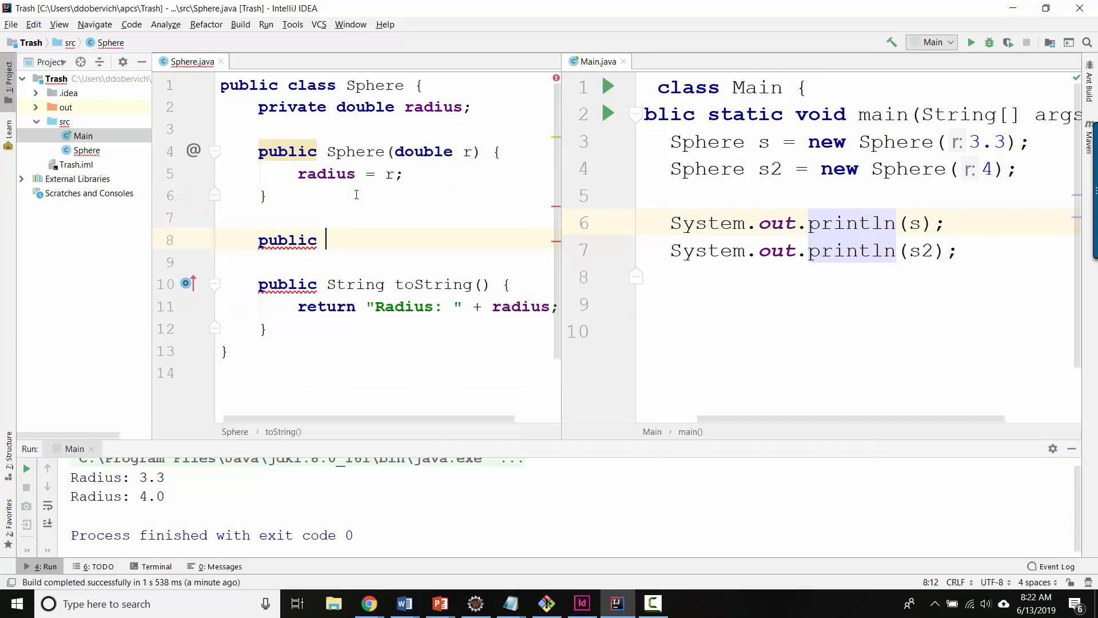
type("double")
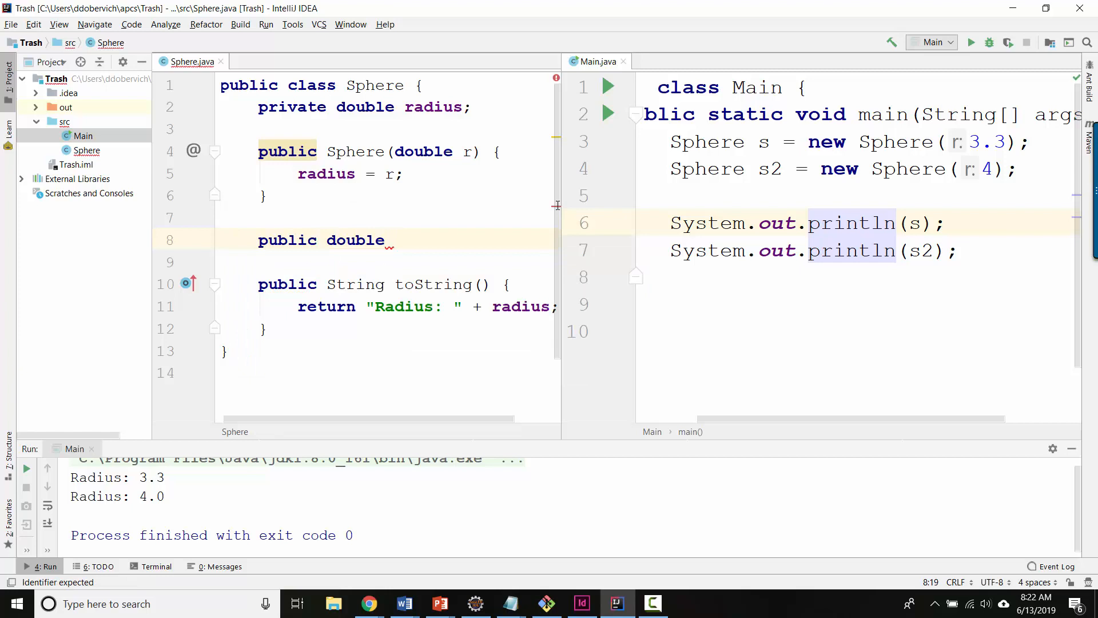
double_click(435, 106)
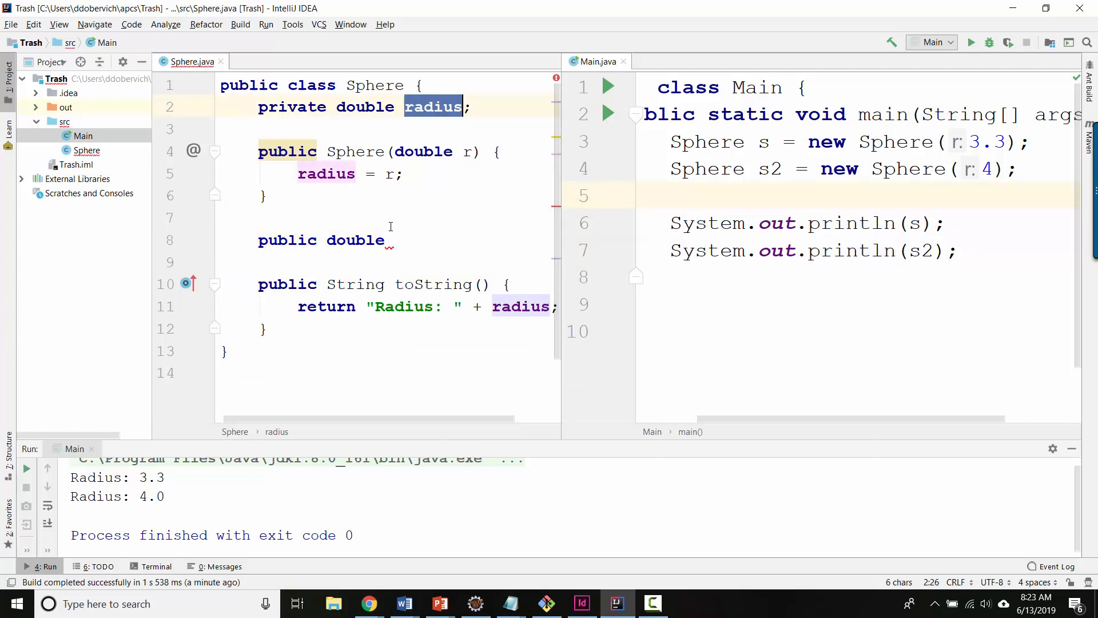
type("g")
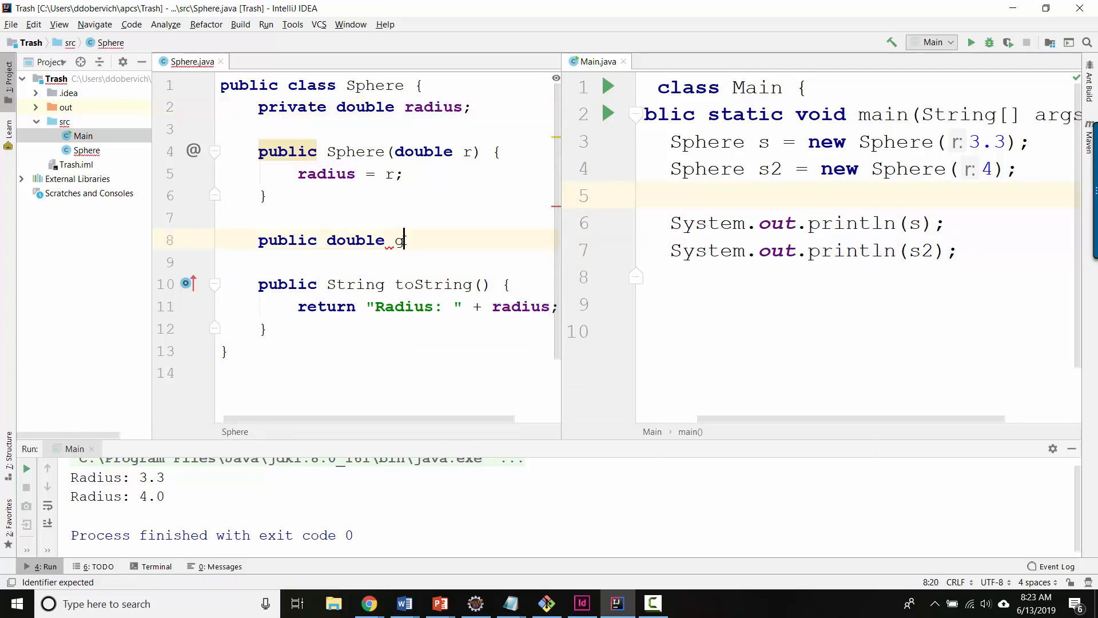
type("etRadius() {")
type("return this.radius;")
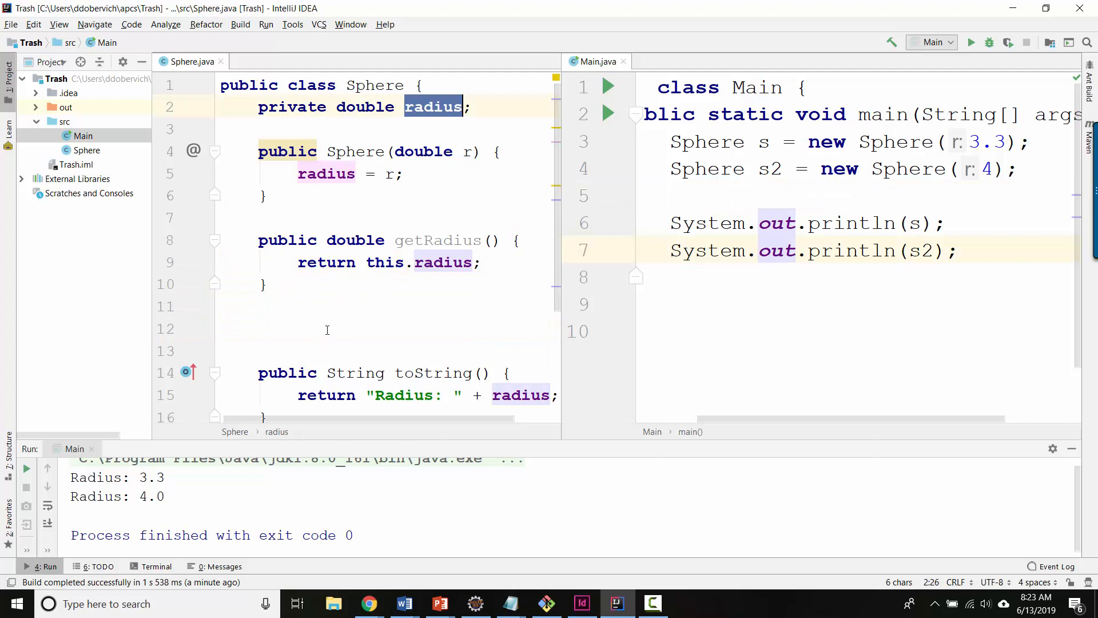
- Begin a public void setRadius(double newRad) method
type("public void")
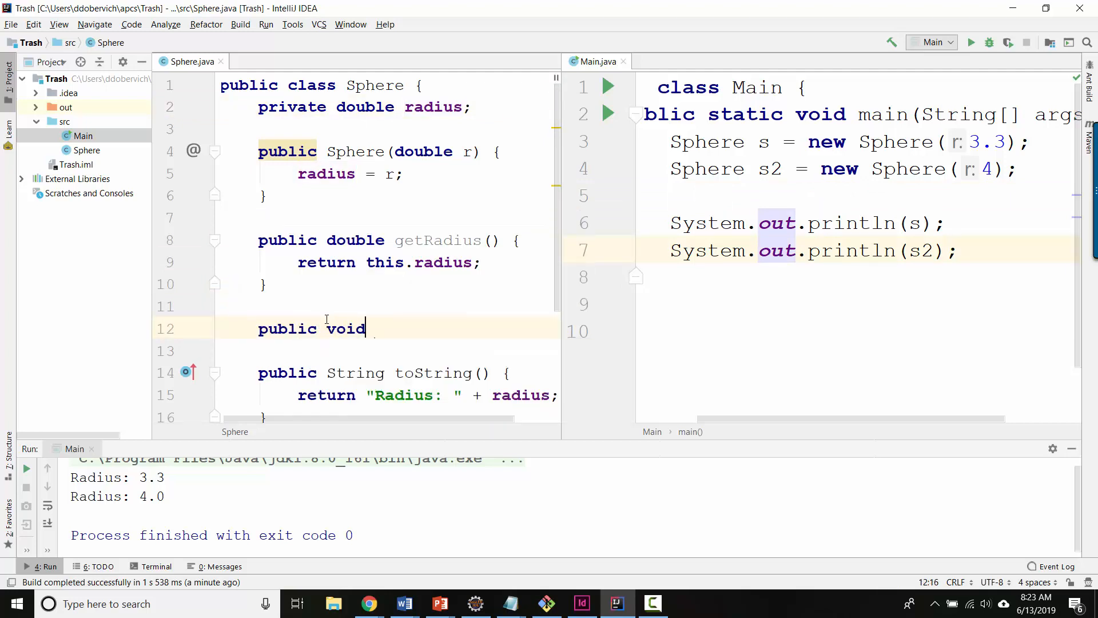
type("setRadius(double newRad) {")
type("public double")
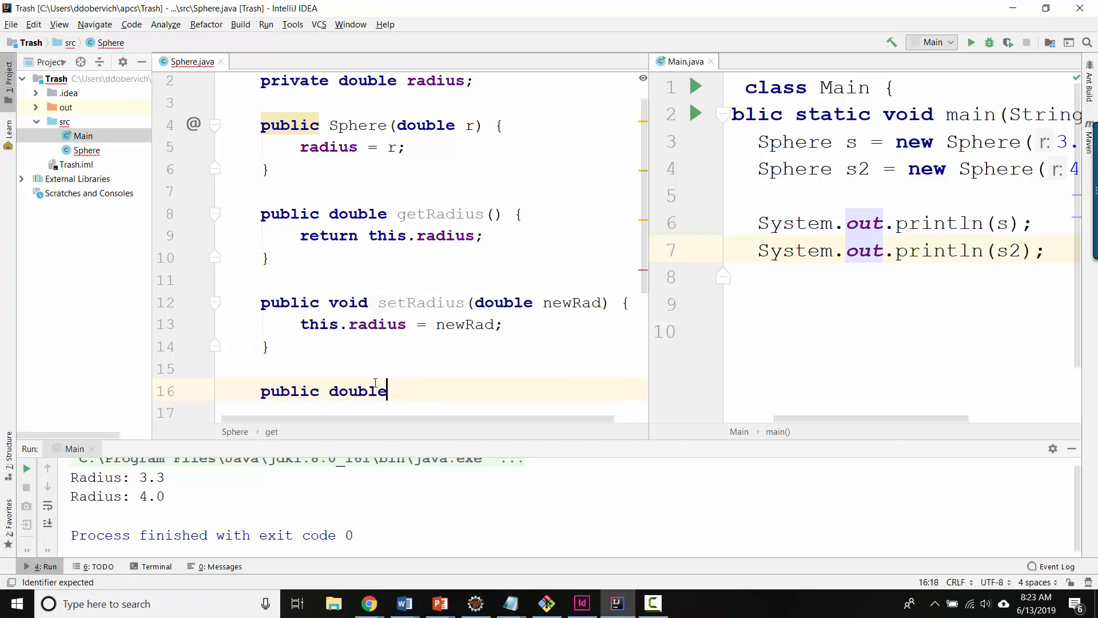
- Write a volume method returning (4/3)*Math.PI*Math.pow(radius, 3)
type("volume()")
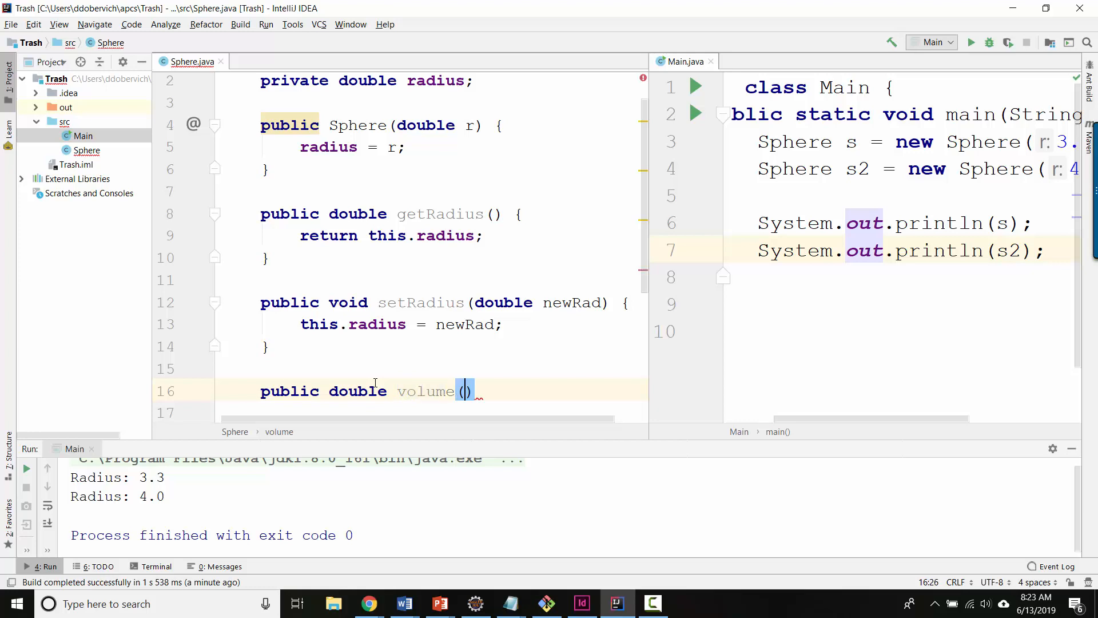
type("int")
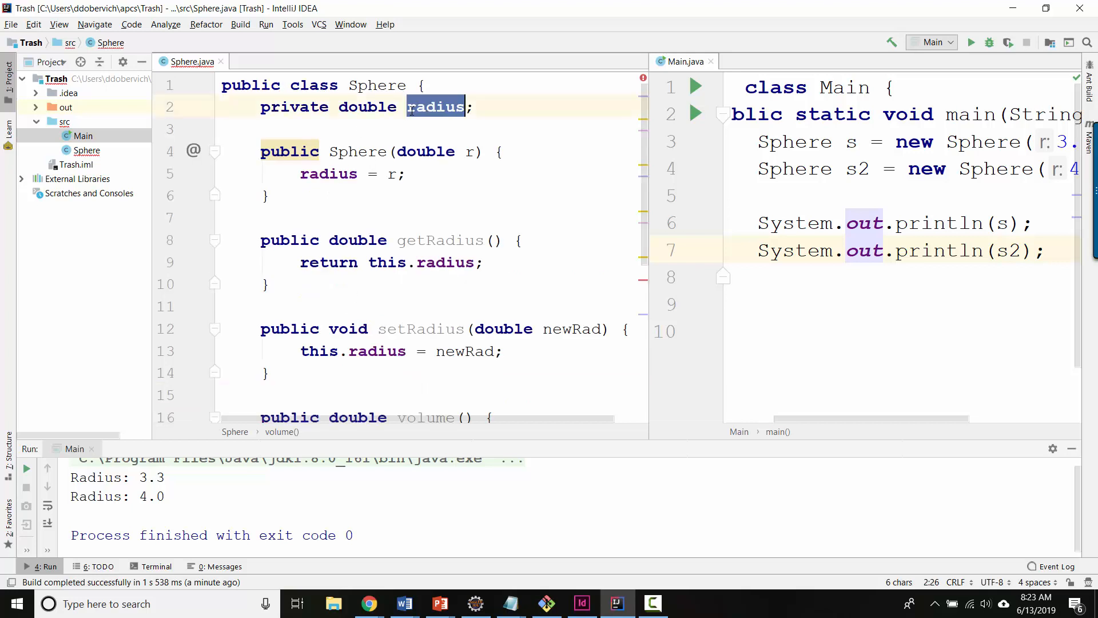
scroll("down", 3)
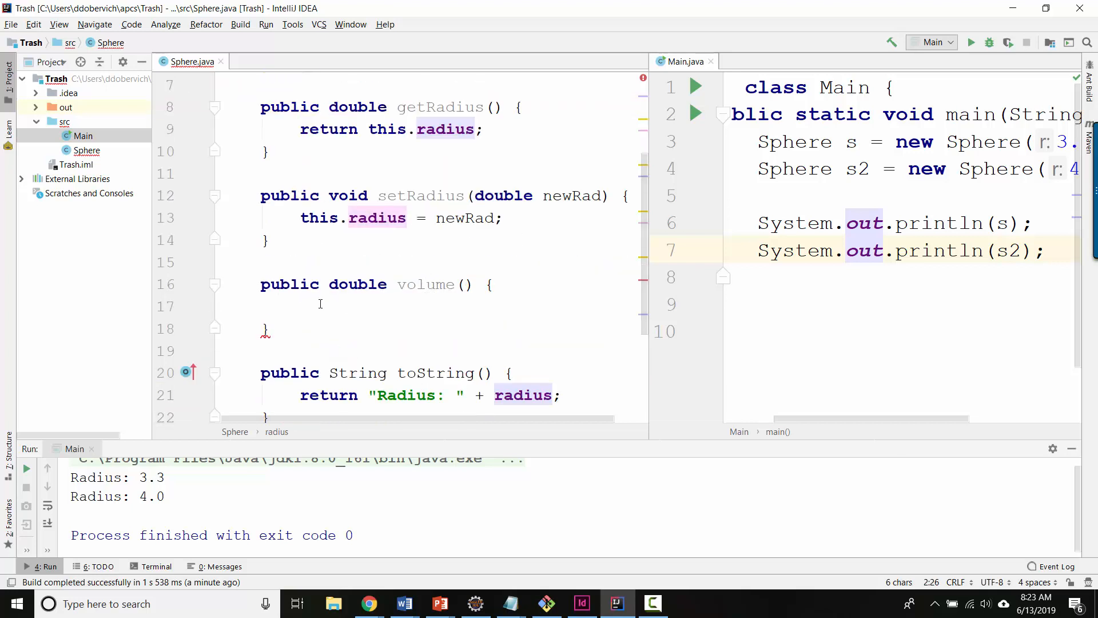
type("return ()")
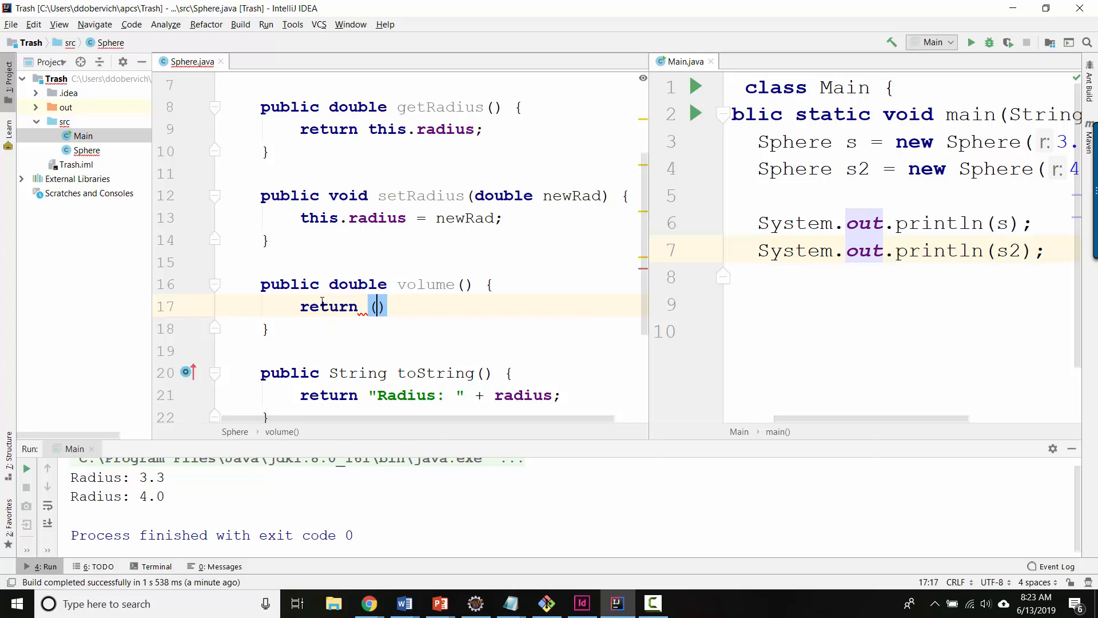
type("4/3")
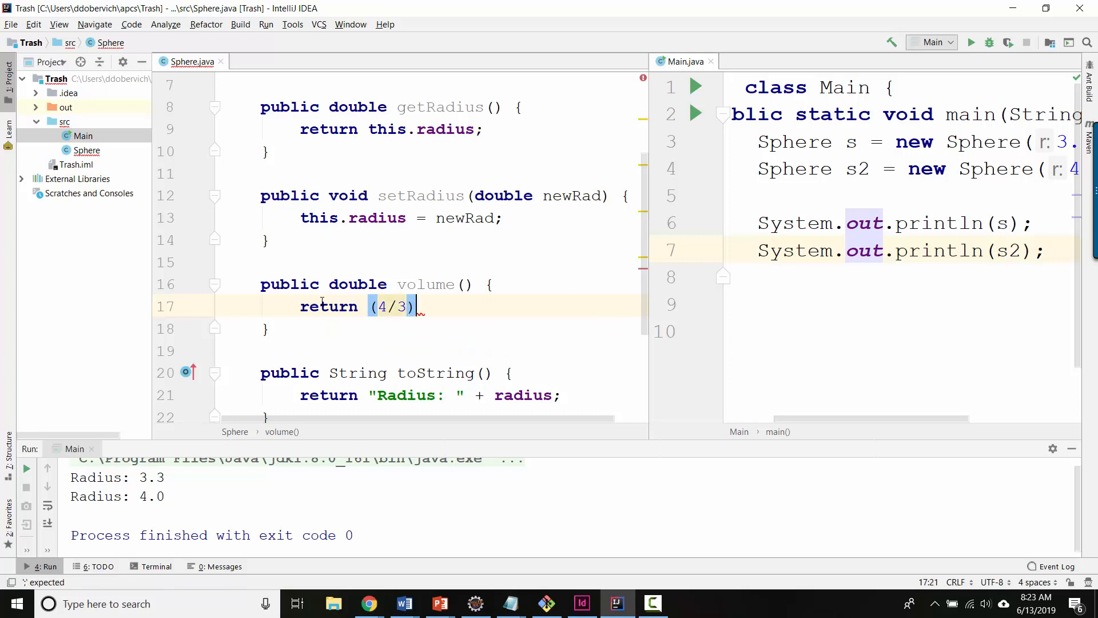
type("*")
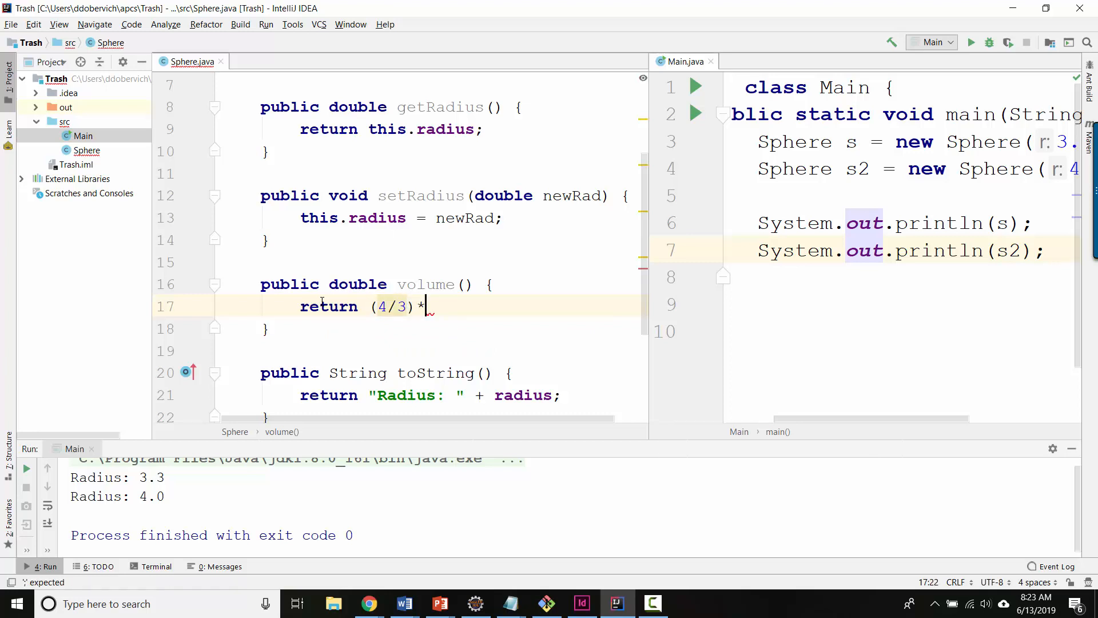
type("Math.PI*")
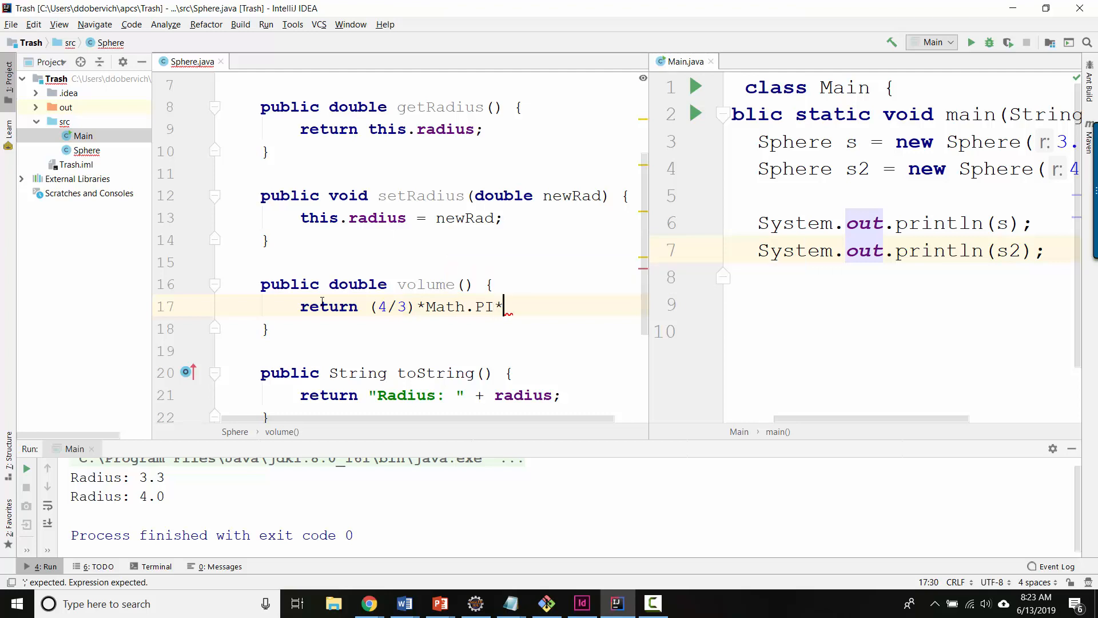
type("this.radius^3;")
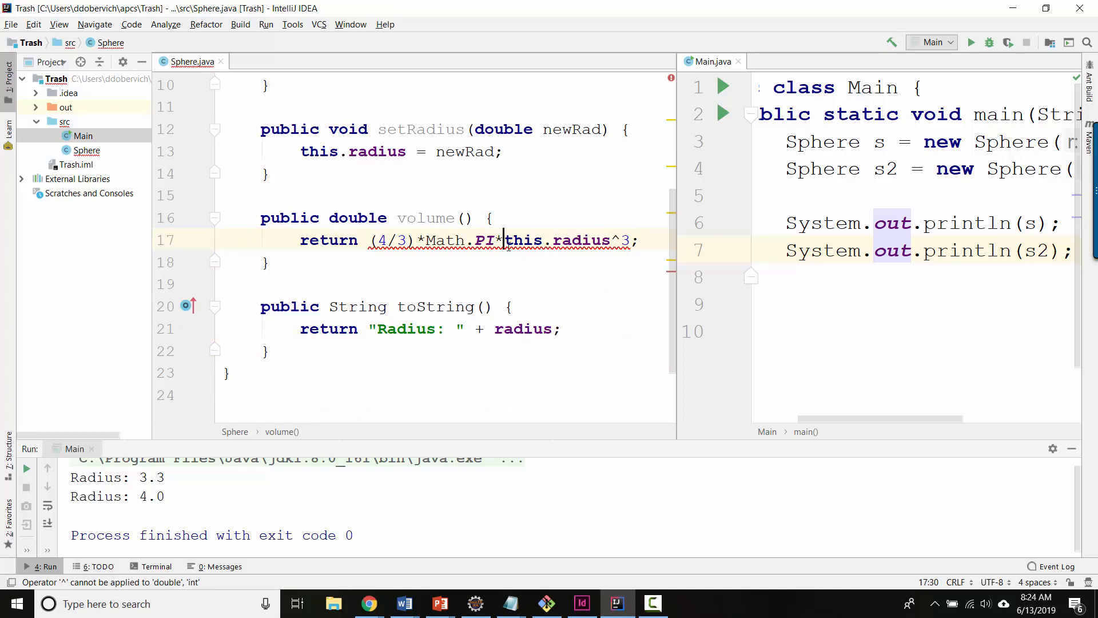
type("Math")
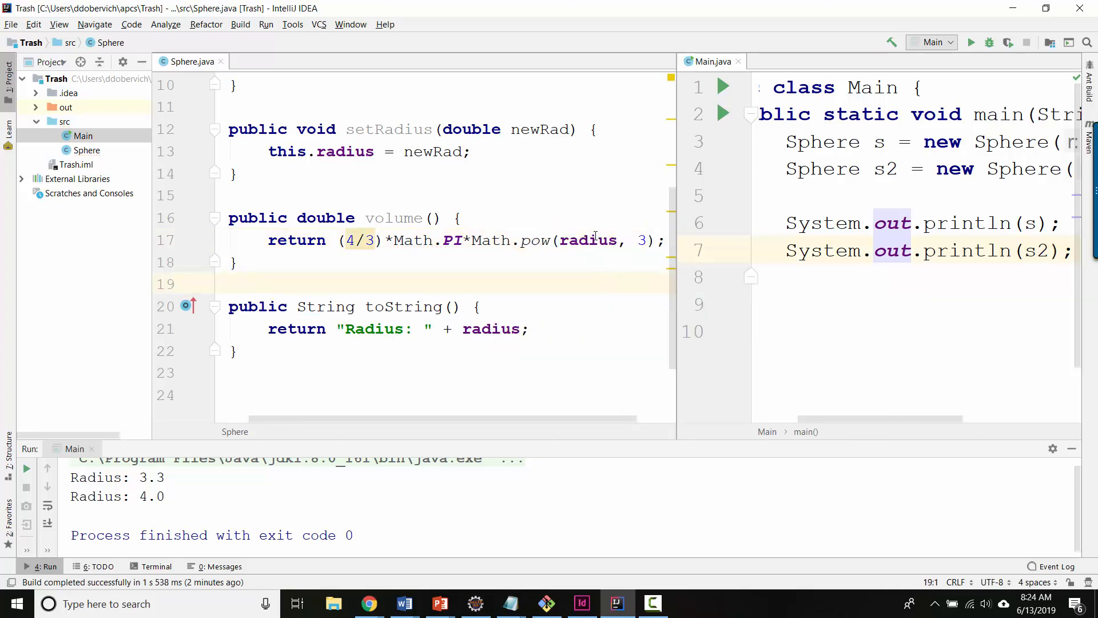
- Replace Math.pow with radius*radius*radius and fix 4/3 to 4.0/3
left_click(636, 239)
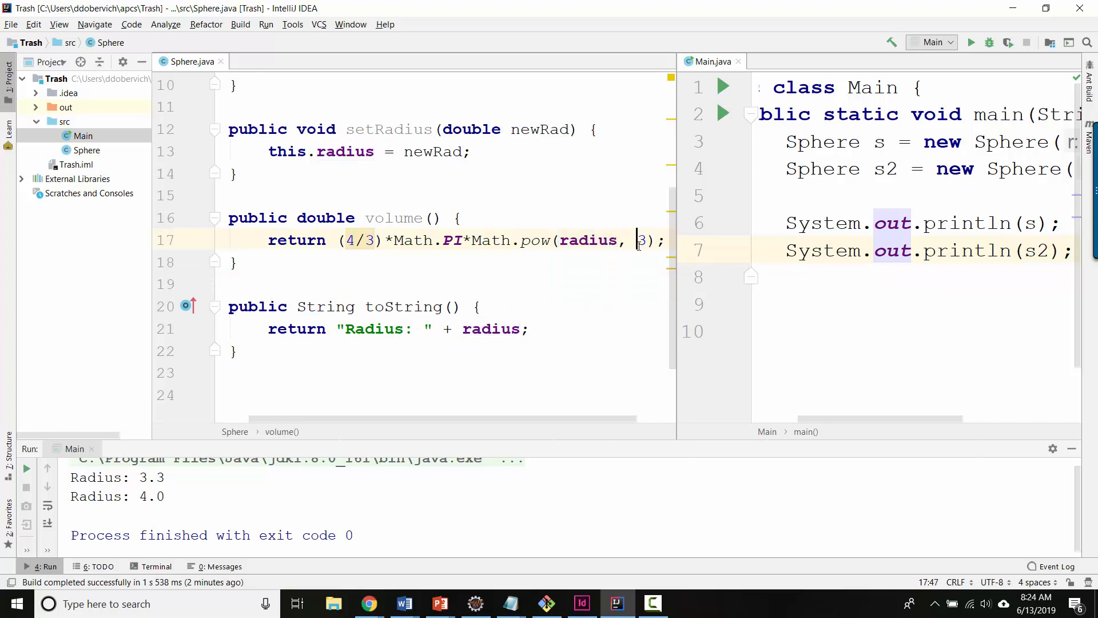
left_click_drag(470, 239, 654, 239)
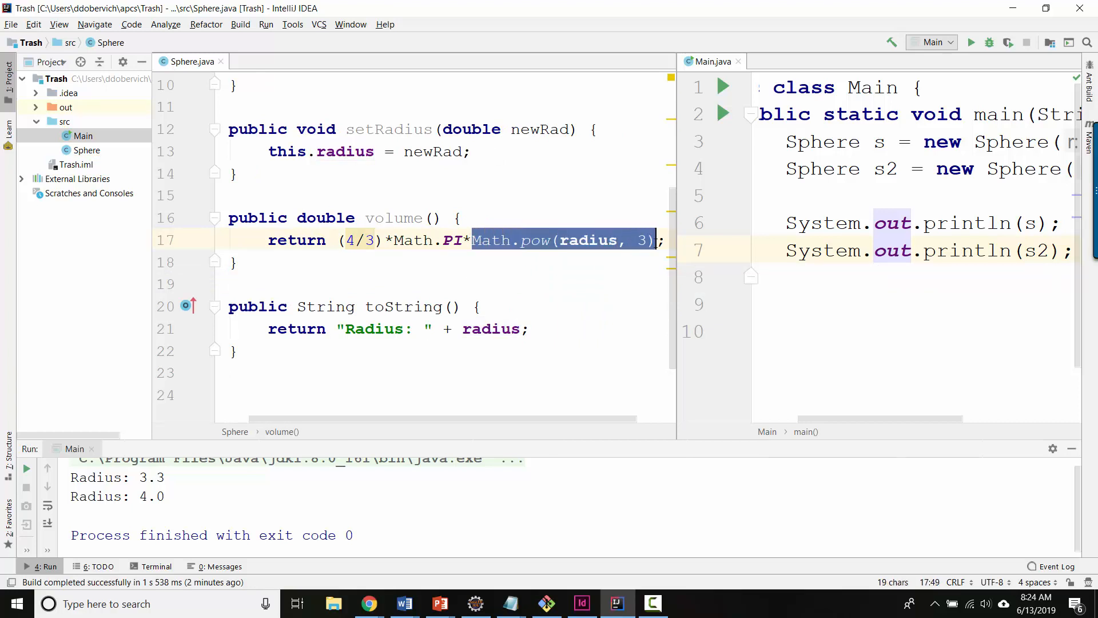
key("Delete")
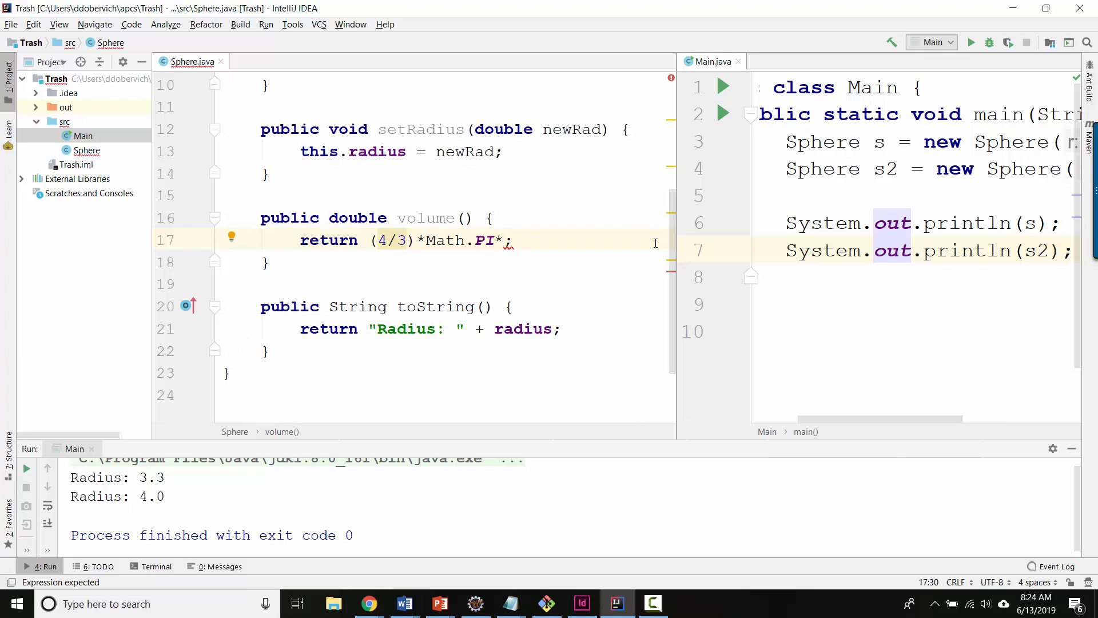
type("radius*radius*radi")
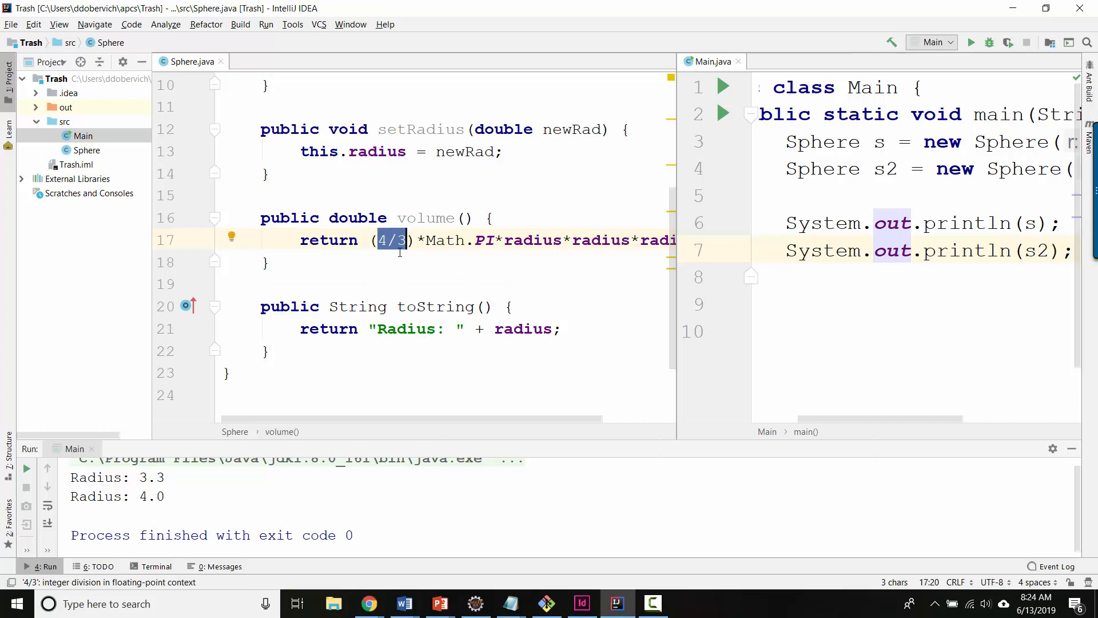
mouse_move(392, 239)
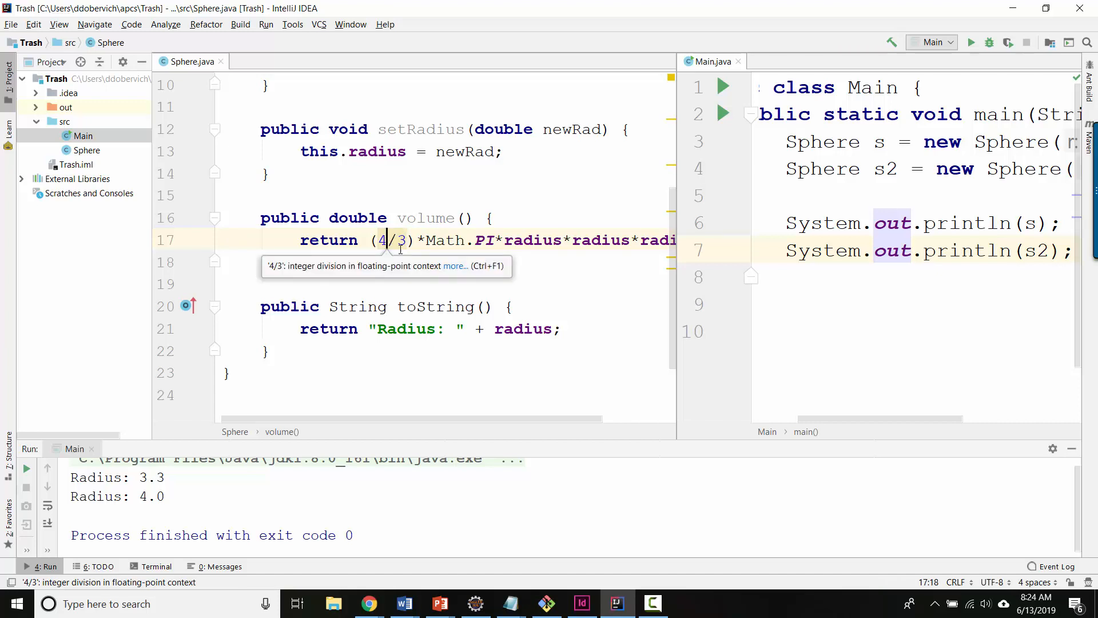
type(".0")
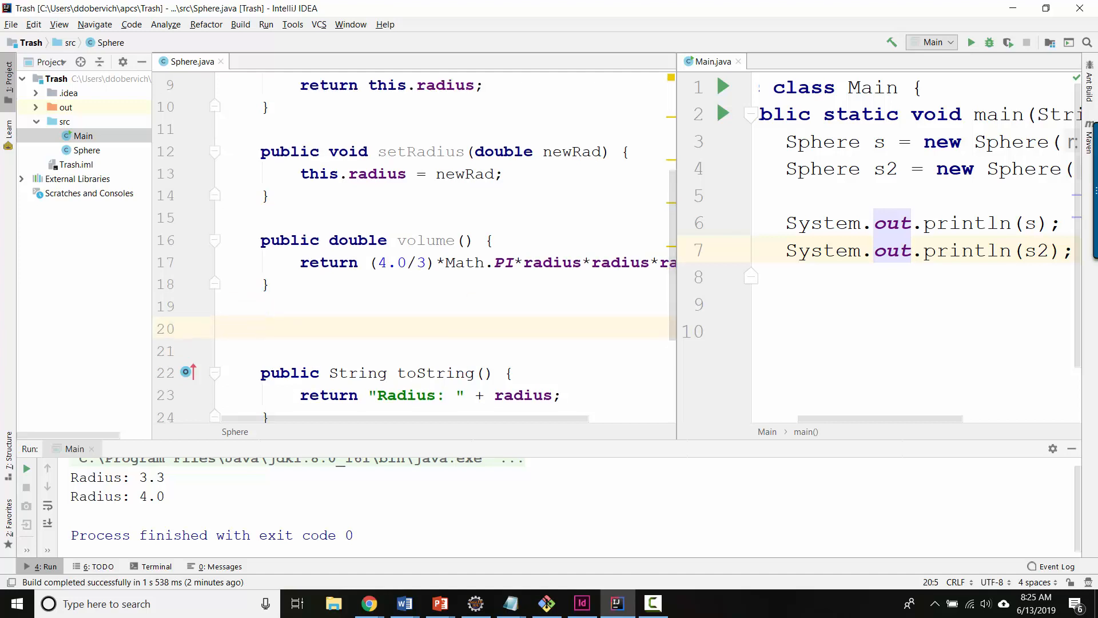
- Declare an empty public boolean isLargerThan(Sphere other) method in the Sphere class
type("public boolean is")
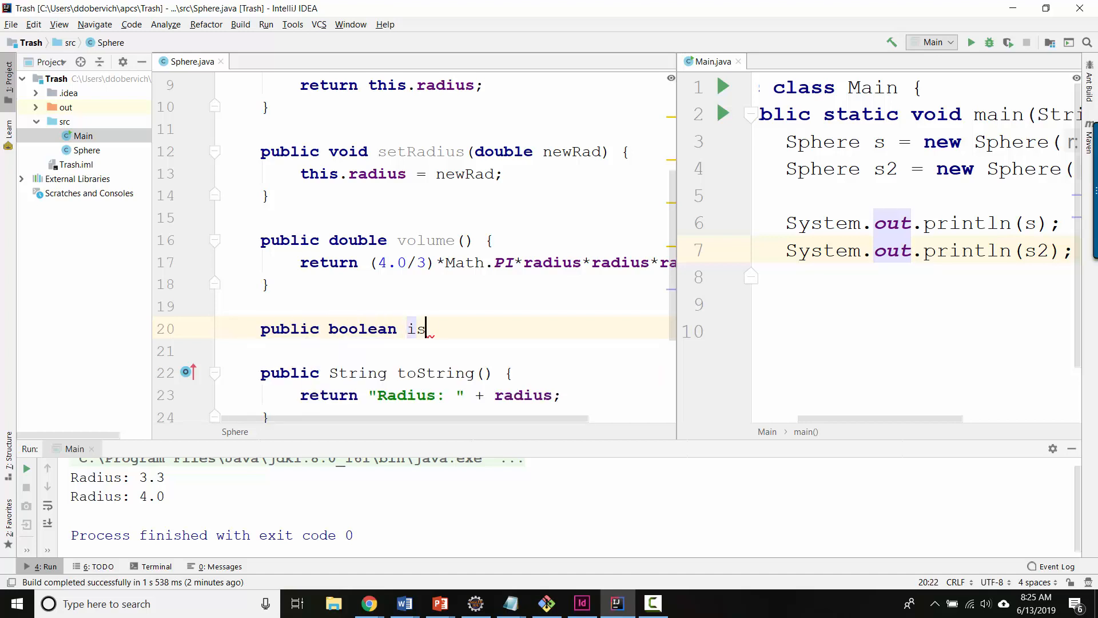
type("LargerThan(S)")
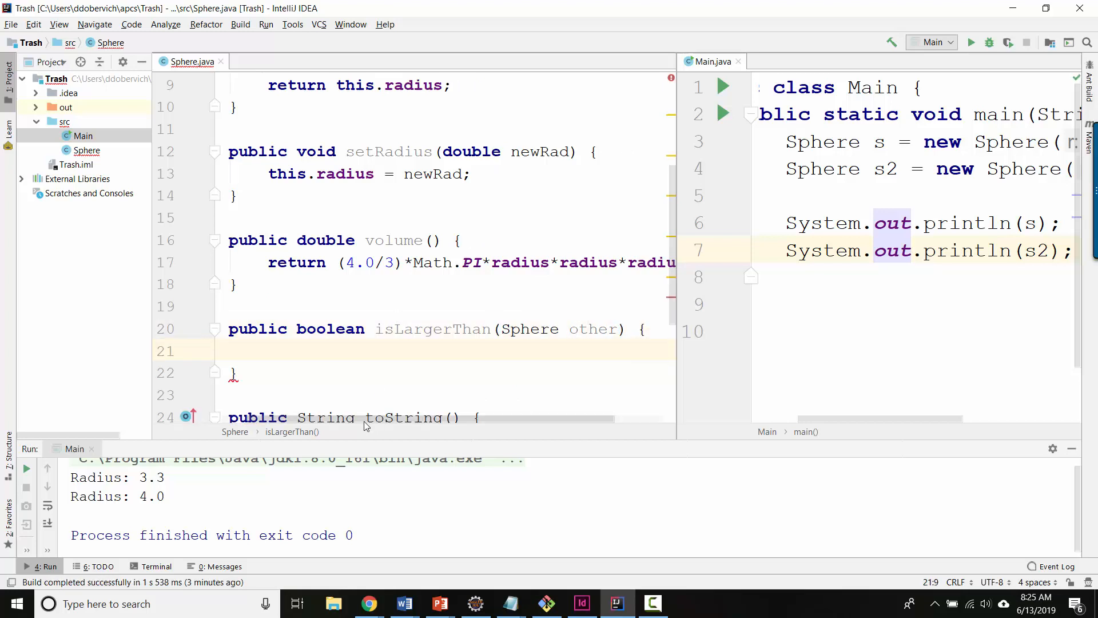
scroll("down", 3)
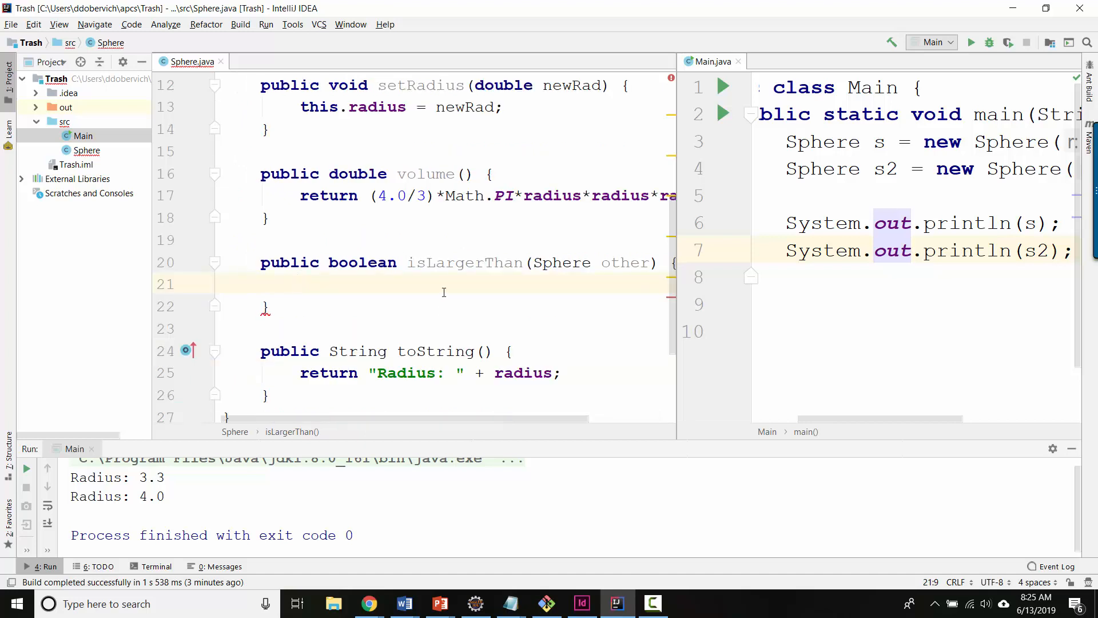
double_click(463, 262)
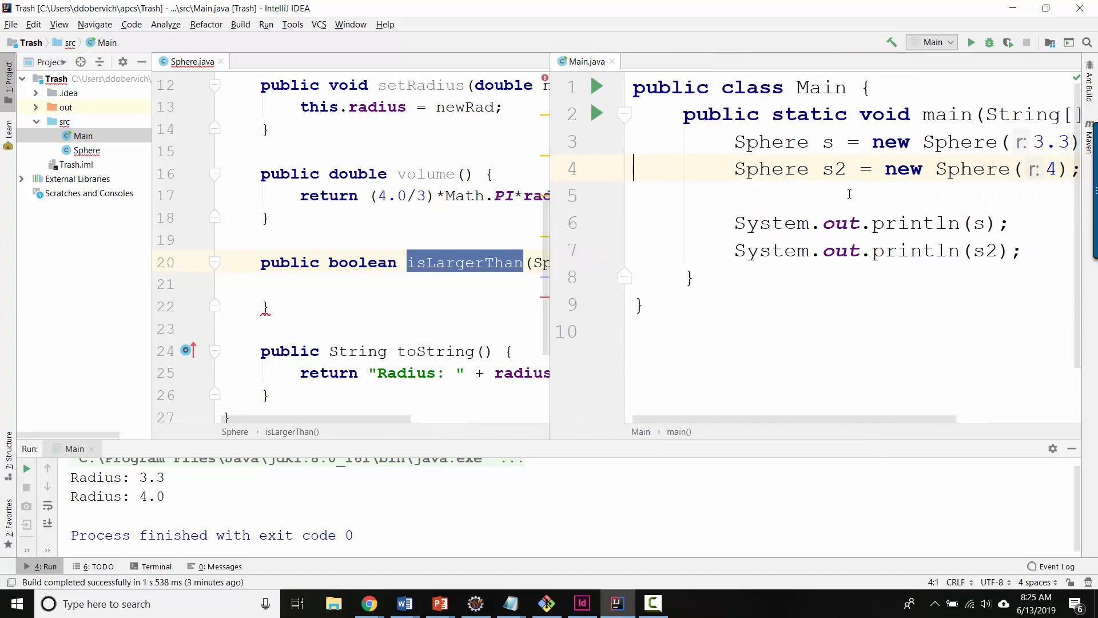
- Add an empty if (s.isLargerThan(s2)) block in Main above the println lines
key("enter")
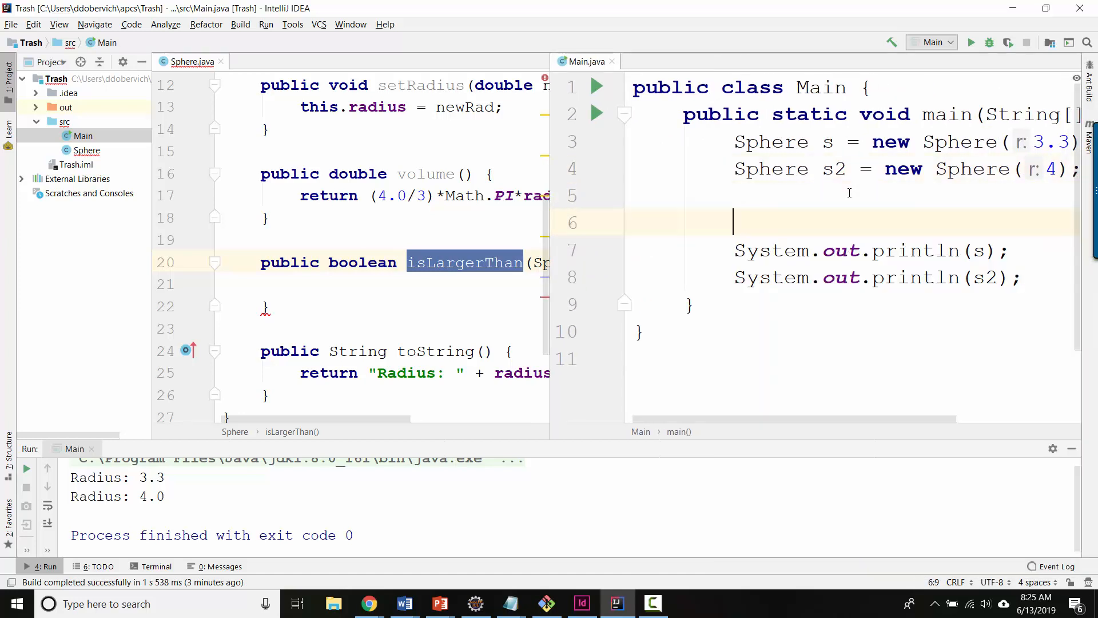
type("i")
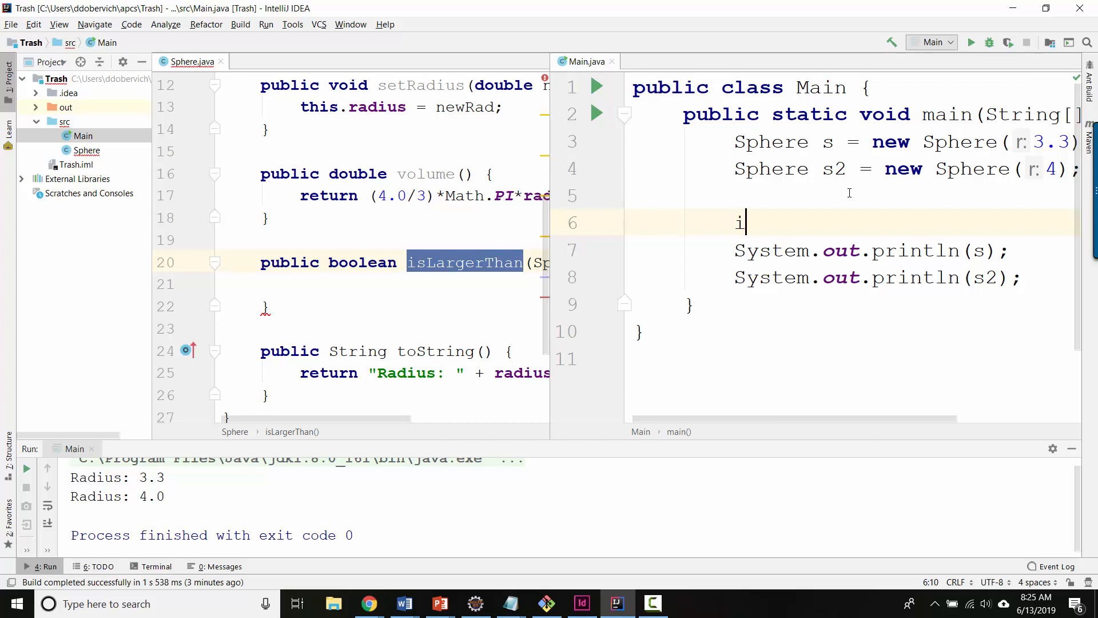
type("f (s.isLargerThan(s2)) {")
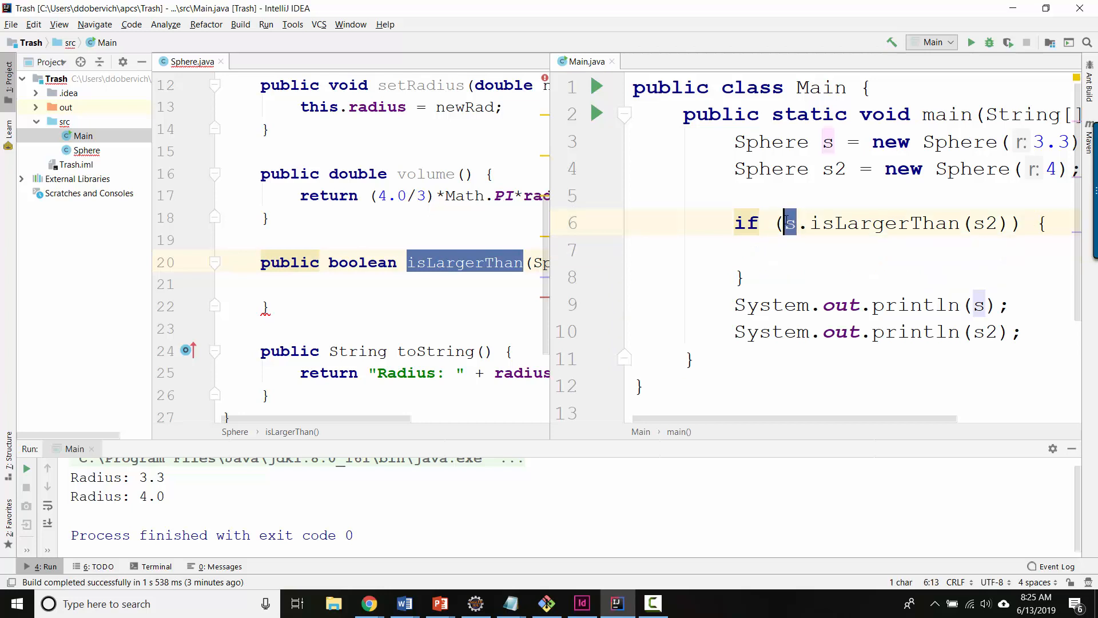
left_click(827, 142)
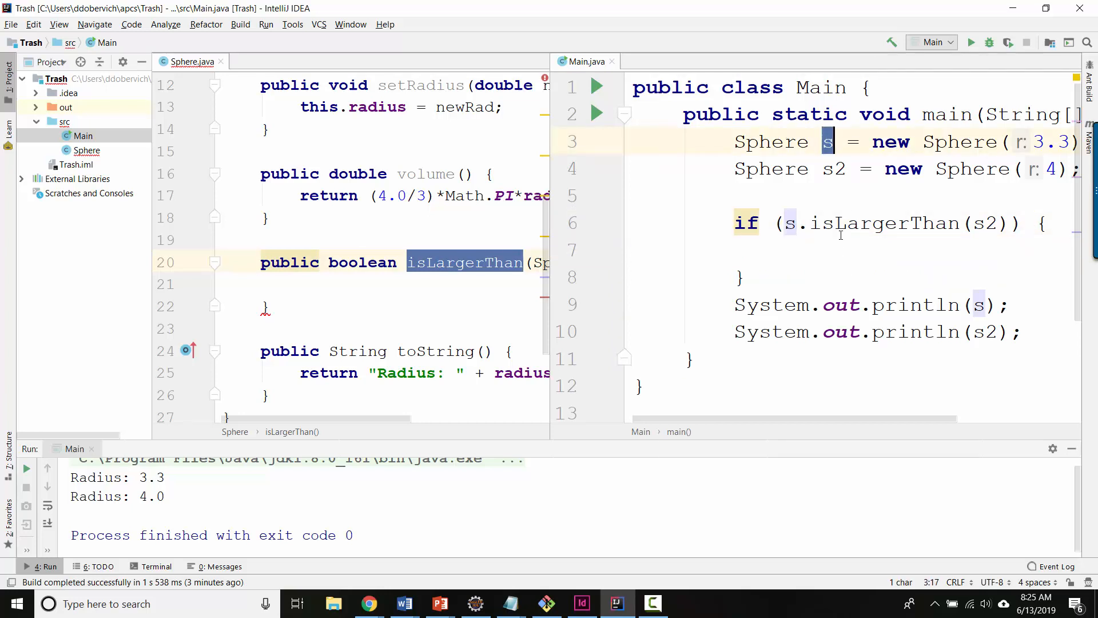
double_click(884, 223)
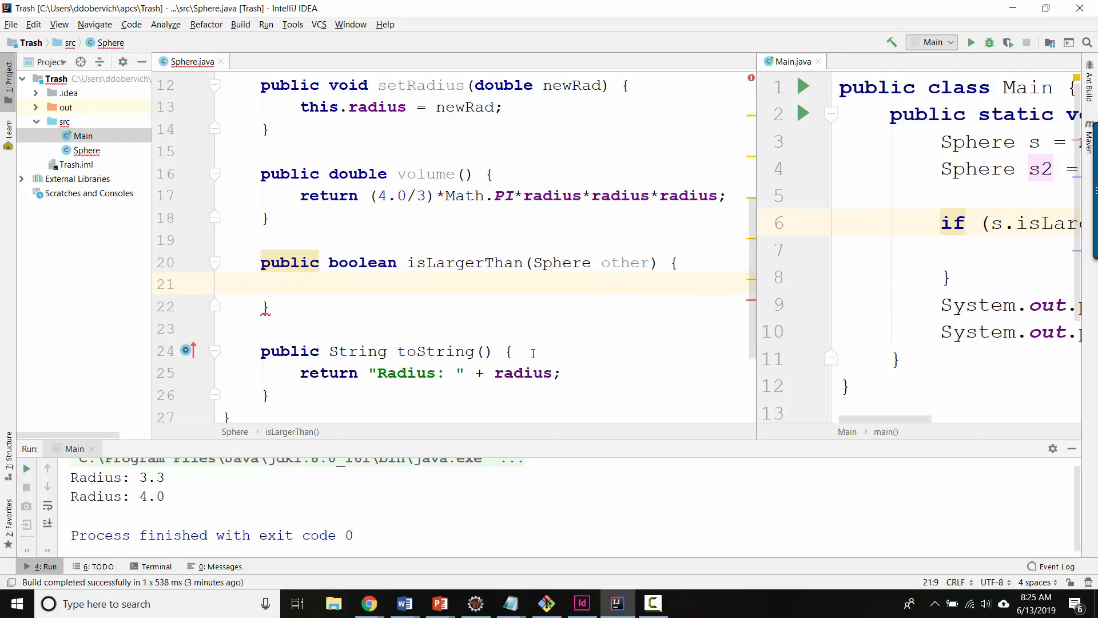
- Make isLargerThan return true when radius > other.getRadius(), otherwise return false
type("if (")
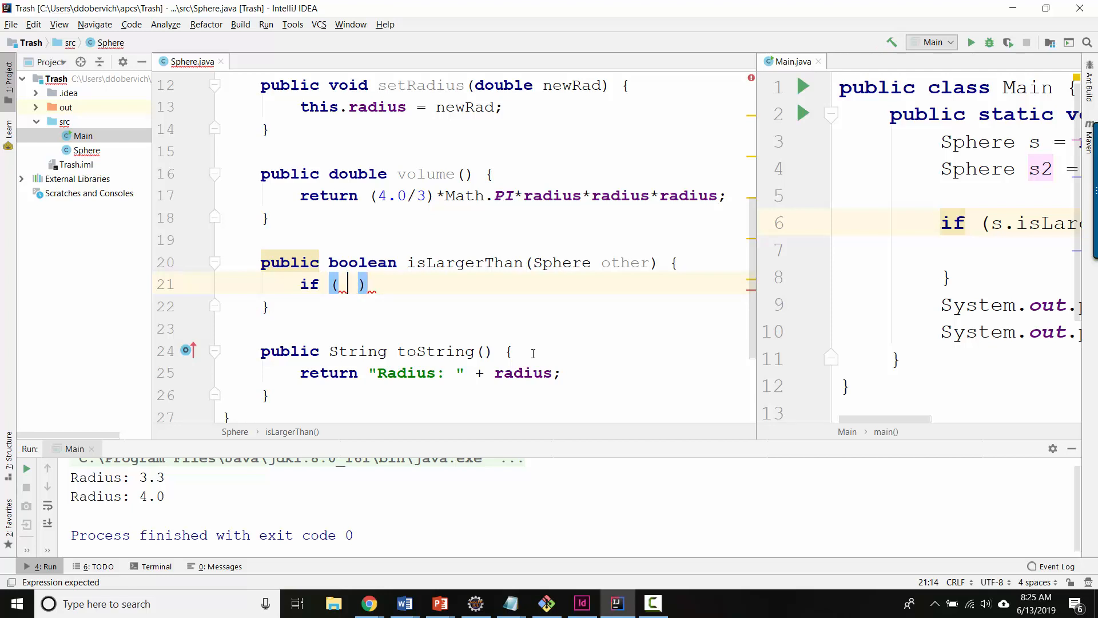
type("radius")
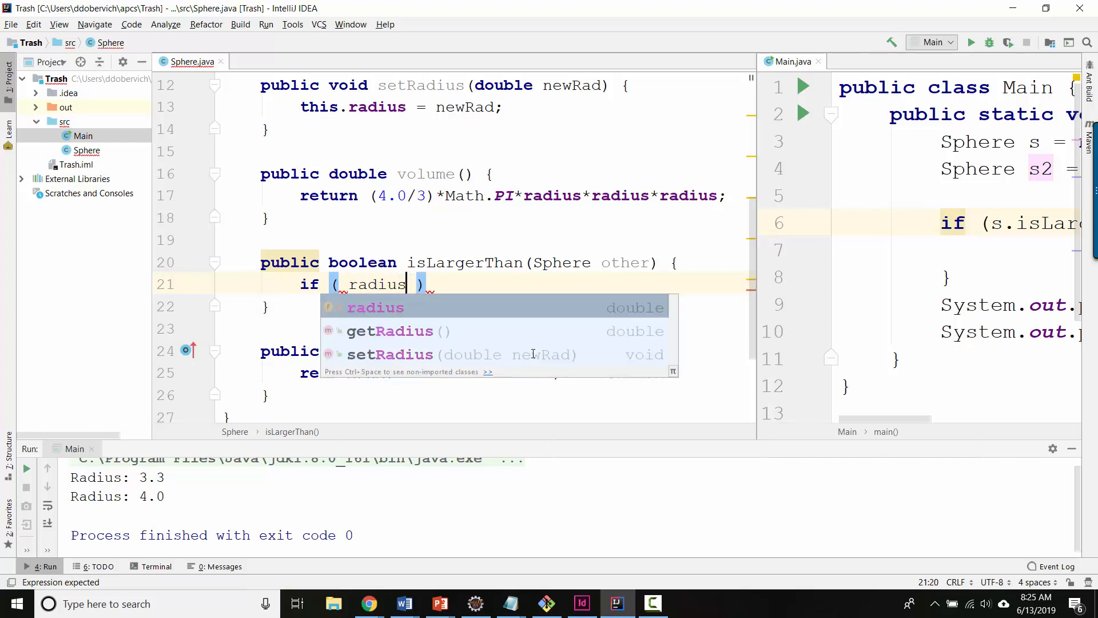
type("> o")
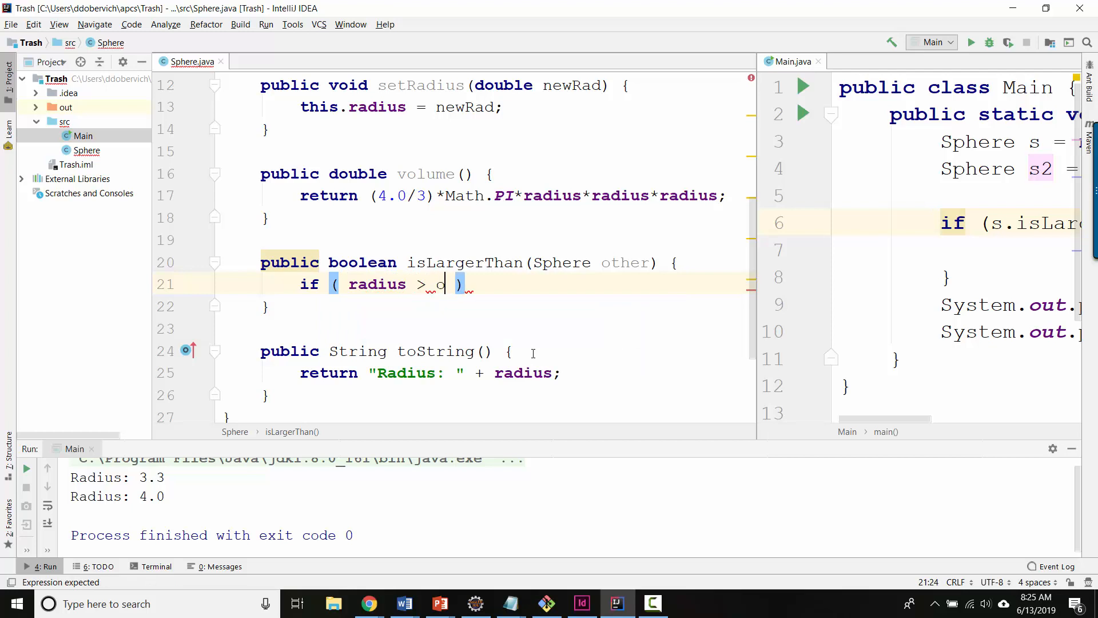
type("ther.getRadius()")
type("return true;")
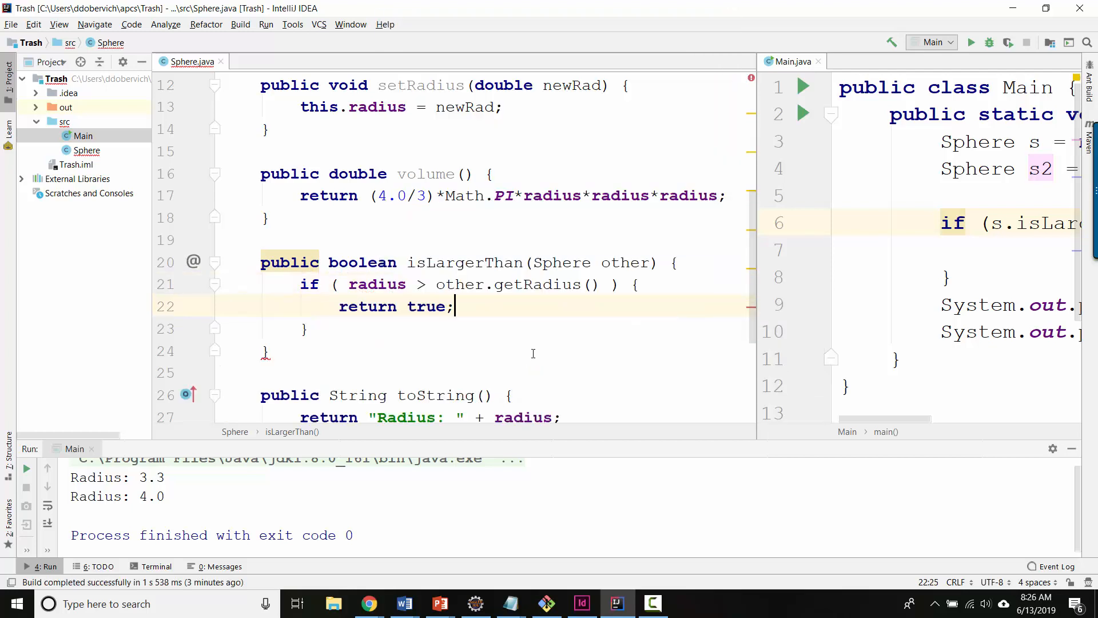
double_click(377, 284)
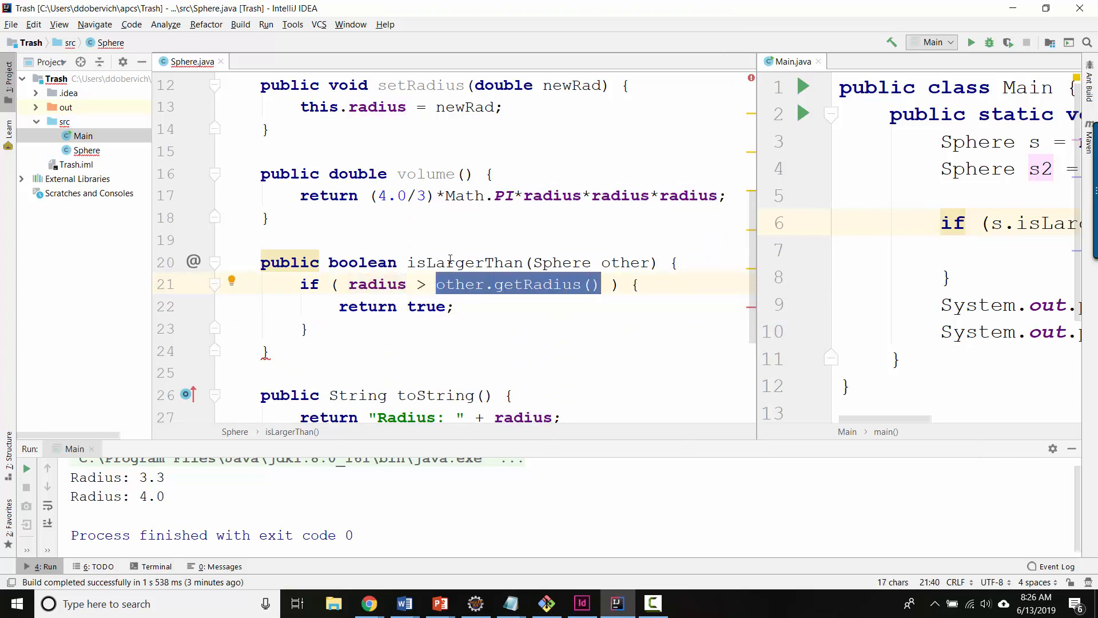
type("r")
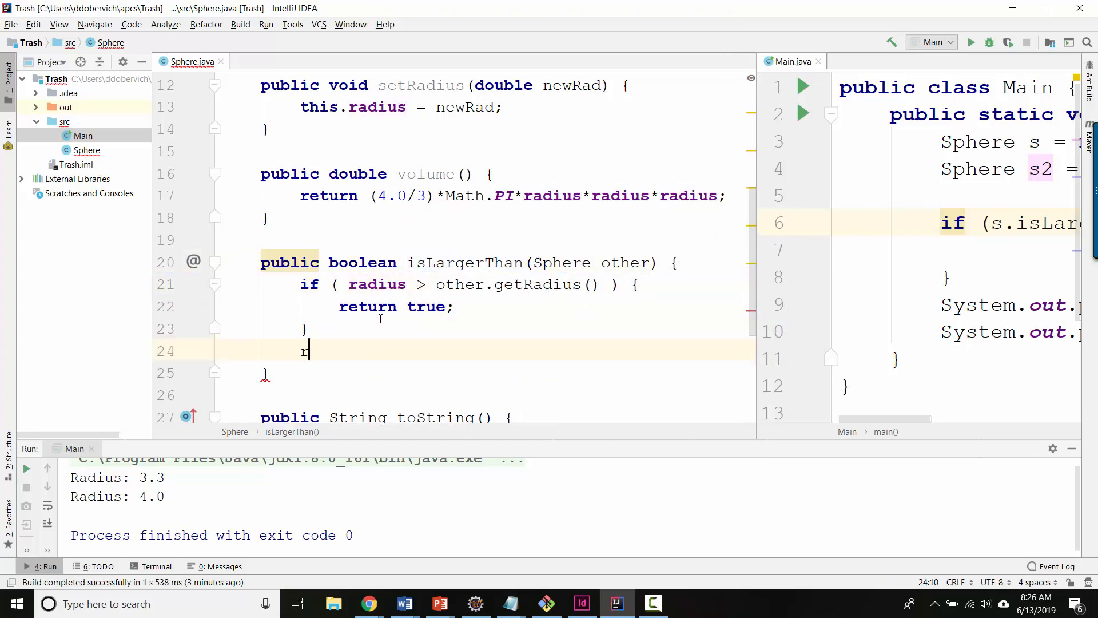
type("eturn false;")
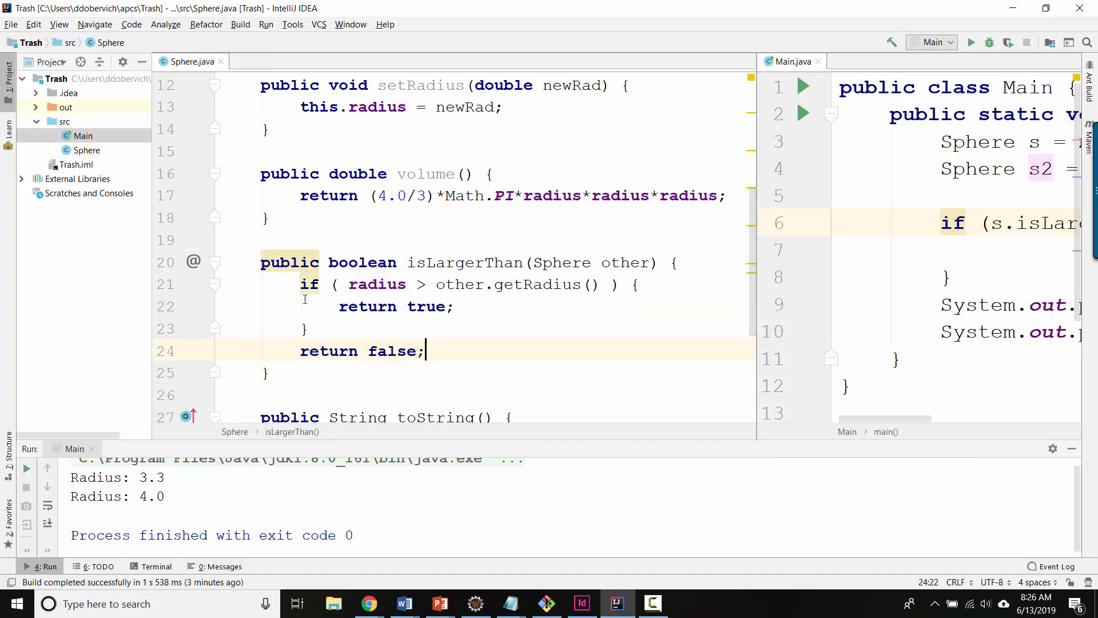
- Replace the bare radius operand in the condition with this.getRadius()
double_click(376, 284)
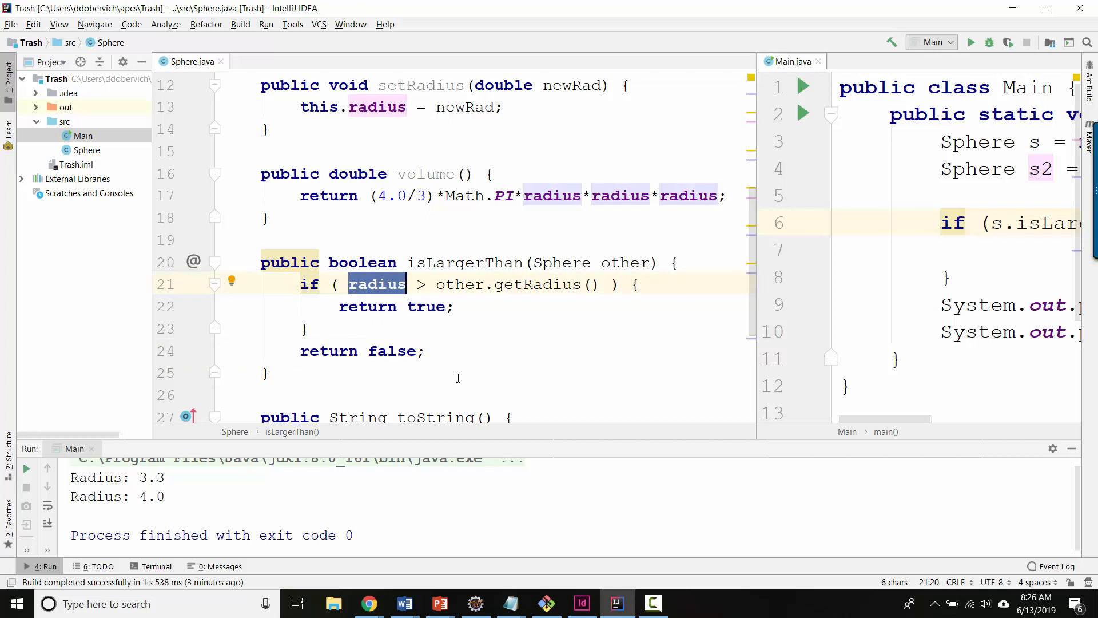
type("get")
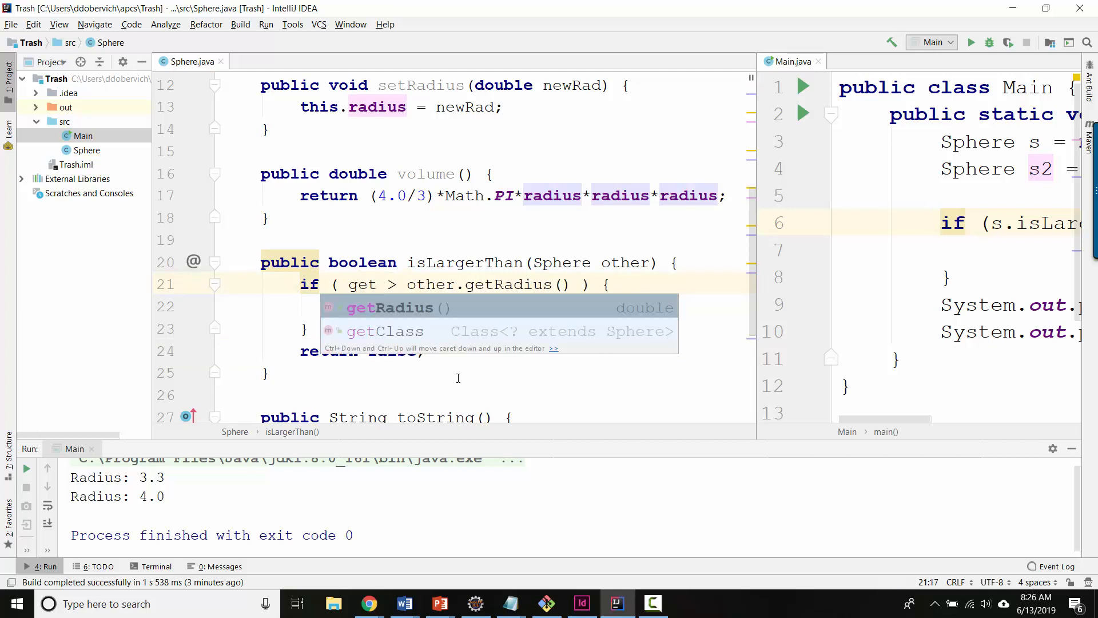
key("enter")
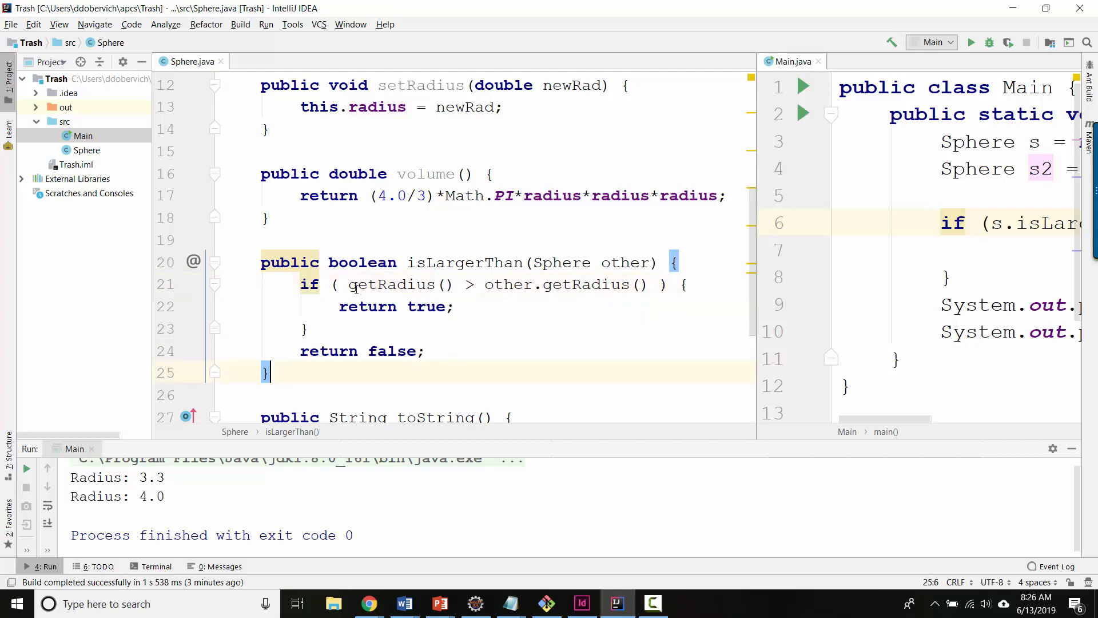
type("this.")
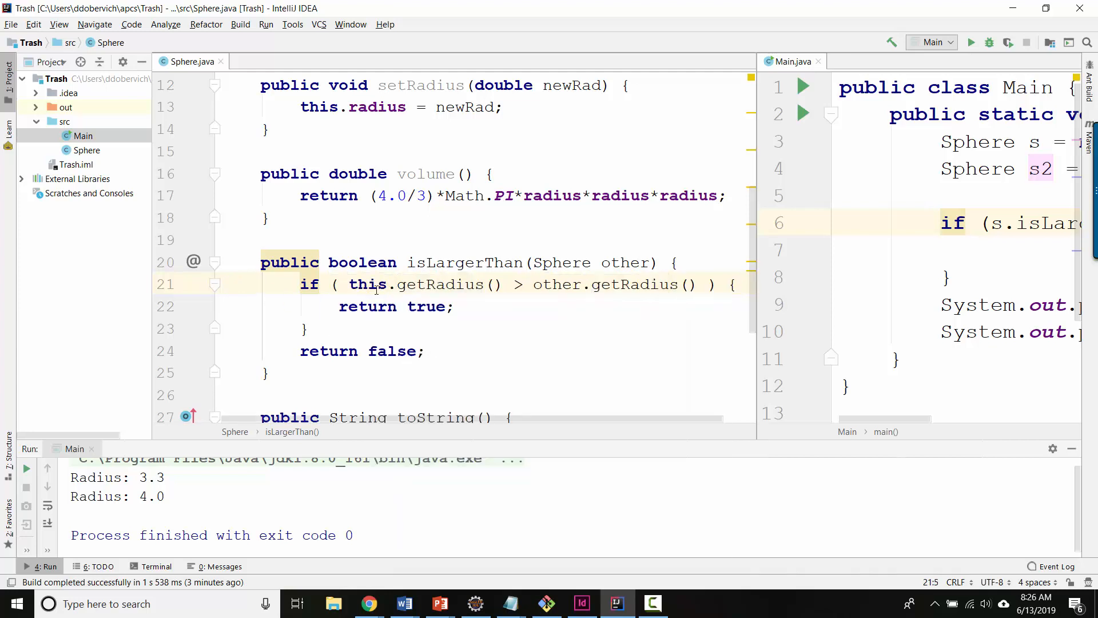
left_click_drag(349, 284, 503, 284)
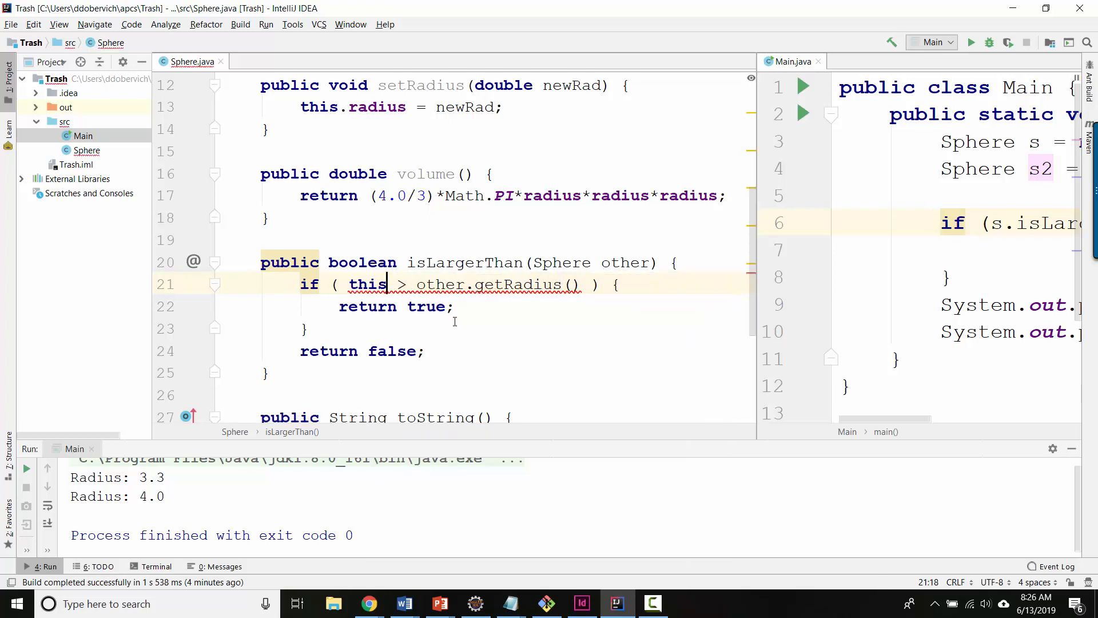
- Change the condition to this.volume() > other.volume() and check the closing braces
type(".volume()")
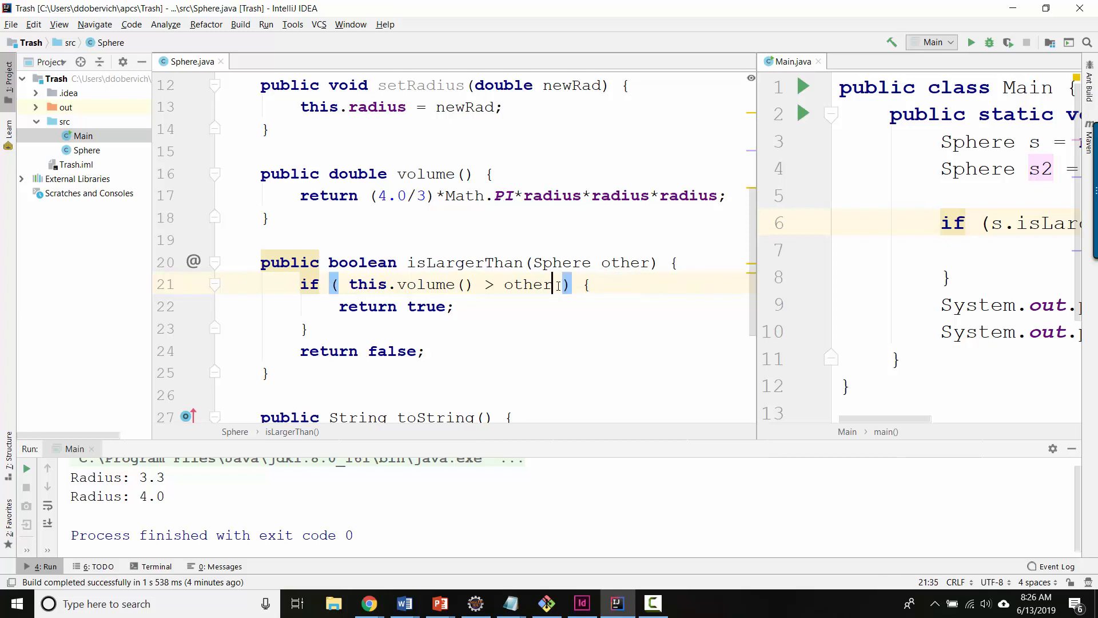
type(".volume()")
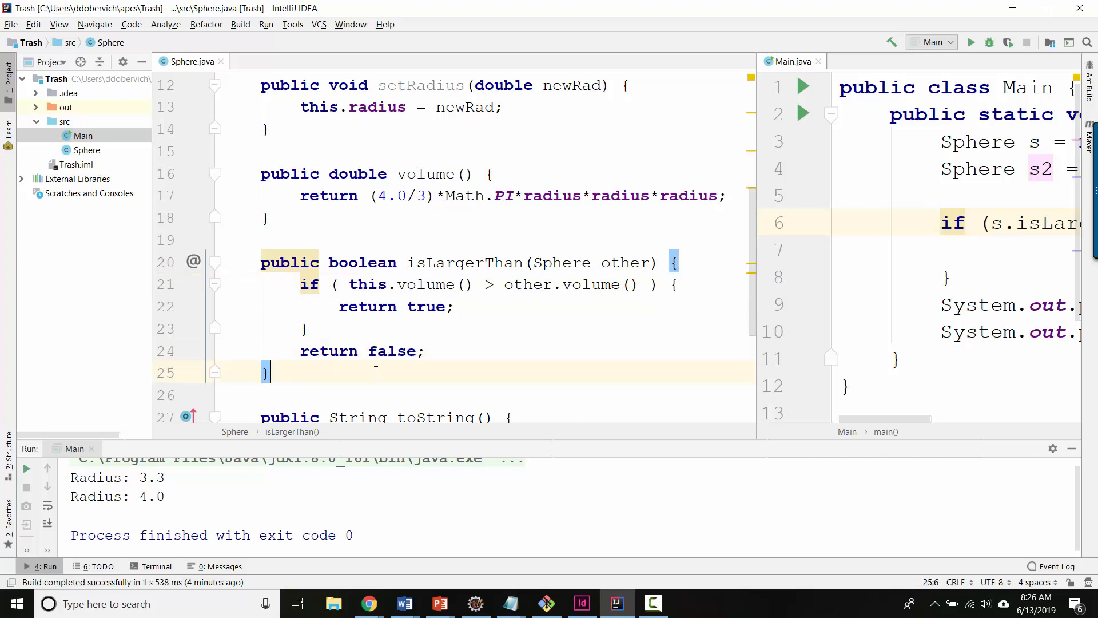
double_click(464, 262)
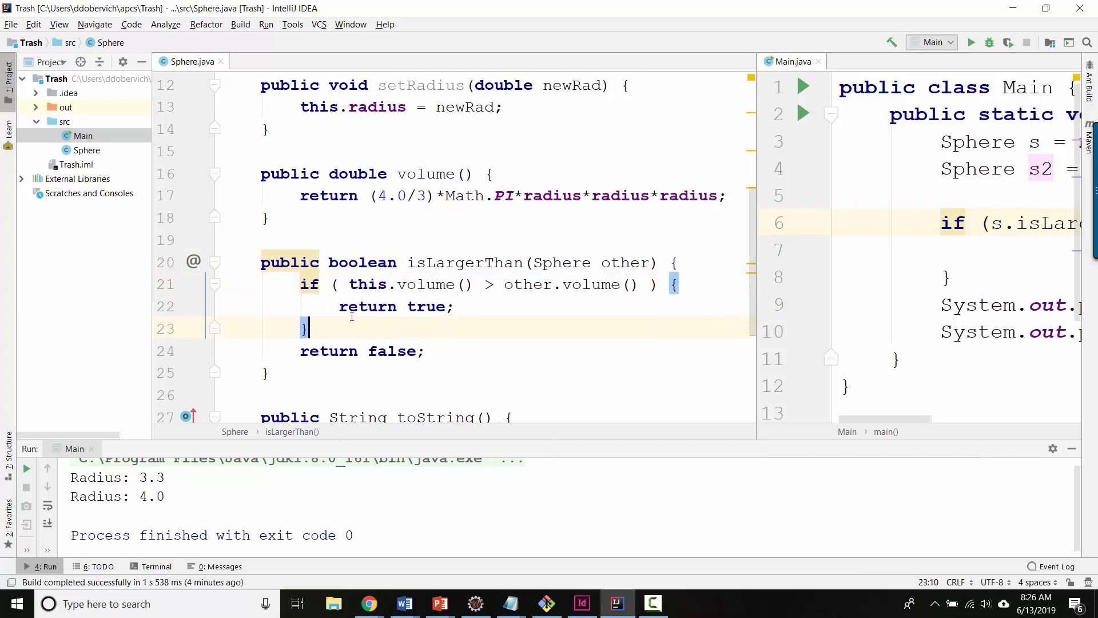
left_click(301, 284)
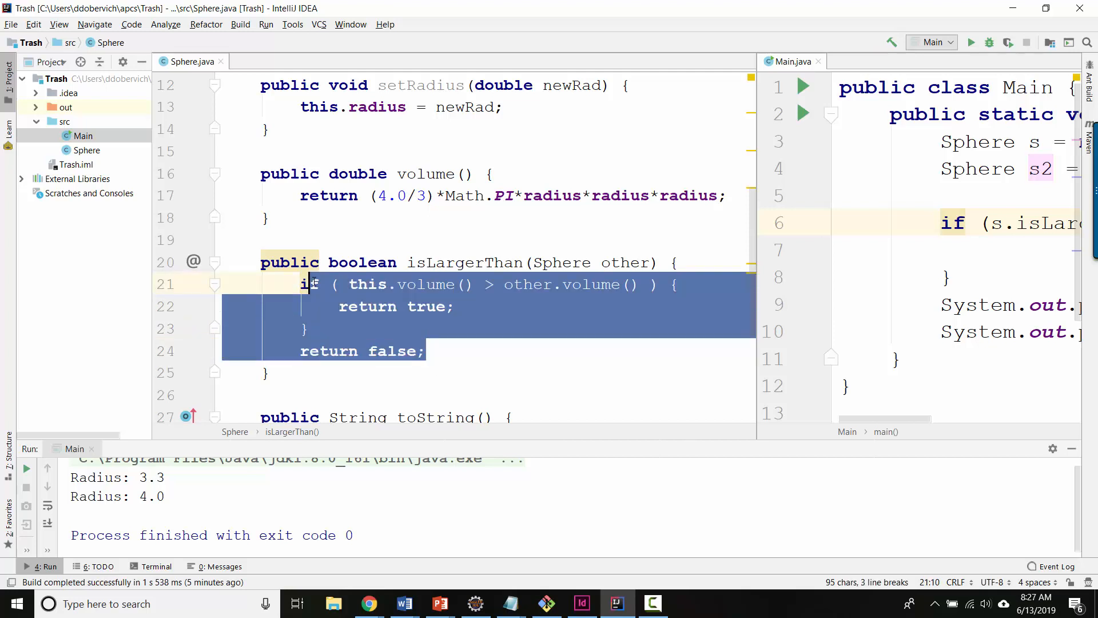
- Rewrite the body as boolean answer = (this.volume() > other.volume()); return answer; then inline answer
type("boole")
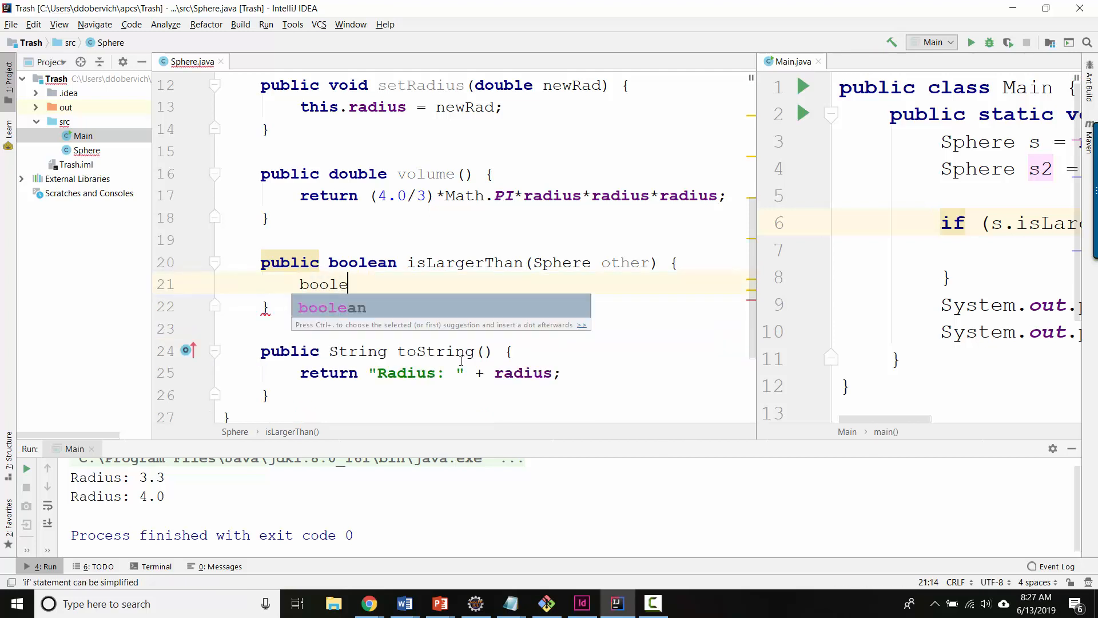
type("an answer =")
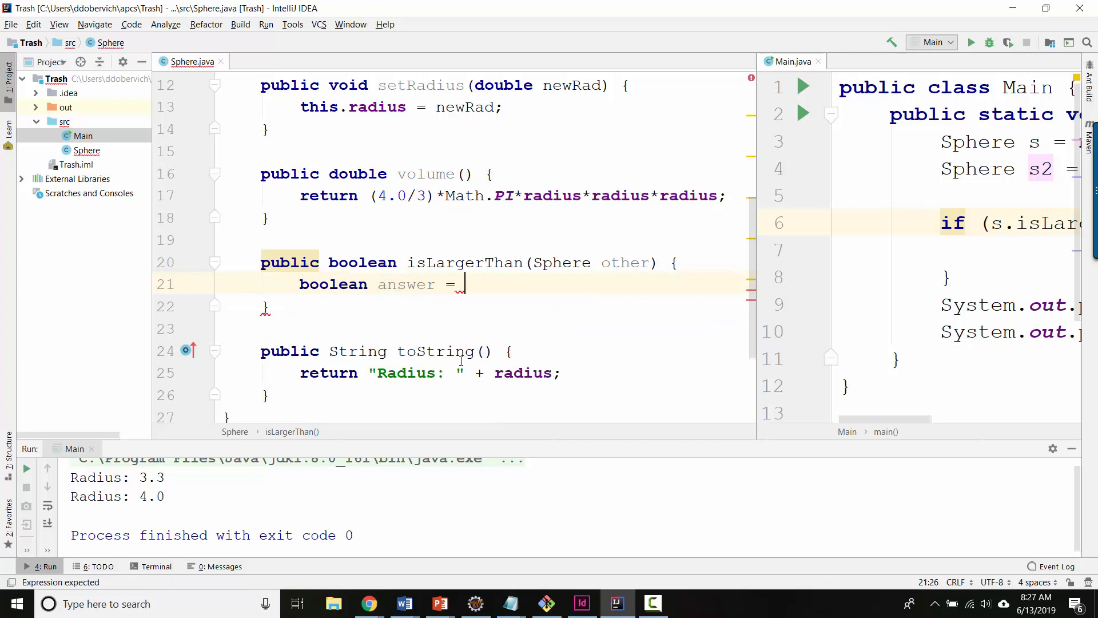
type("(this.volume() > other.volume());")
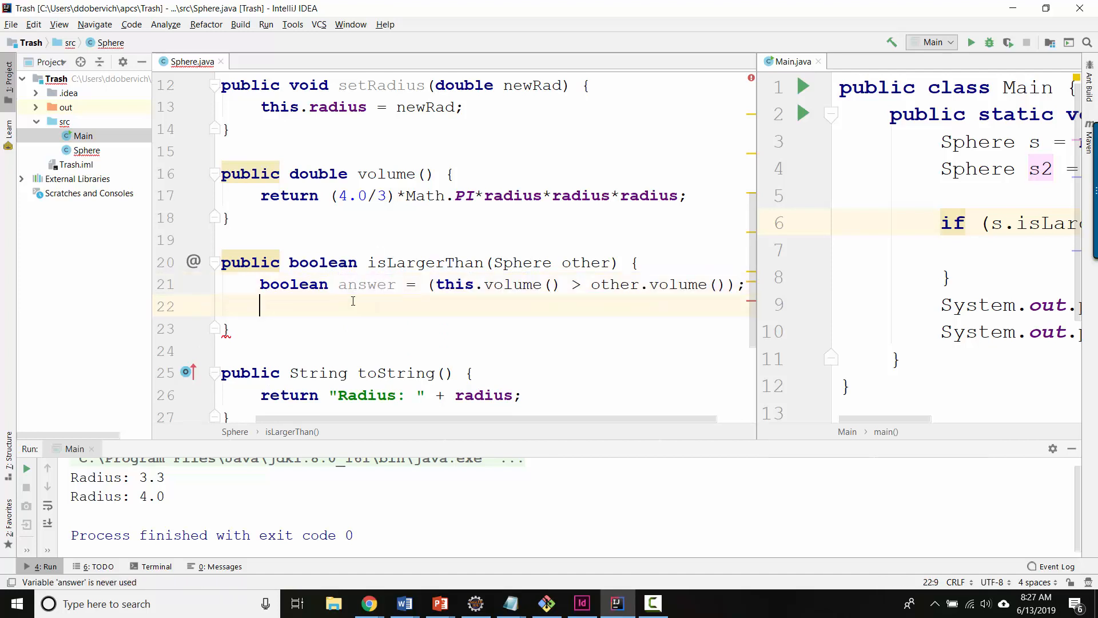
type("return answer;")
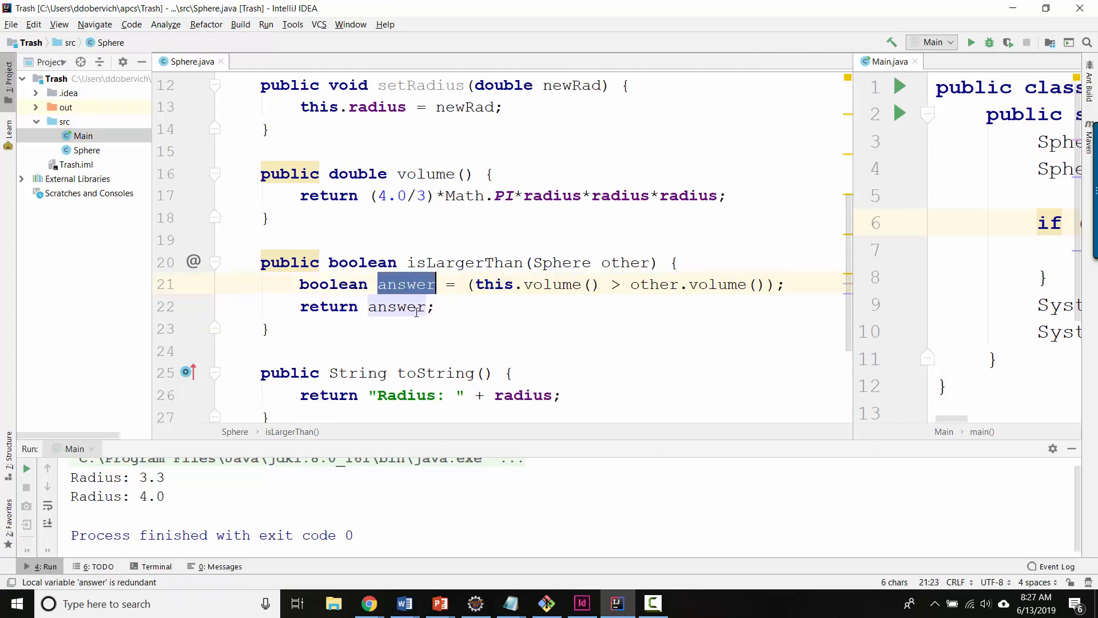
left_click(435, 307)
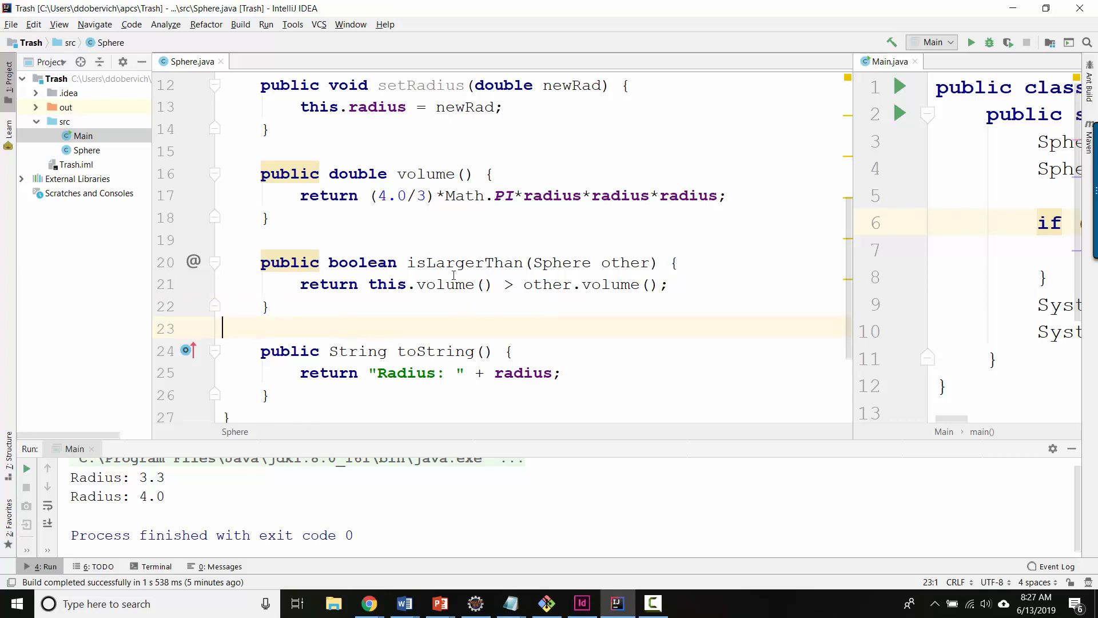
mouse_move(419, 301)
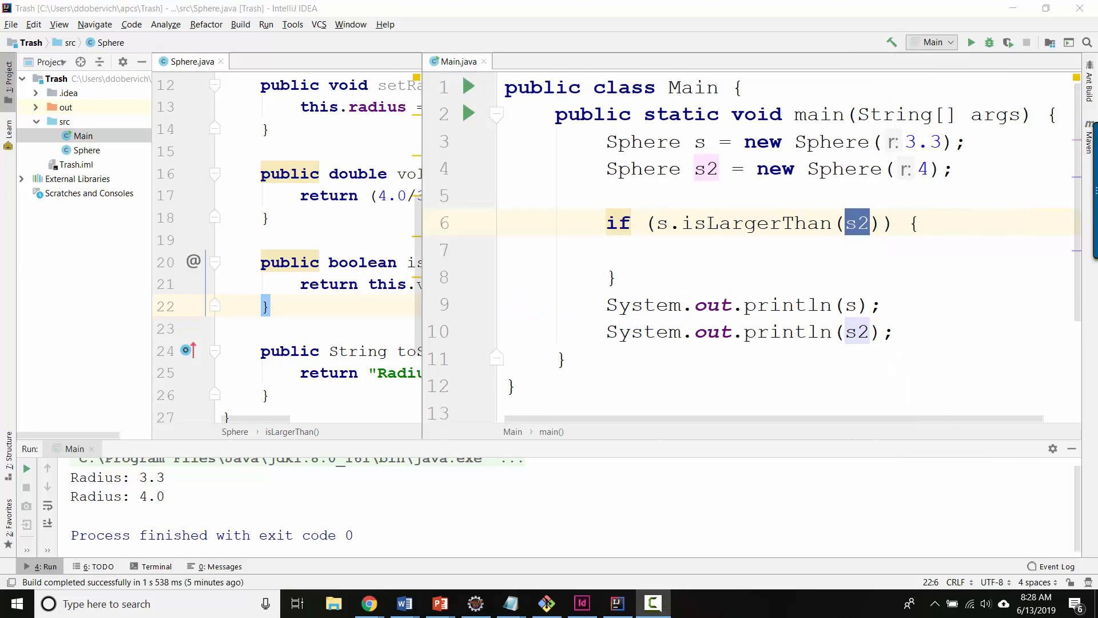
- In Main print s2 and a line showing v1 and v2 as s.volume() and s2.volume()
left_click(704, 250)
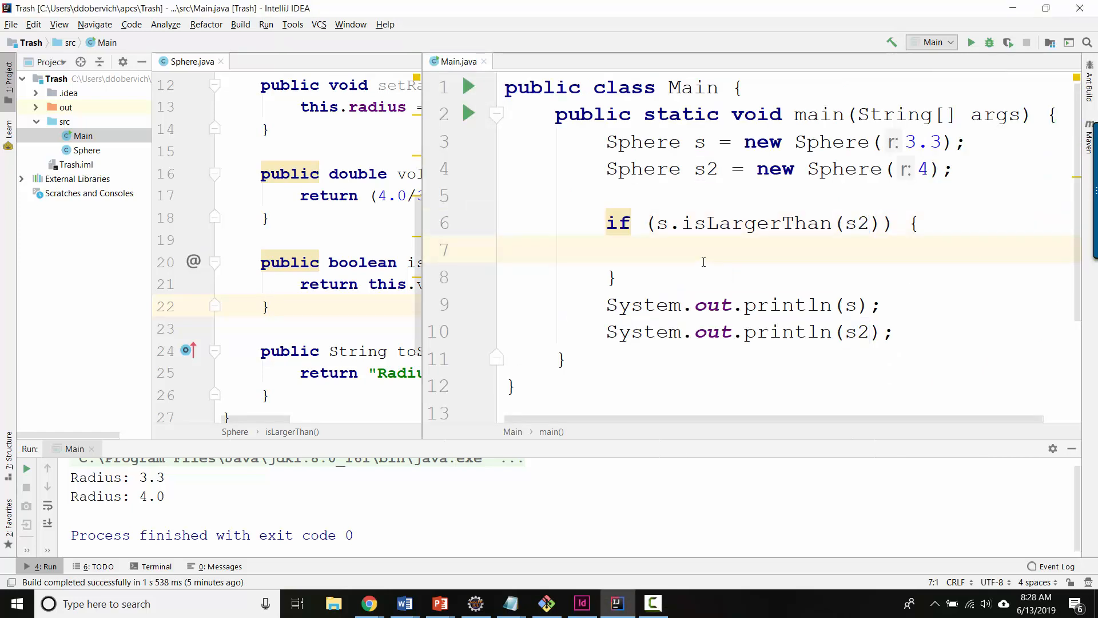
left_click(508, 251)
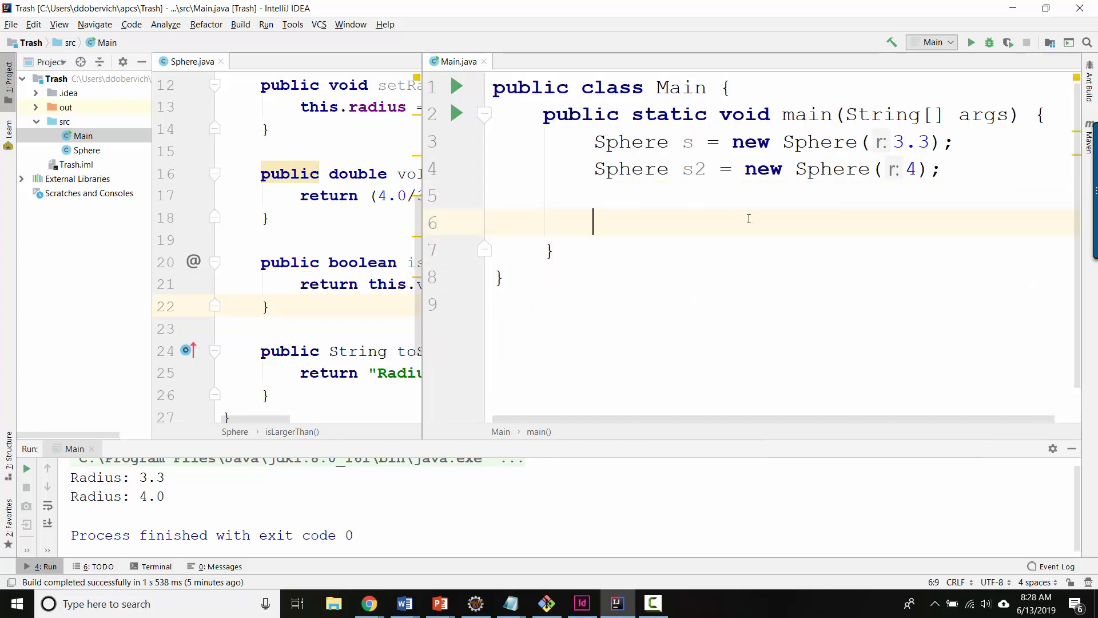
type("System.out.println(s);")
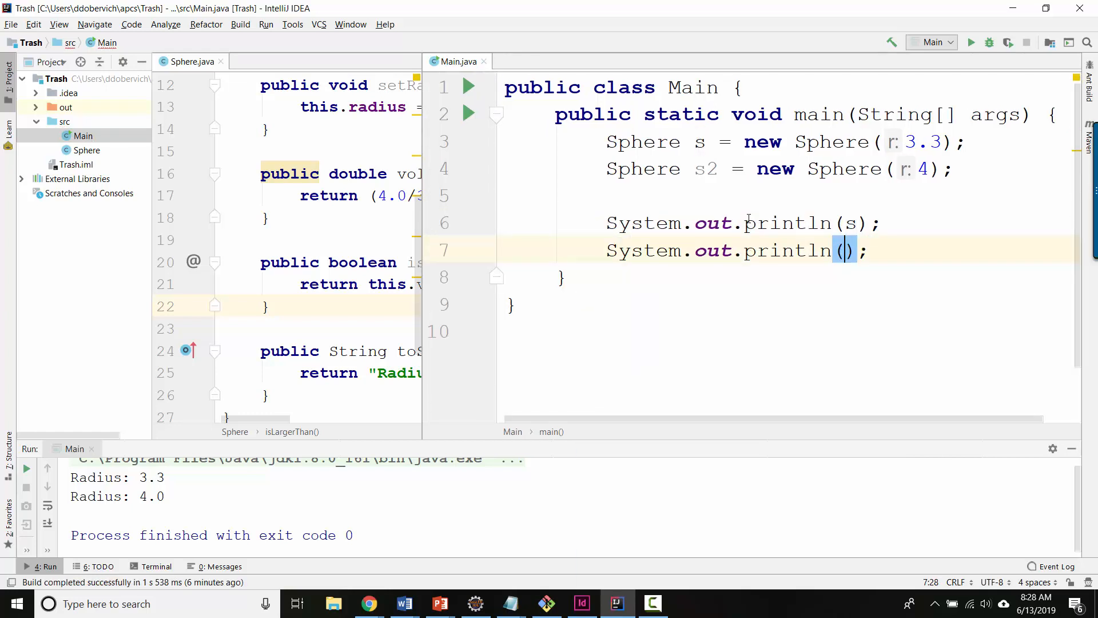
type("s2")
type("System.out.println();")
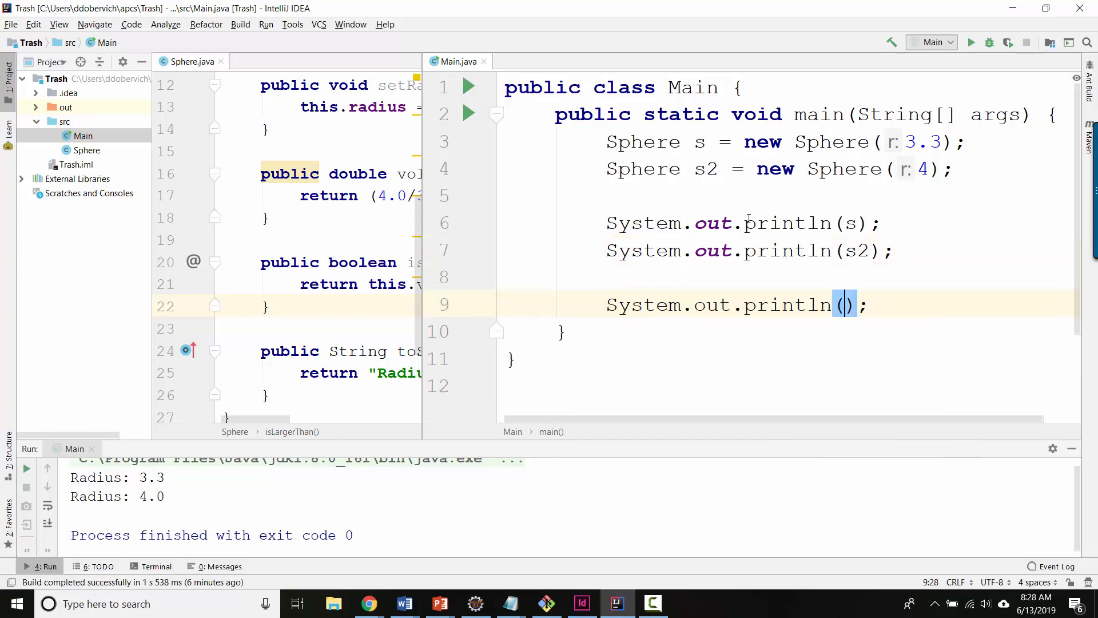
type("\"v1 : \"")
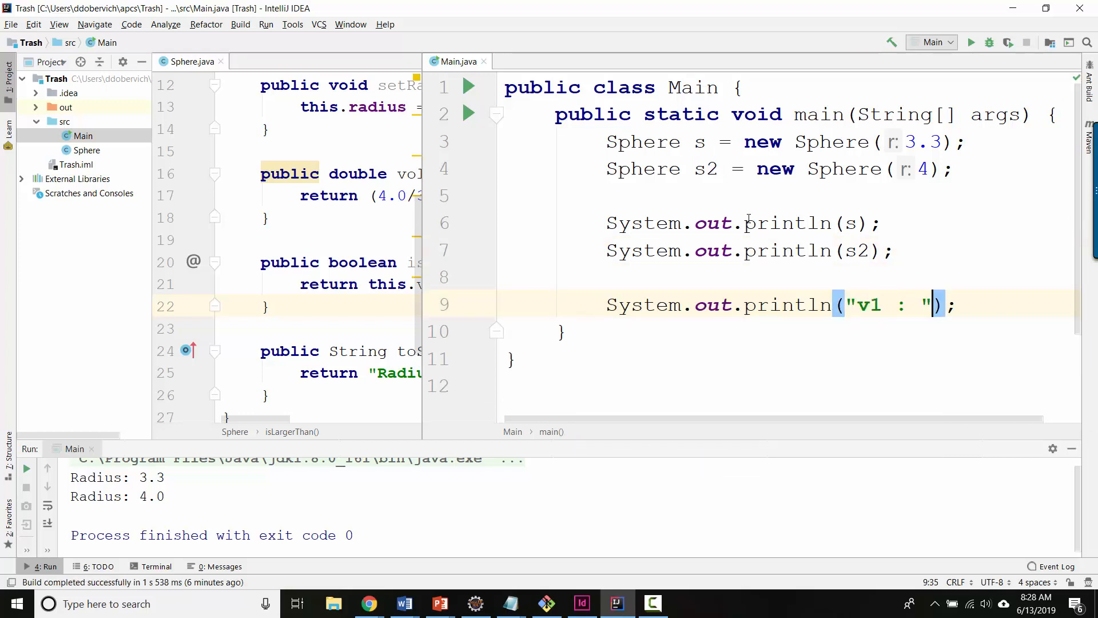
type("+ s.volume(")
type("System.out.println(\"v2 : \" );")
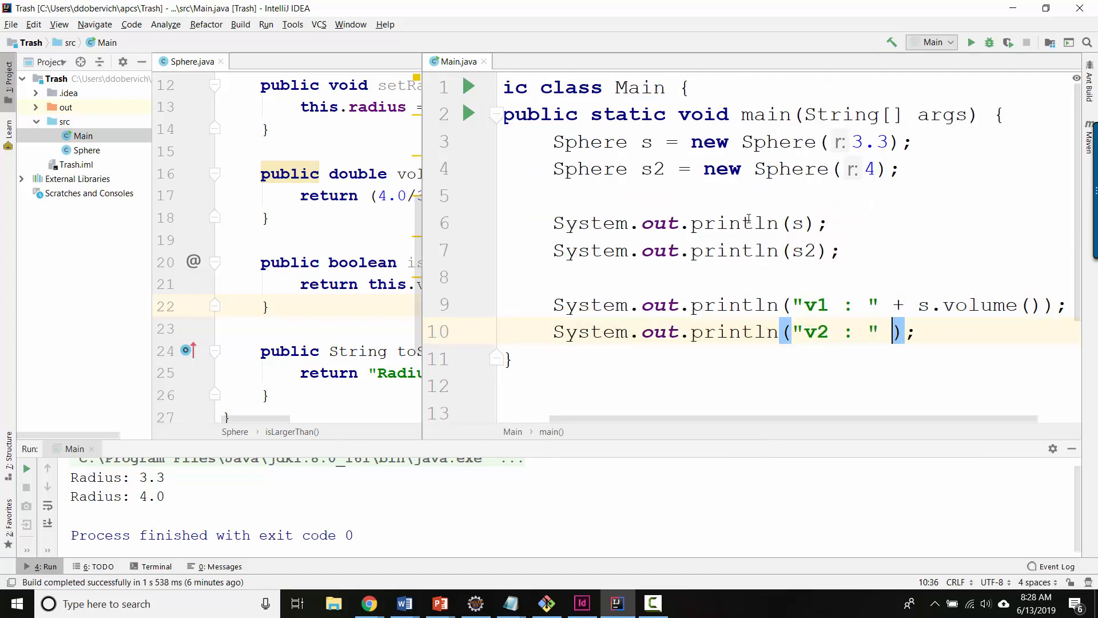
type("+ s")
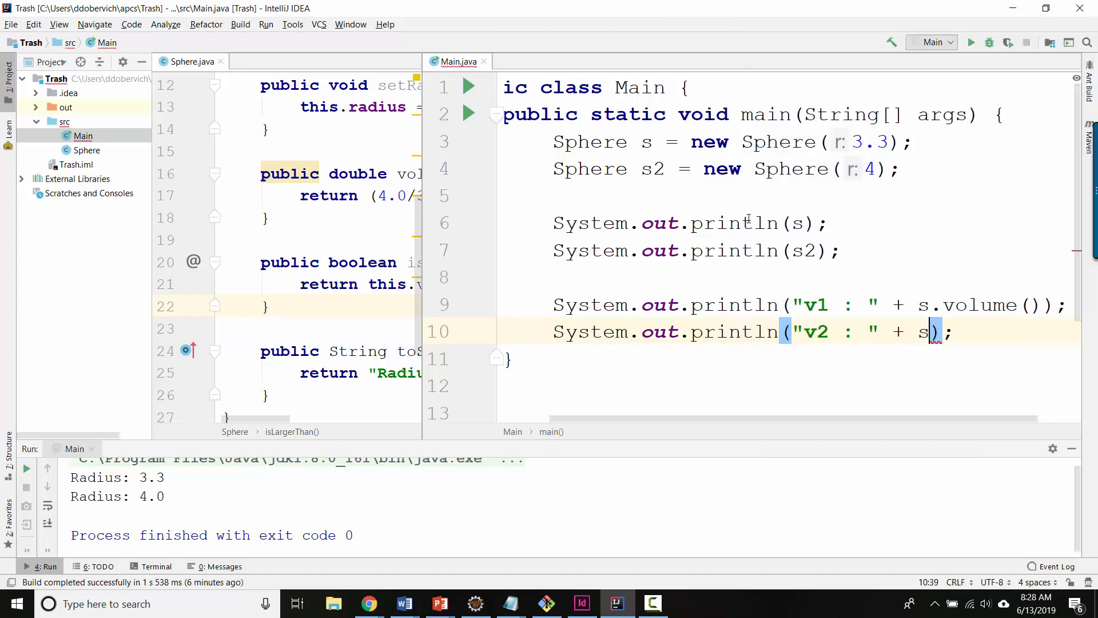
type("2.volume()")
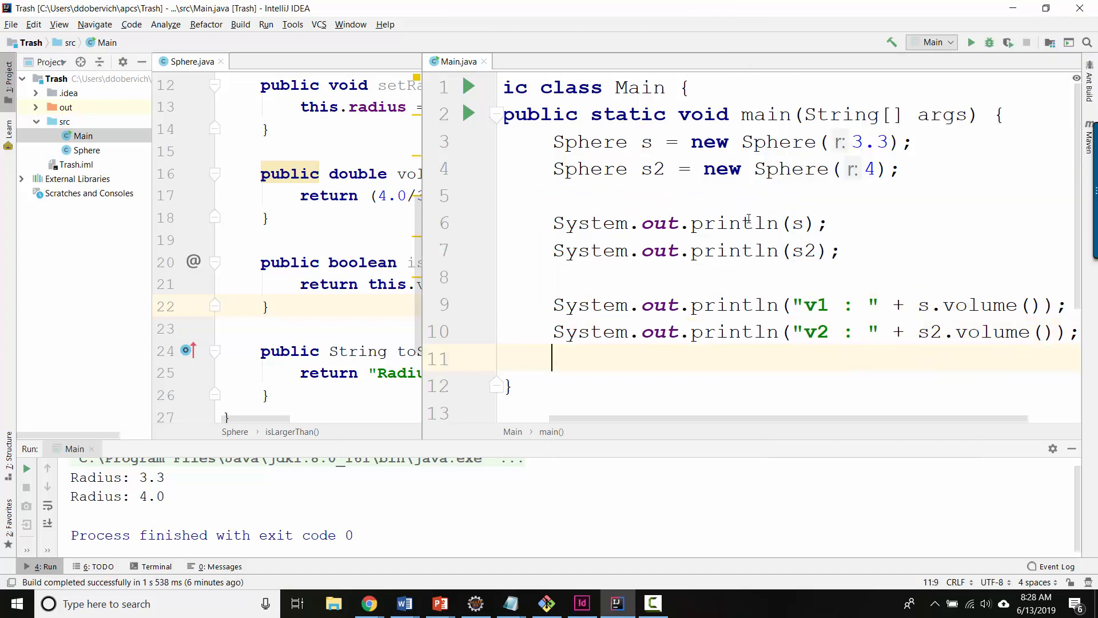
- Call s.setRadius(10), then print s and "new vol:" with s.volume()
type("s.set")
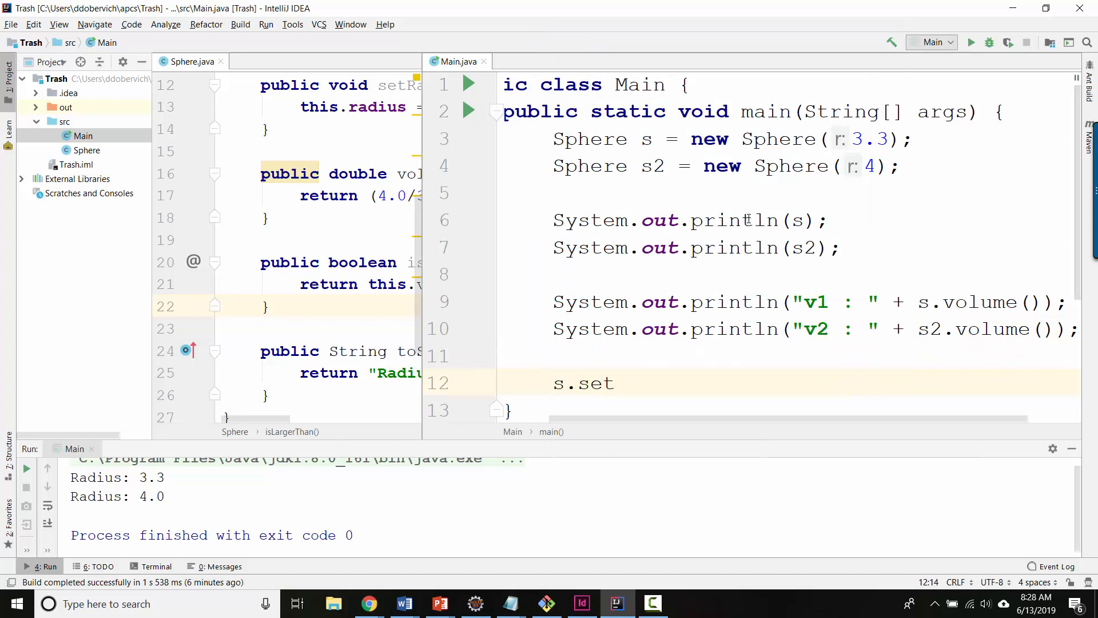
type("Radius(10);")
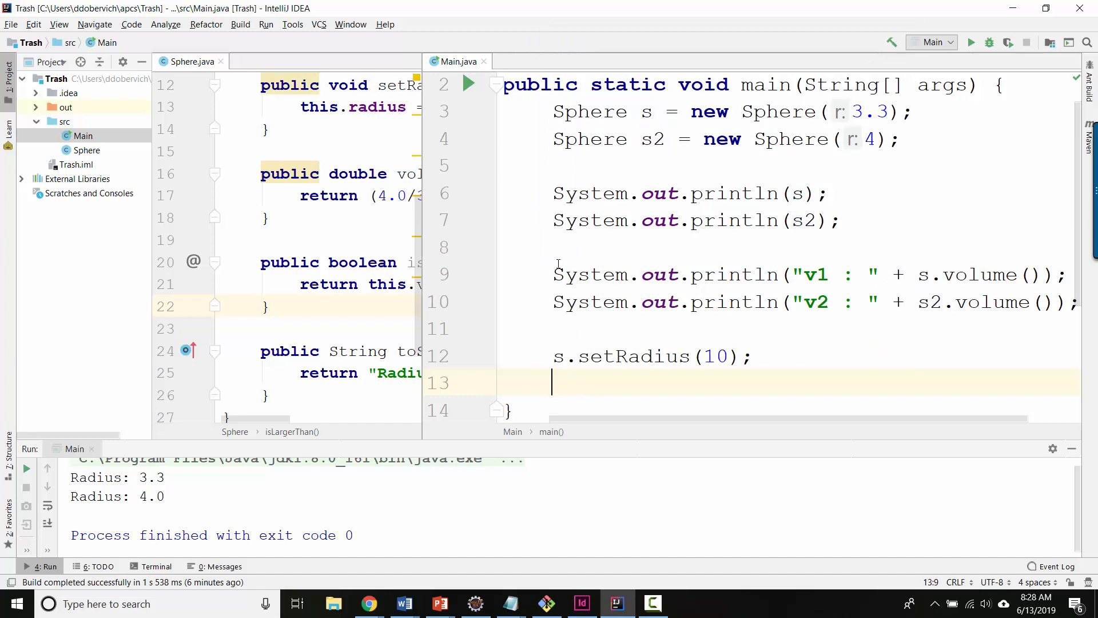
type("System.out.println(s);")
type("System.out.println();")
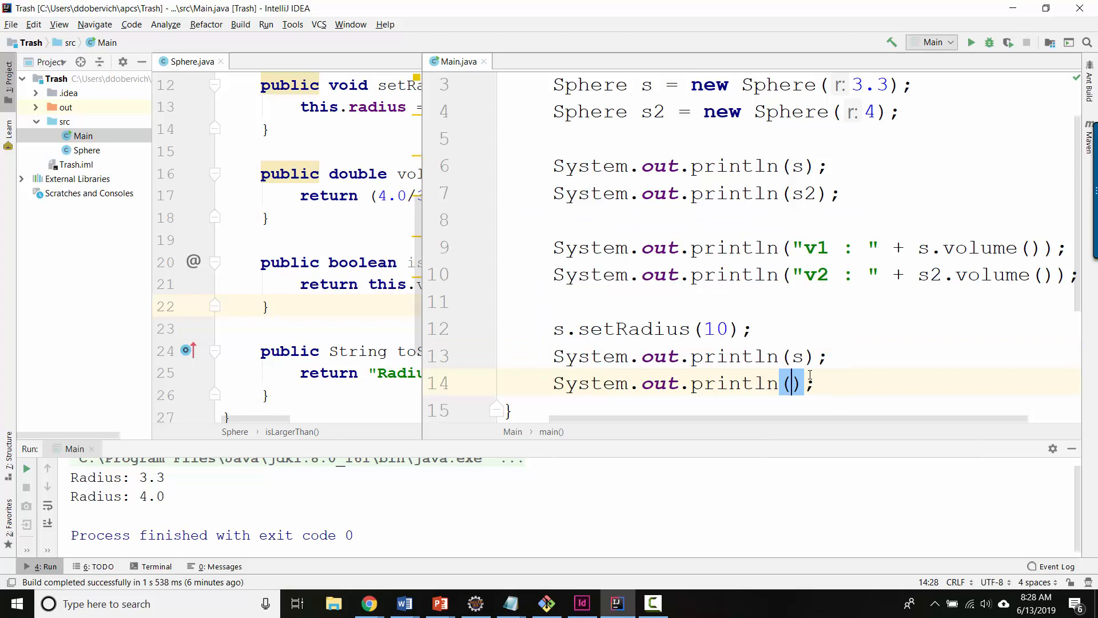
type("\"new v")
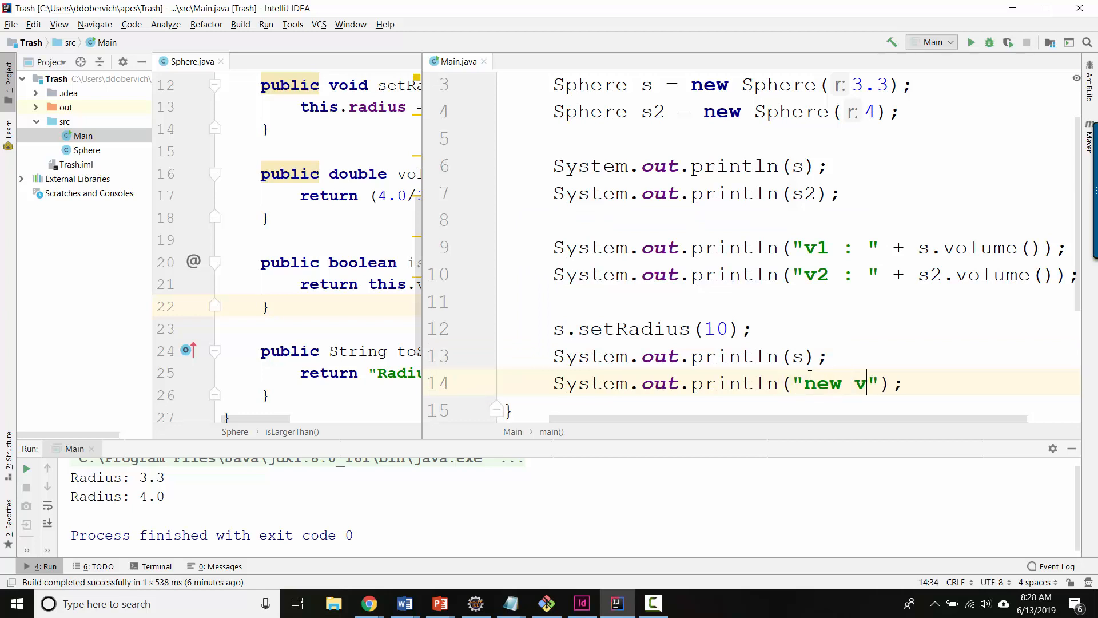
type("ol:")
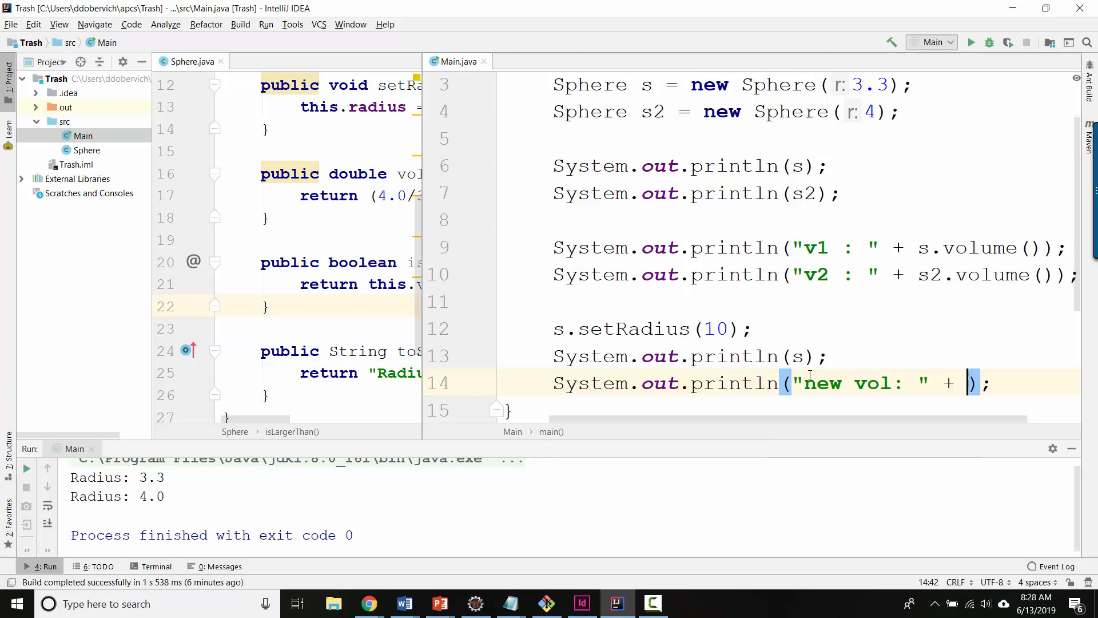
type("s.volume(")
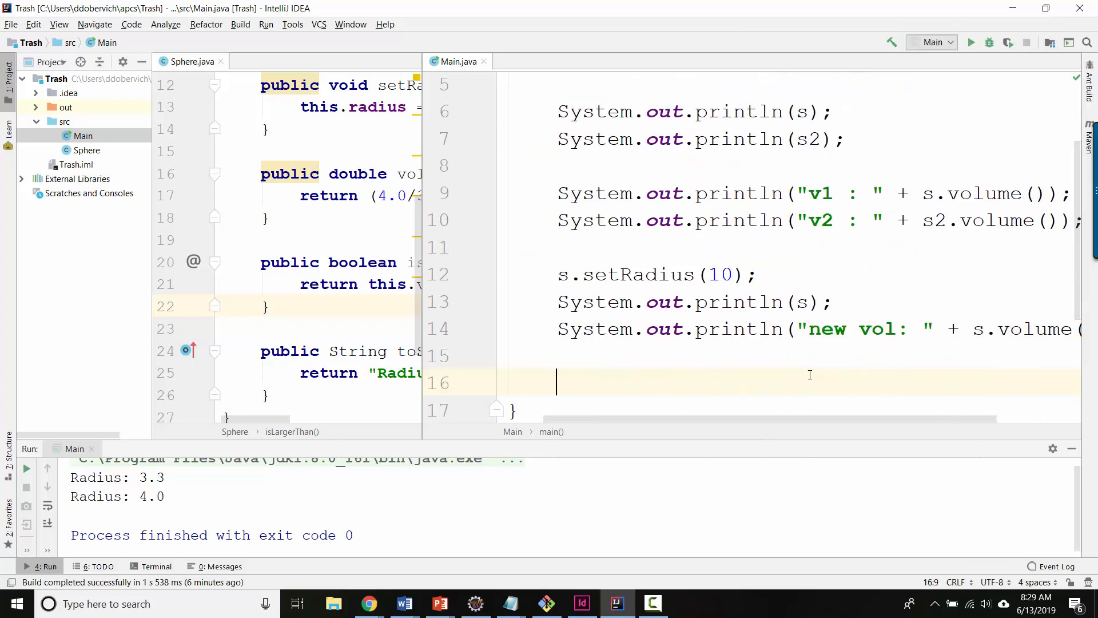
- Store s.isLargerThan(s2) in boolean answer and print it labelled "s larger?"
type("b")
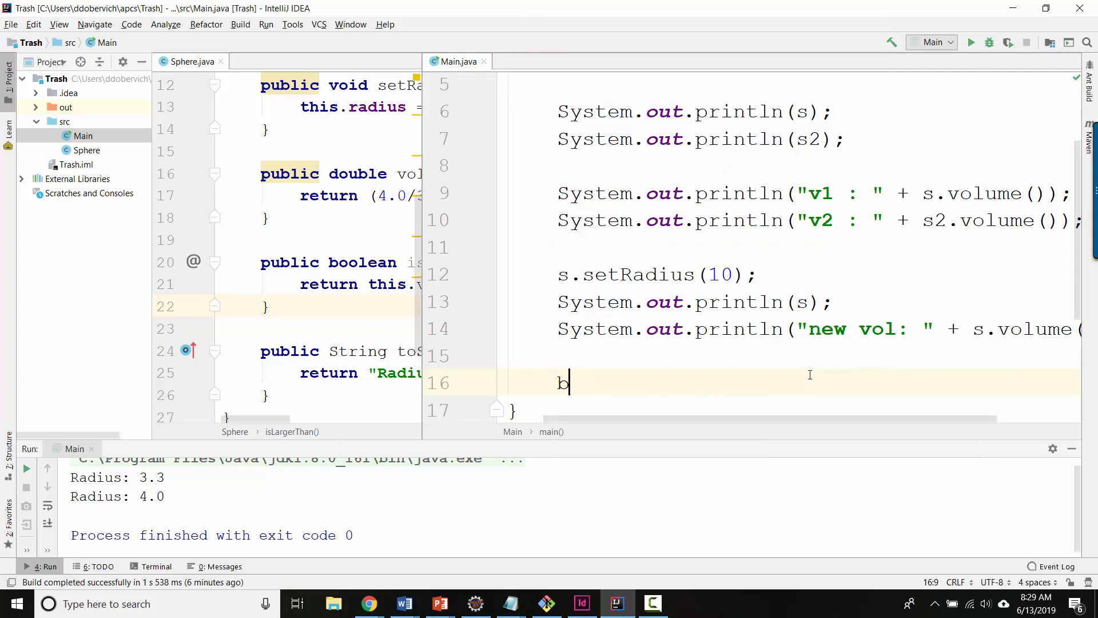
type("oolean")
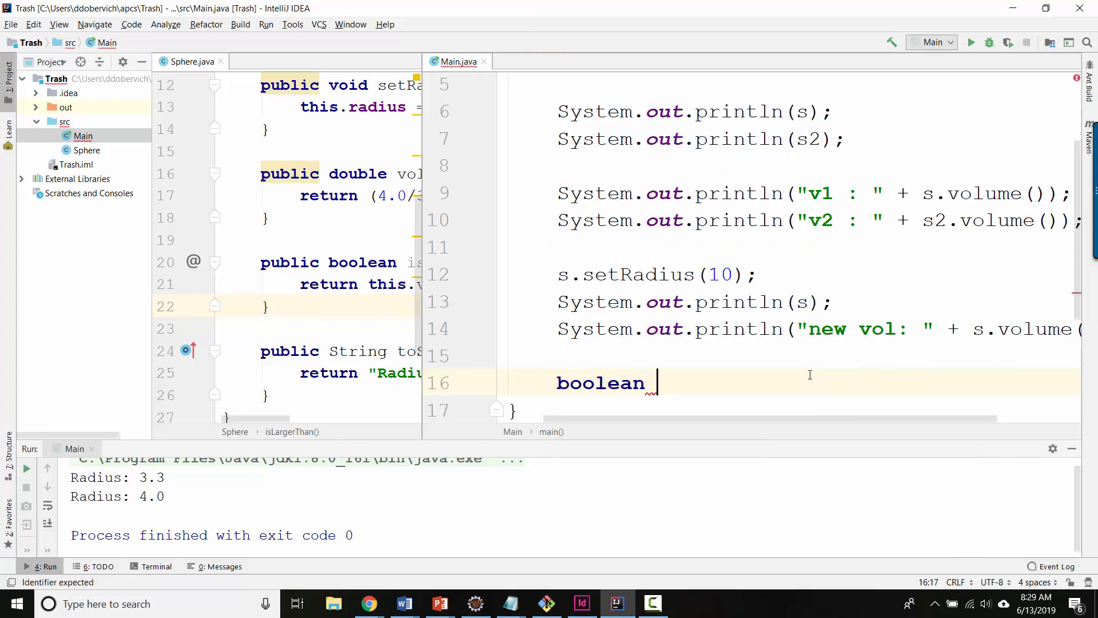
type("answer =")
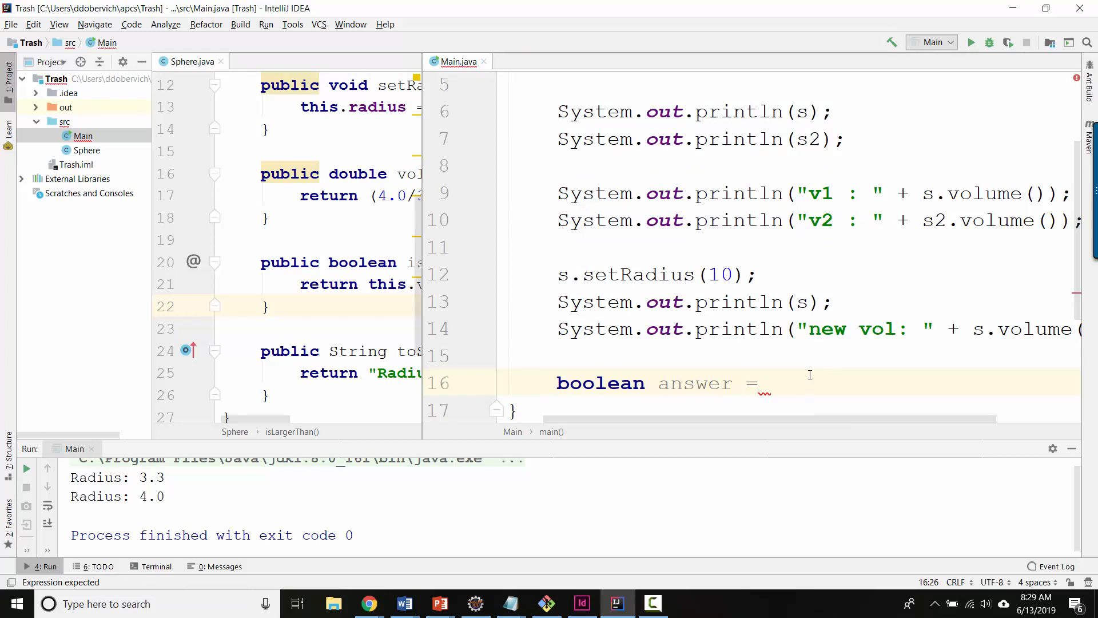
type("s.isLargerThan(s2);")
type("System.out.println(\"\");")
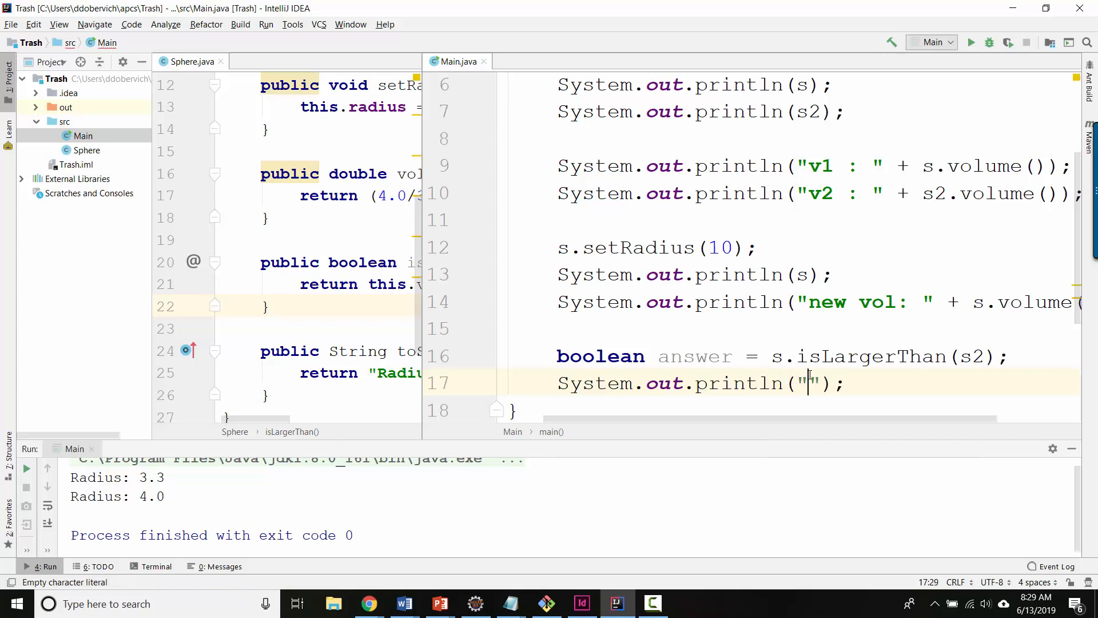
type("s larger?")
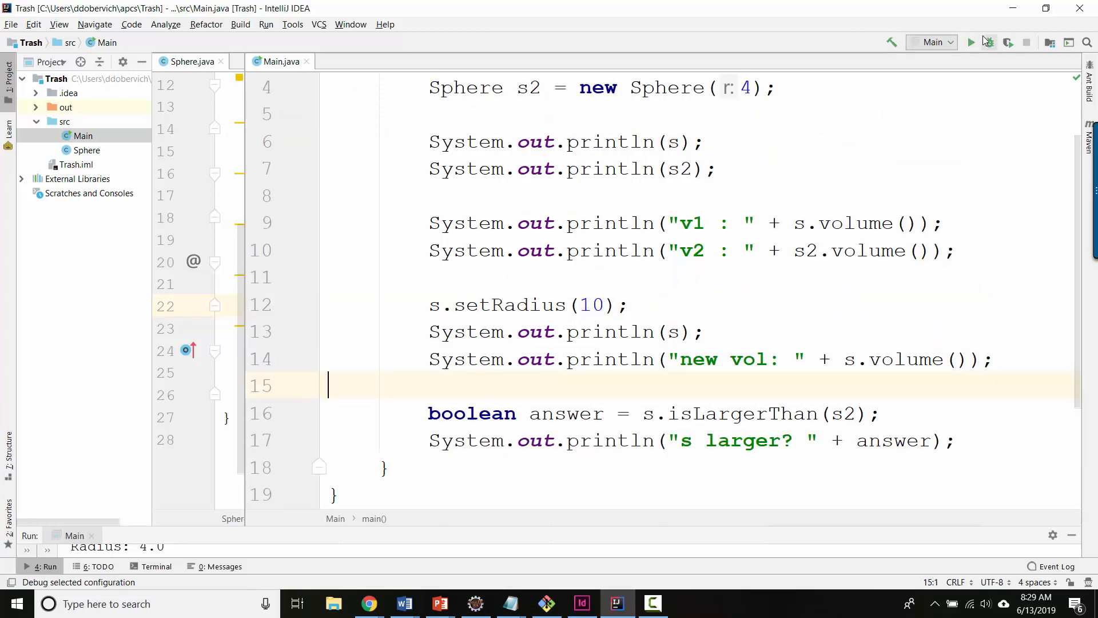
- Run Main and review the console output — radii, volumes, Radius: 10.0, new vol, s larger? true — against the code
left_click(972, 42)
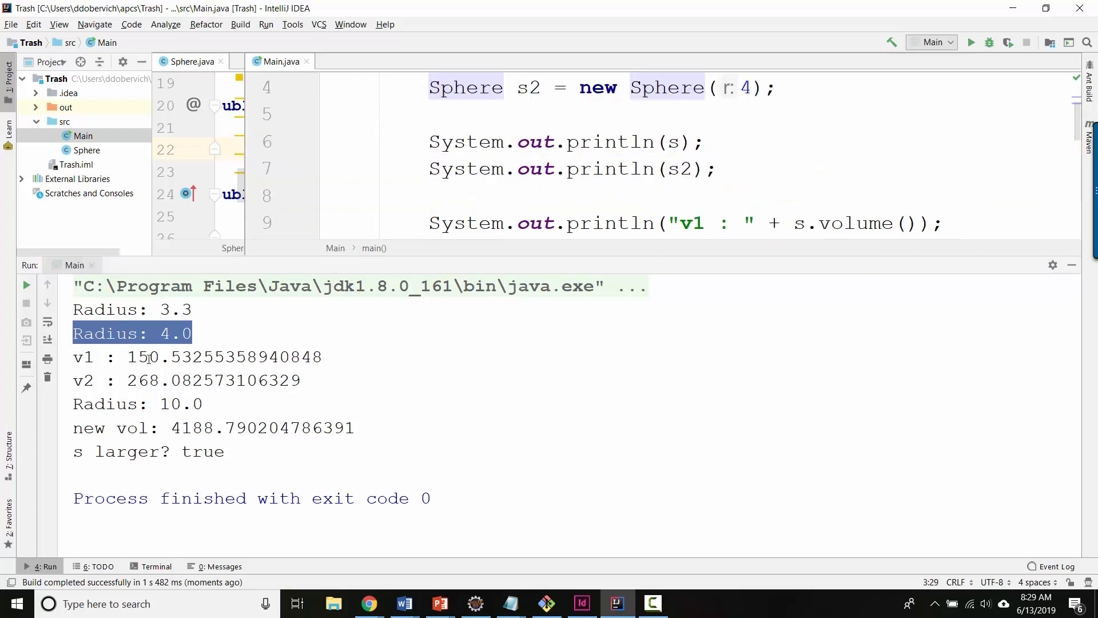
left_click_drag(74, 357, 301, 379)
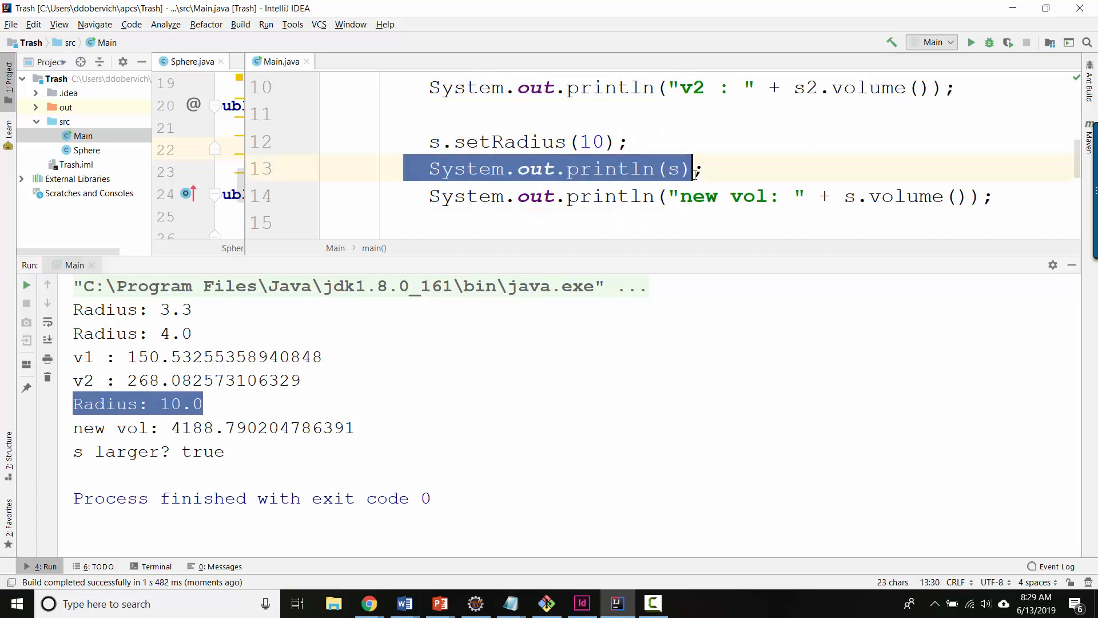
double_click(591, 141)
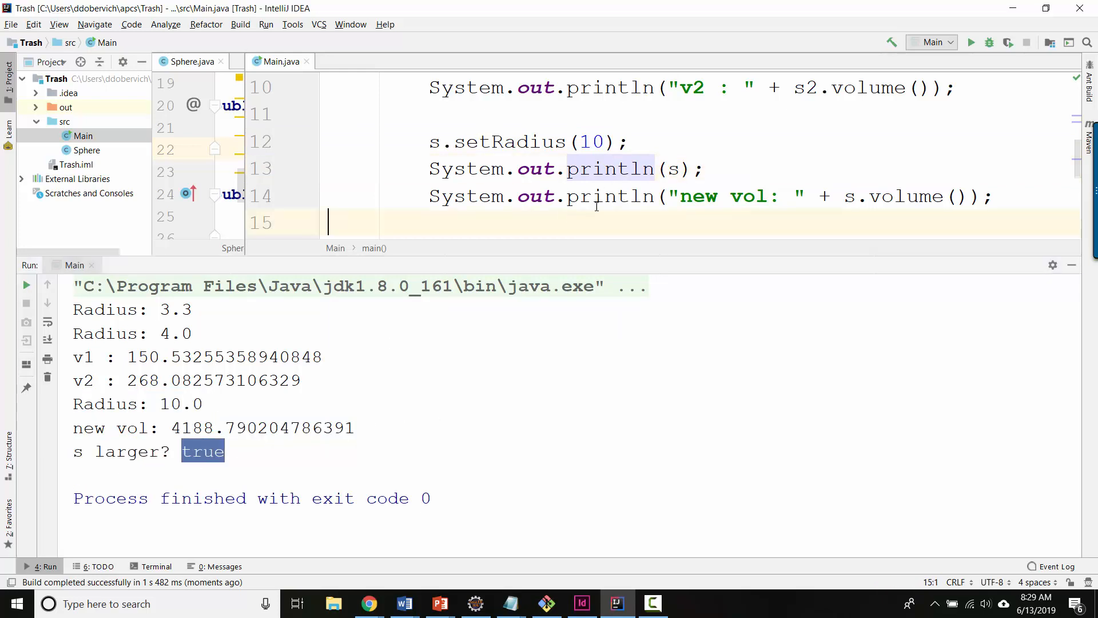
scroll("down", 3)
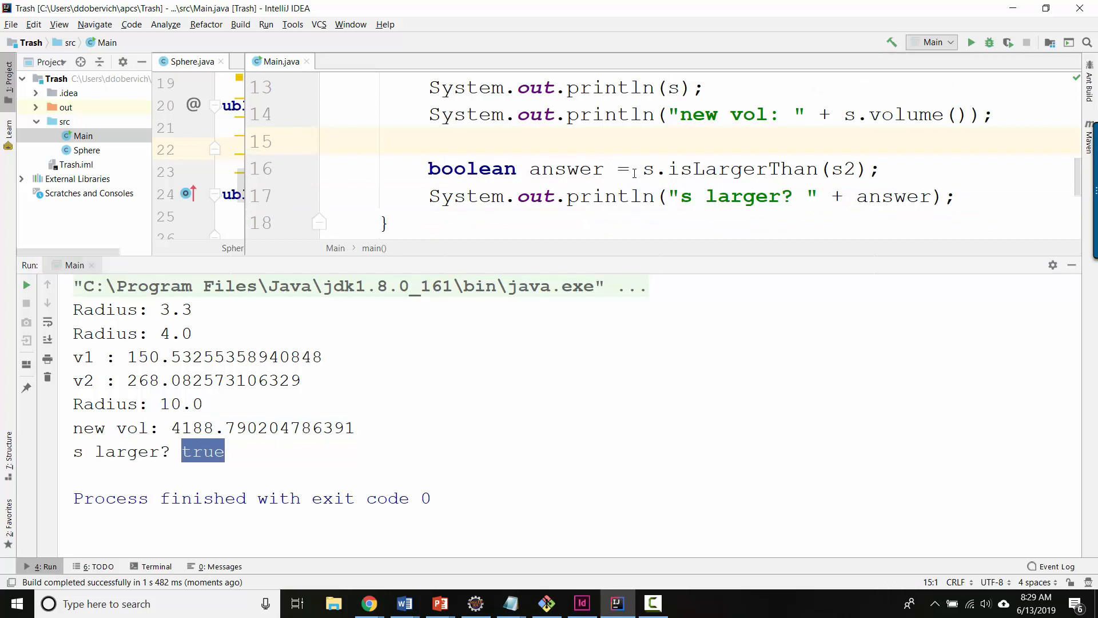
double_click(843, 170)
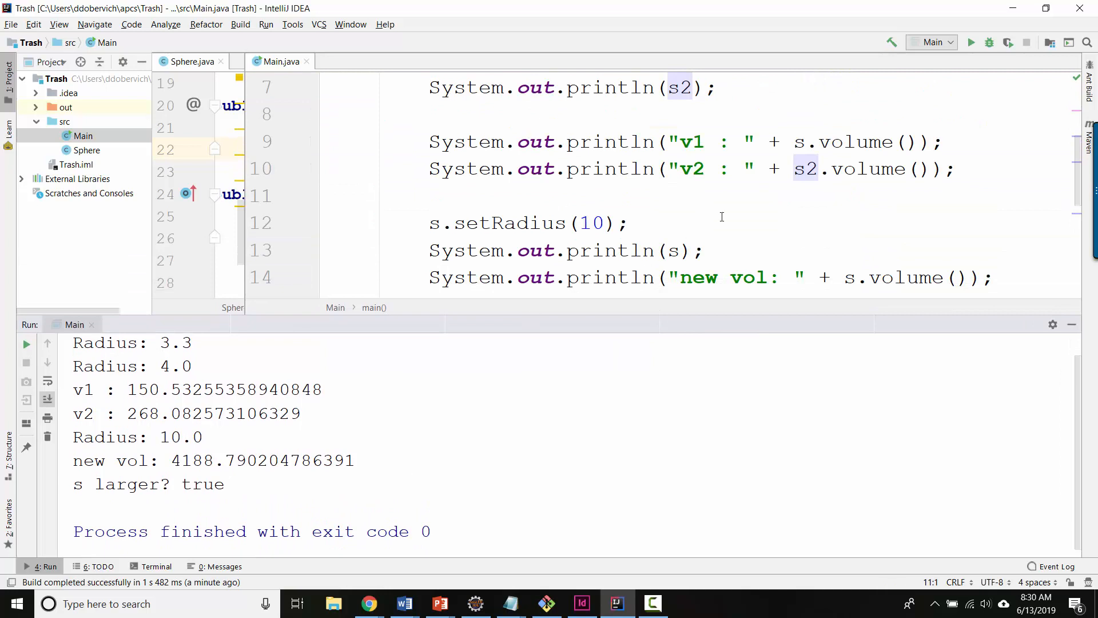
mouse_move(576, 333)
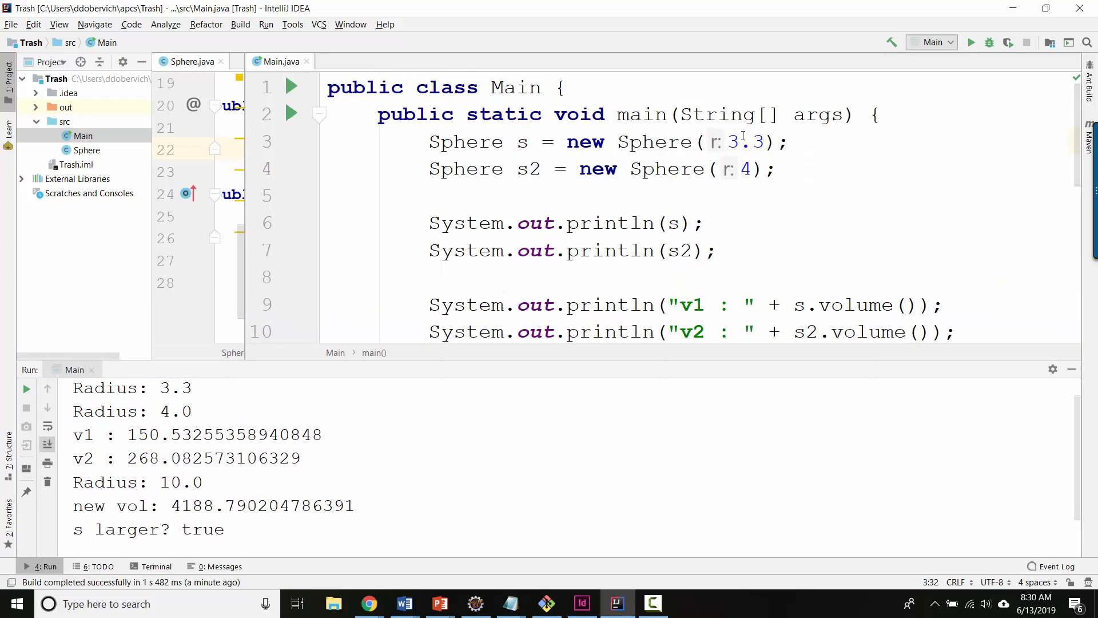
left_click(329, 276)
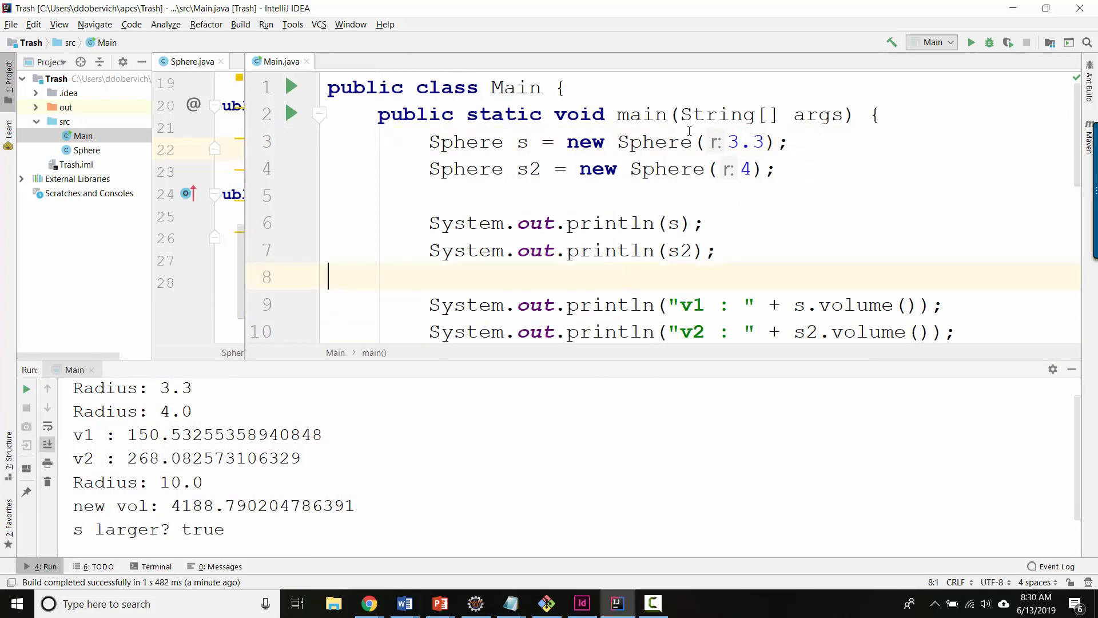